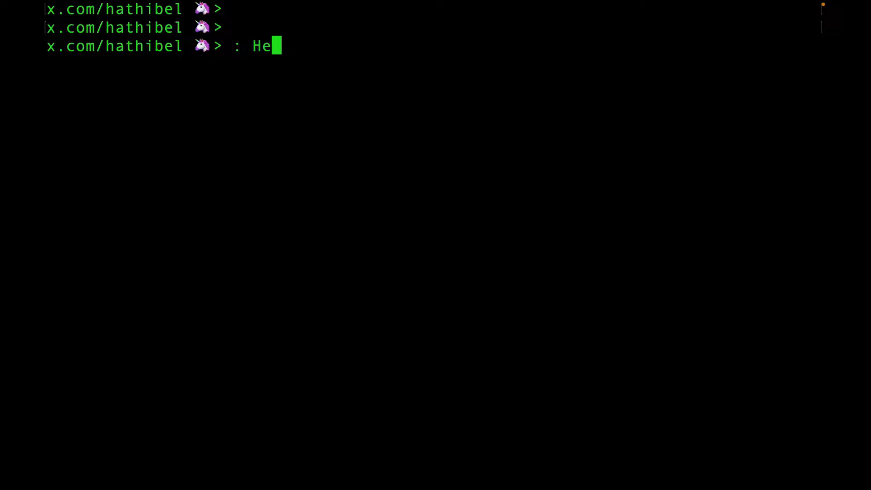
# - Enter the comments ': Hello Internet!' and ': Just a few potentially useful tips!' at the prompt
pyautogui.write('llo Internet!')
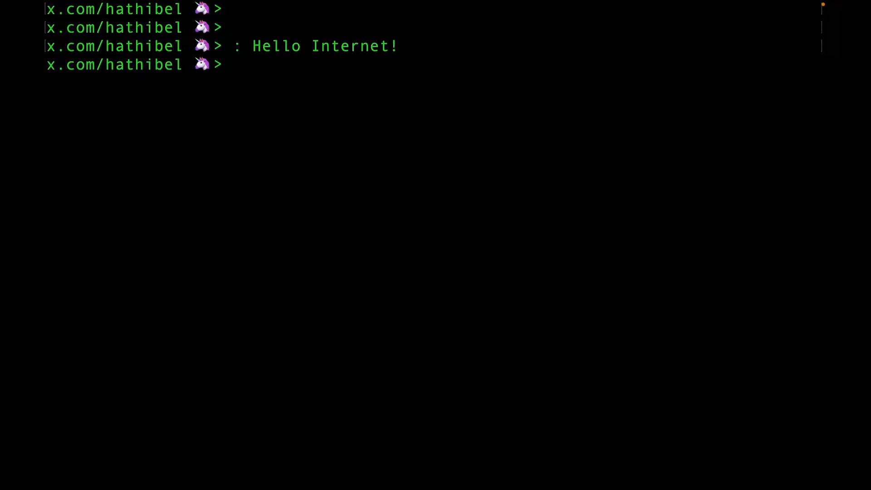
pyautogui.write(':')
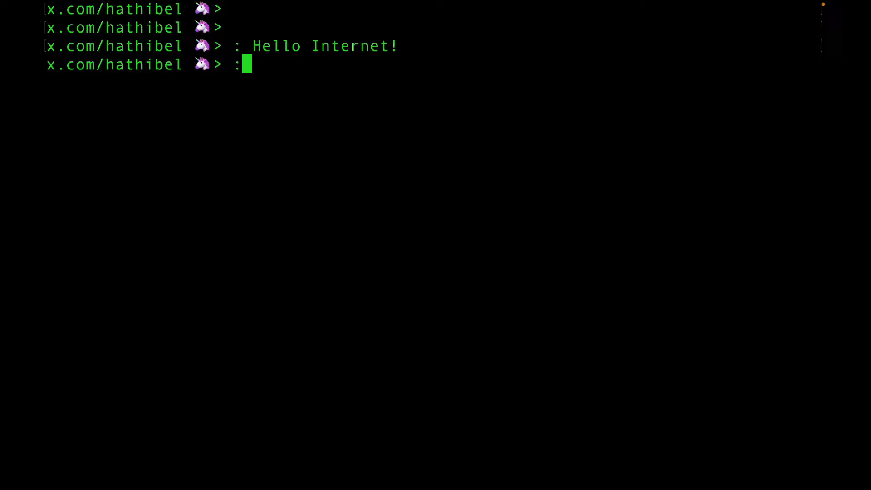
pyautogui.write('Just a few poten')
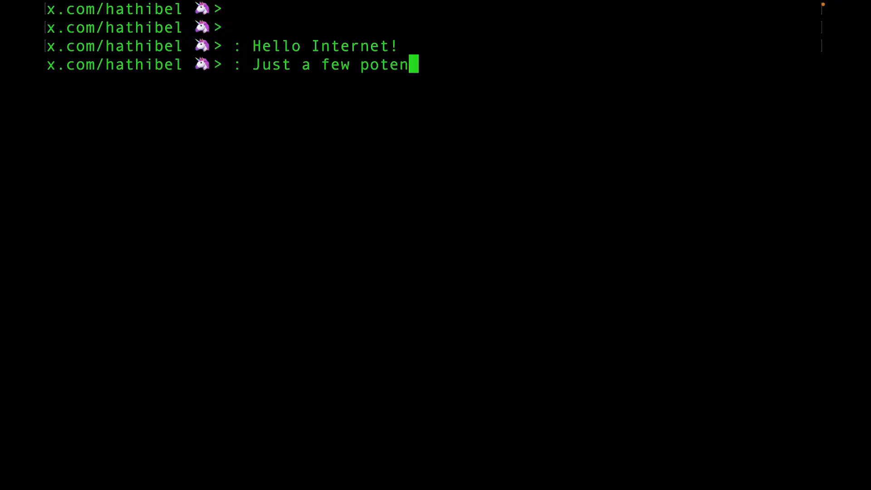
pyautogui.write('tially usef')
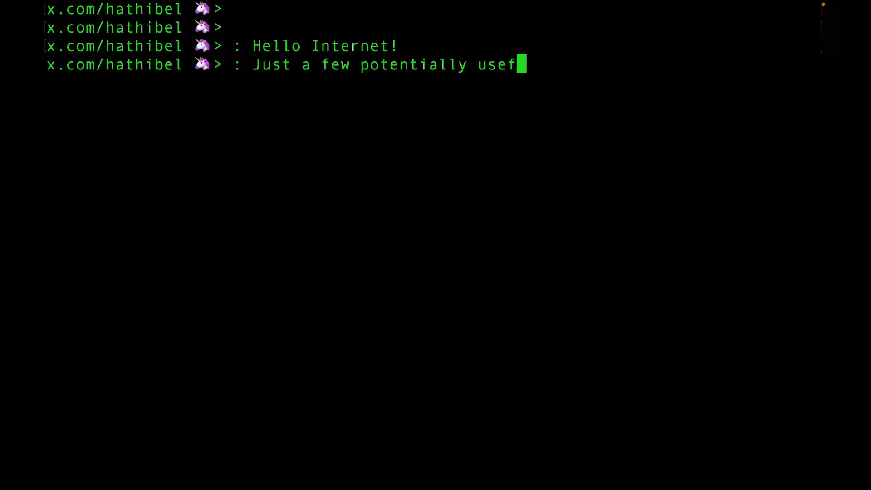
pyautogui.write('ul tips!')
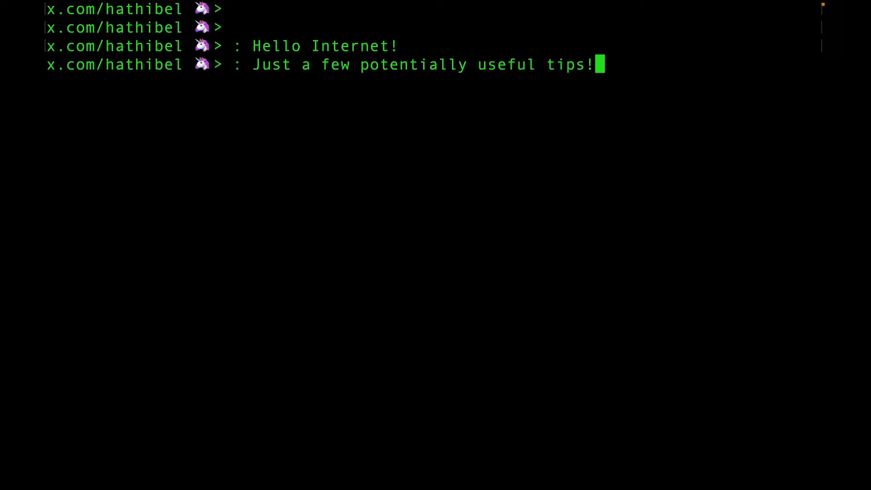
pyautogui.press('Return')
pyautogui.write('git')
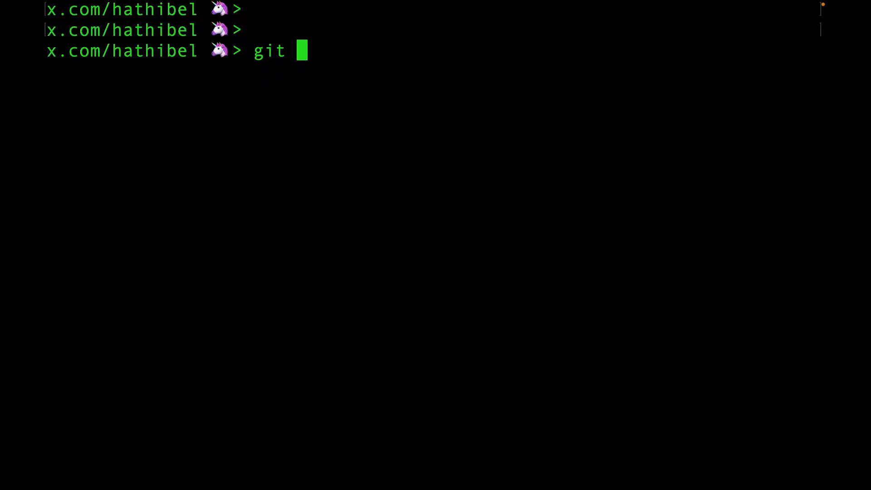
pyautogui.write('clone https://github.com/tinygrad/tinygrad.git')
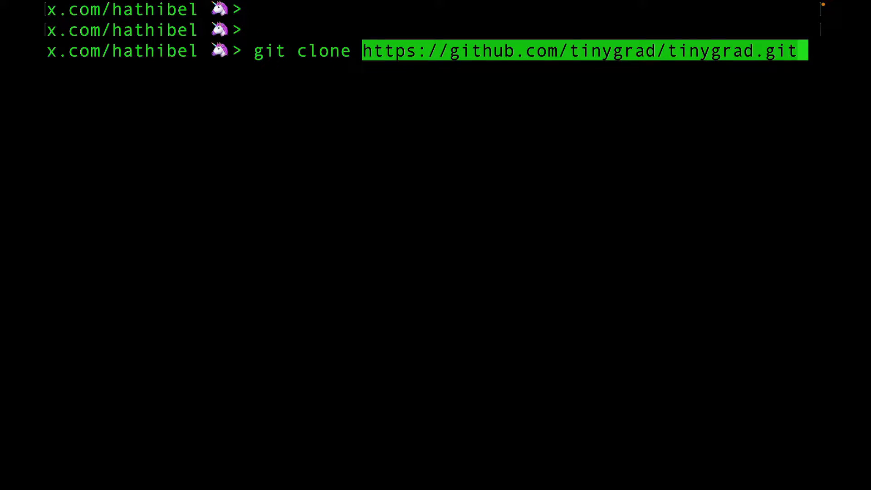
pyautogui.press('Return')
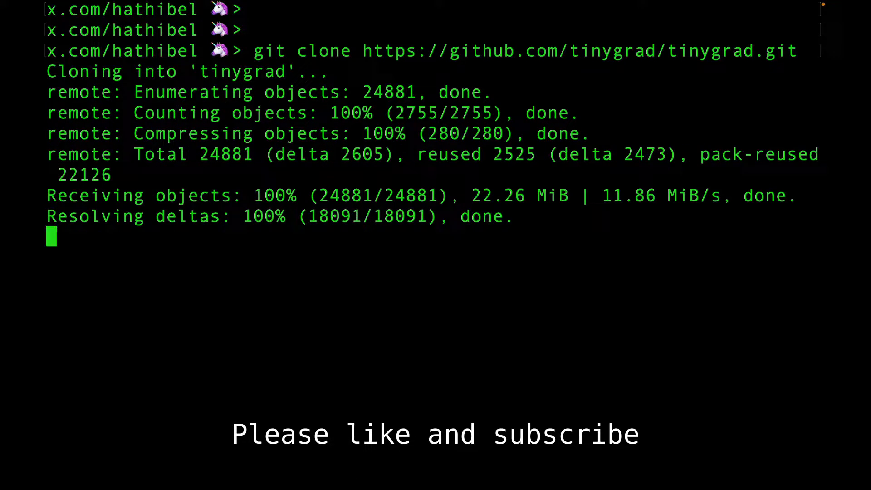
pyautogui.write('cd tiny')
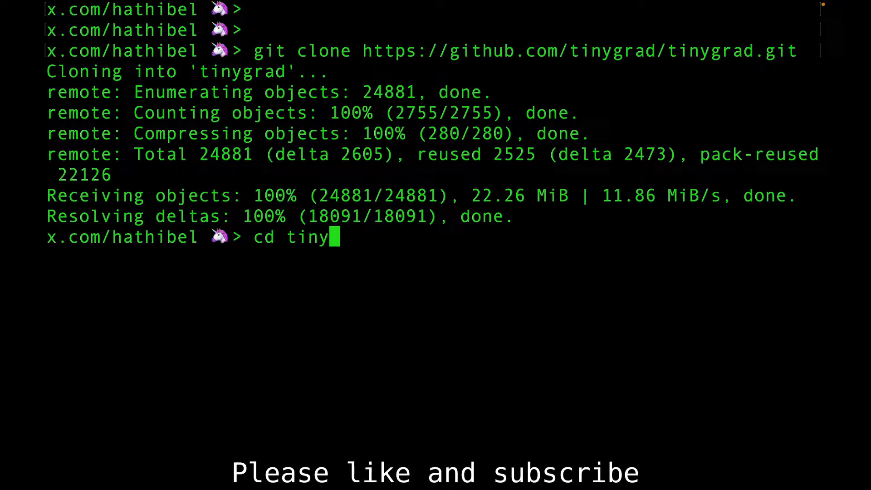
pyautogui.press('Return')
pyautogui.write('git')
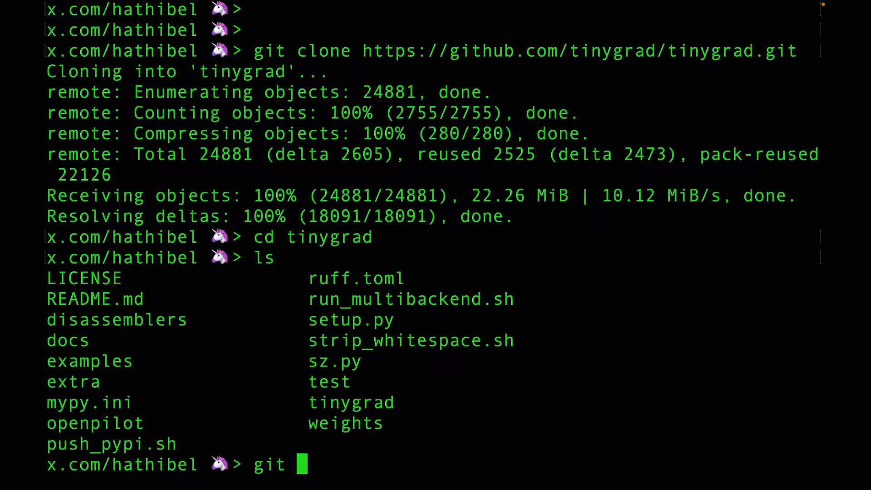
# - Save the git log to /tmp/history, then view and close it in vi
pyautogui.write('log')
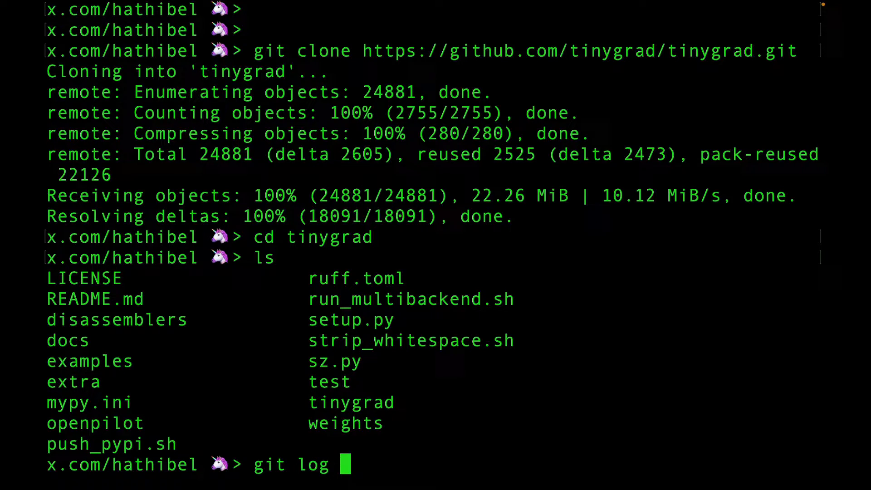
pyautogui.write('> /t')
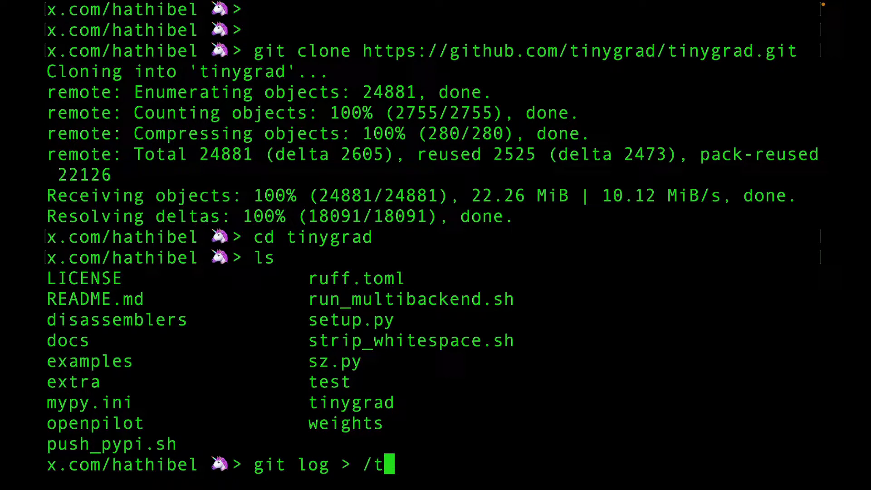
pyautogui.write('mp/history')
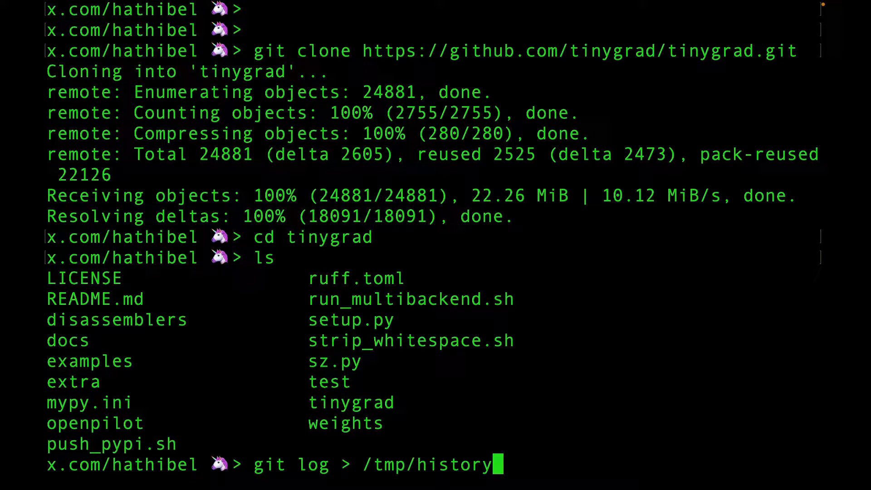
pyautogui.press('Return')
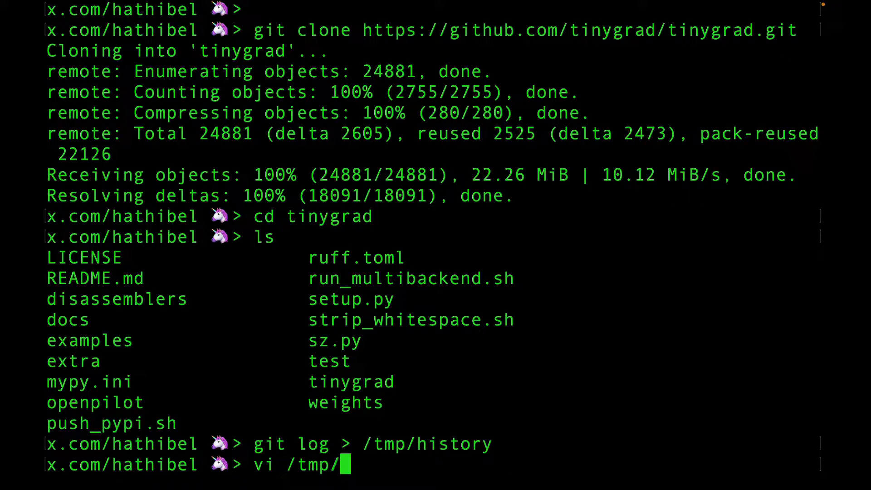
pyautogui.press('Return')
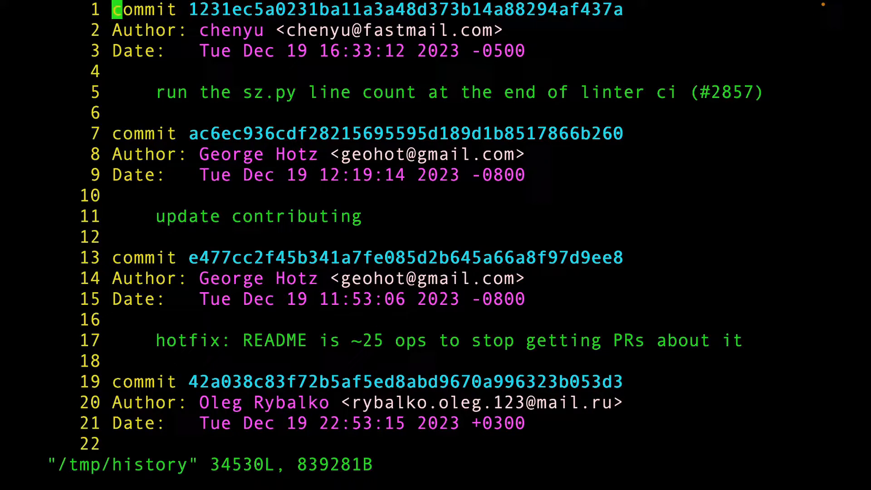
pyautogui.press('G')
pyautogui.write('git ch')
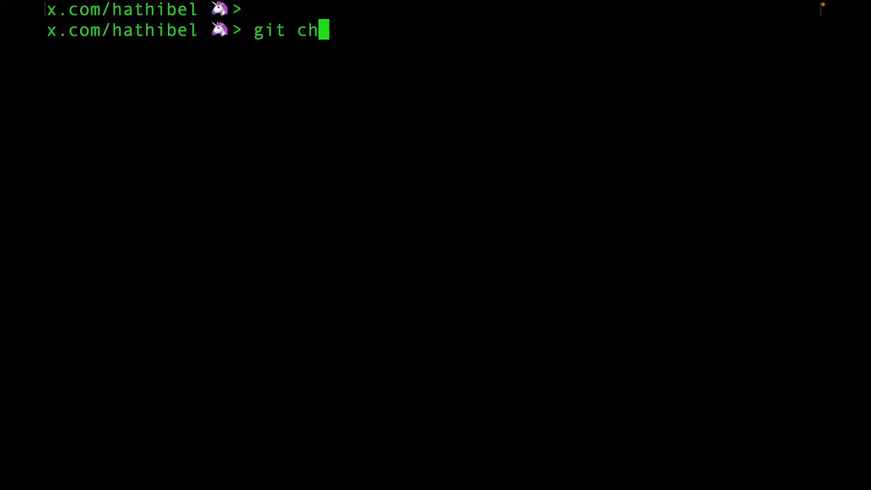
# - Create branch 'first' at commit 1bb258350092defd802cf6fbb94b1e8de96935cc
pyautogui.write('eckout -b')
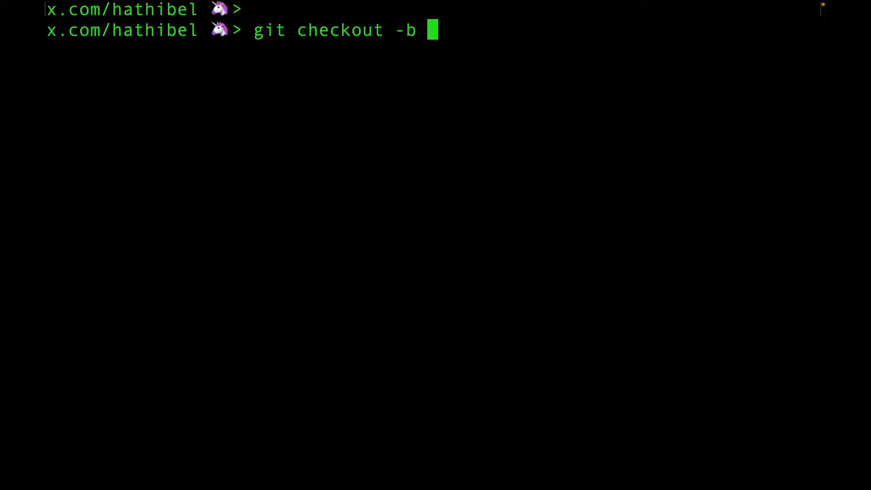
pyautogui.write('first 1bb258350092defd802cf6fbb94b1e8de96935cc')
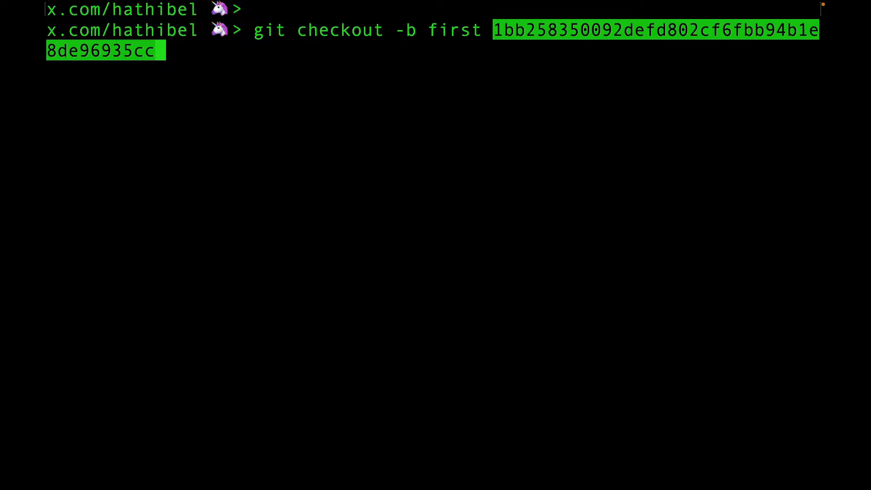
pyautogui.press('Return')
pyautogui.write('ls')
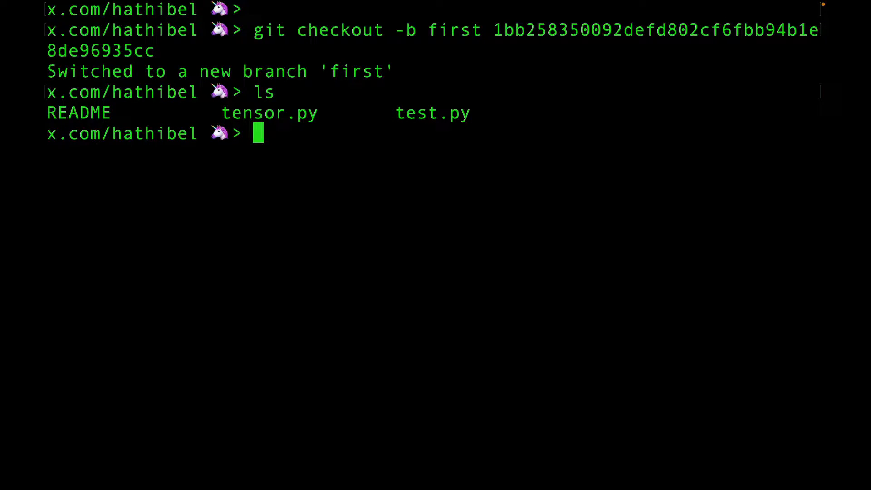
# - Open tensor.py in vi and scroll through the original code
pyautogui.write('vi tenso')
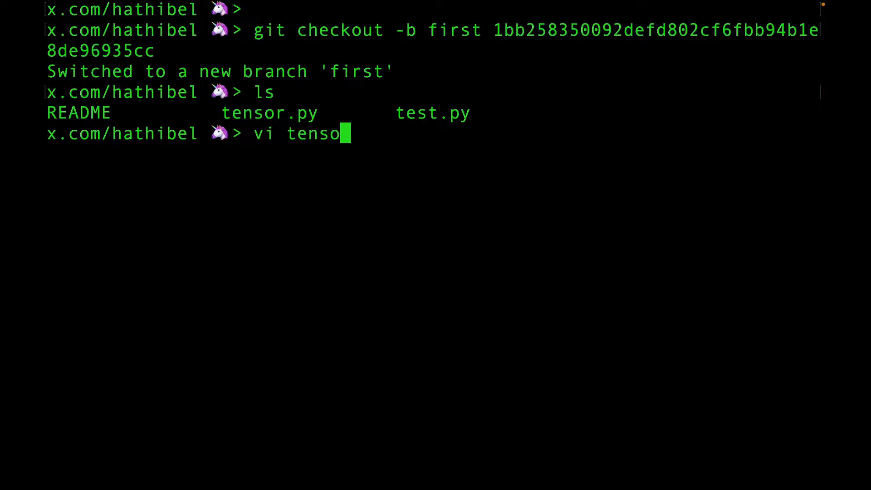
pyautogui.write('r.py')
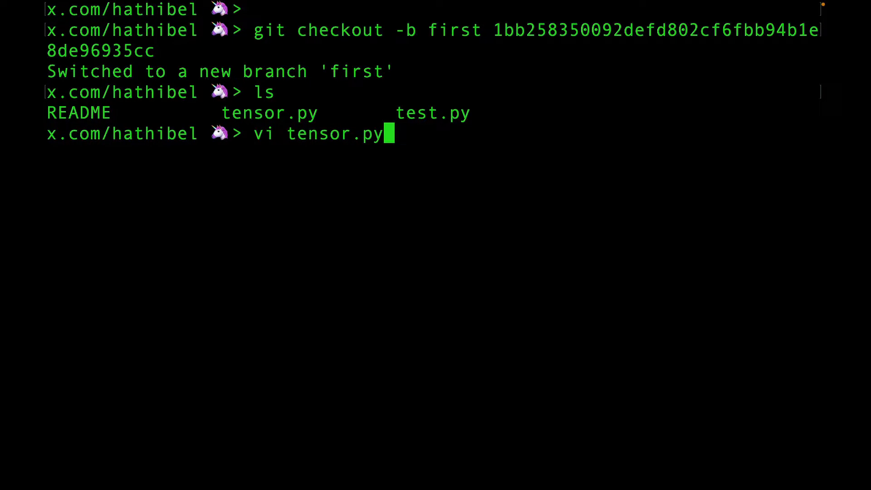
pyautogui.press('Return')
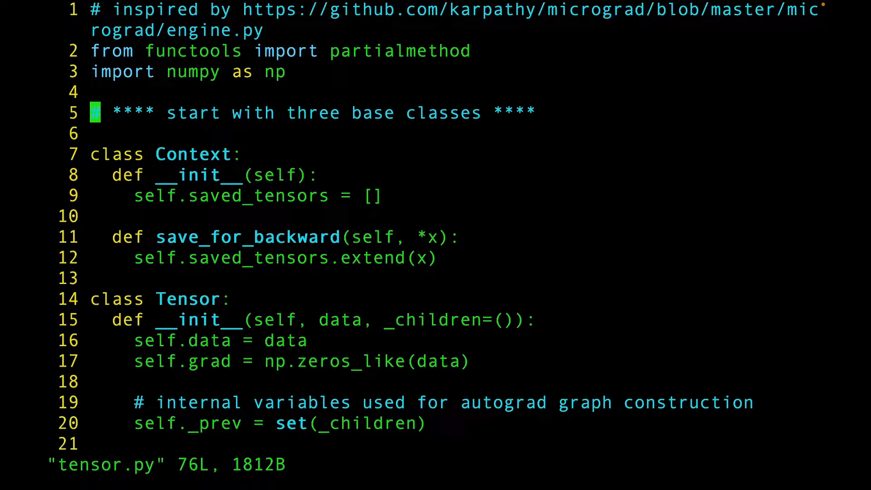
pyautogui.scroll(-3)
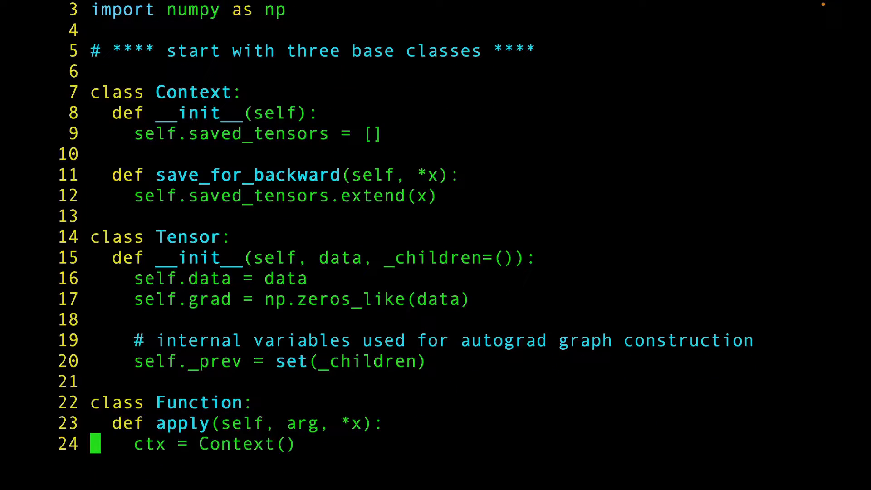
pyautogui.scroll(-3)
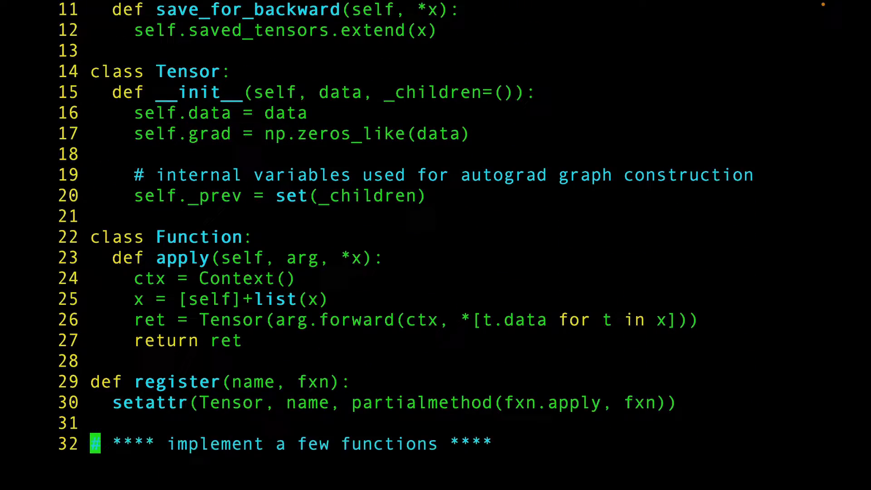
pyautogui.scroll(-3)
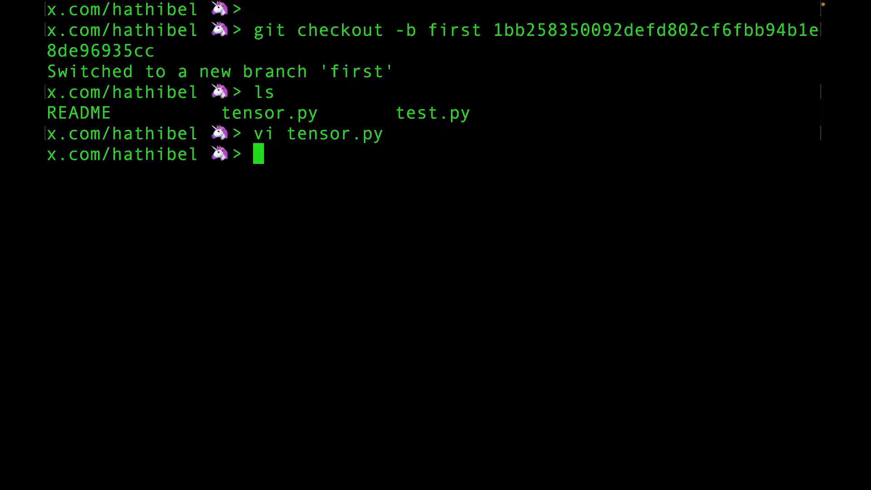
# - Check out master and open /tmp/history in vi
pyautogui.write('git checkout master')
pyautogui.write('vi tinygrad/tensor.py')
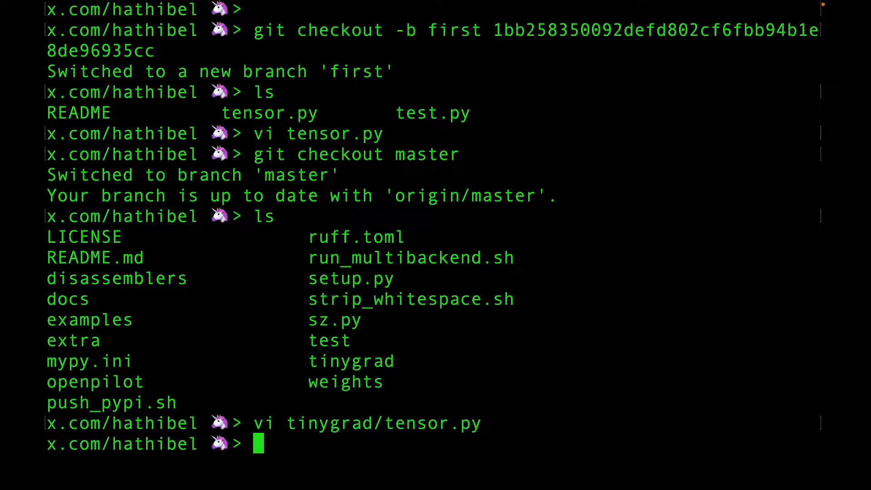
pyautogui.write('vi /tmp/history')
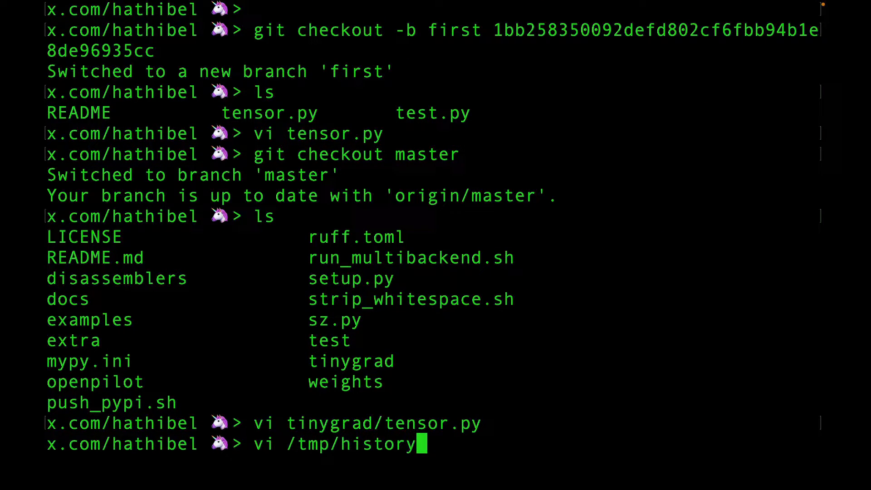
pyautogui.press('Return')
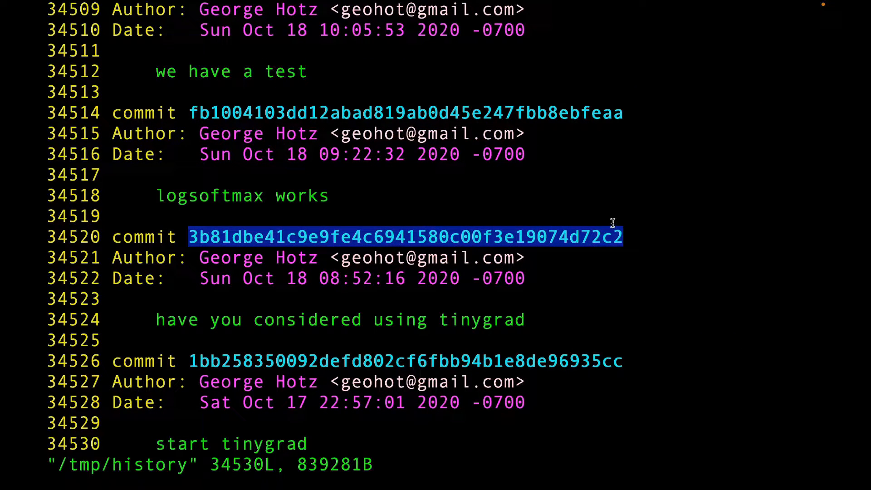
pyautogui.moveTo(668, 263)
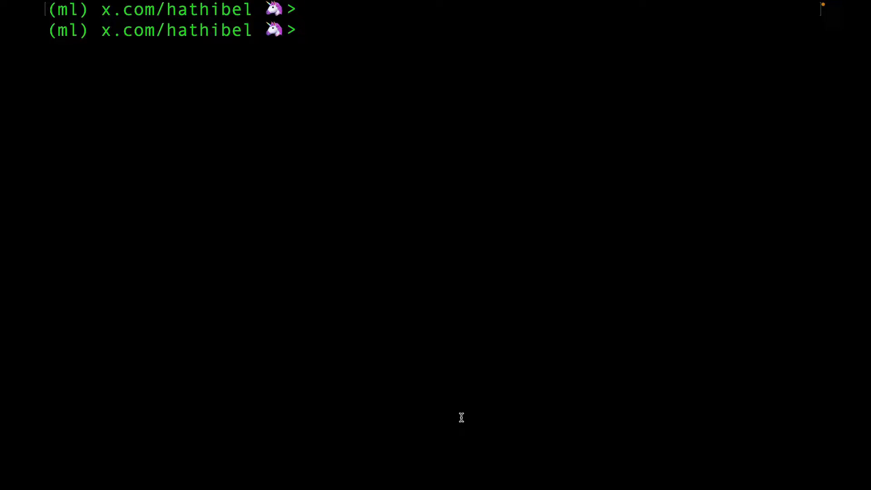
# - Install black version 23.11.0 with pip3
pyautogui.write('pip3 inst')
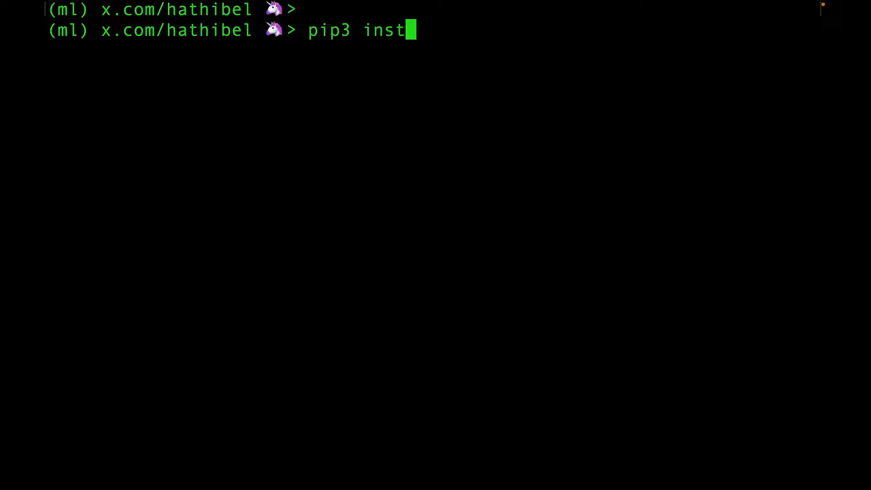
pyautogui.write('all black==23.11.0')
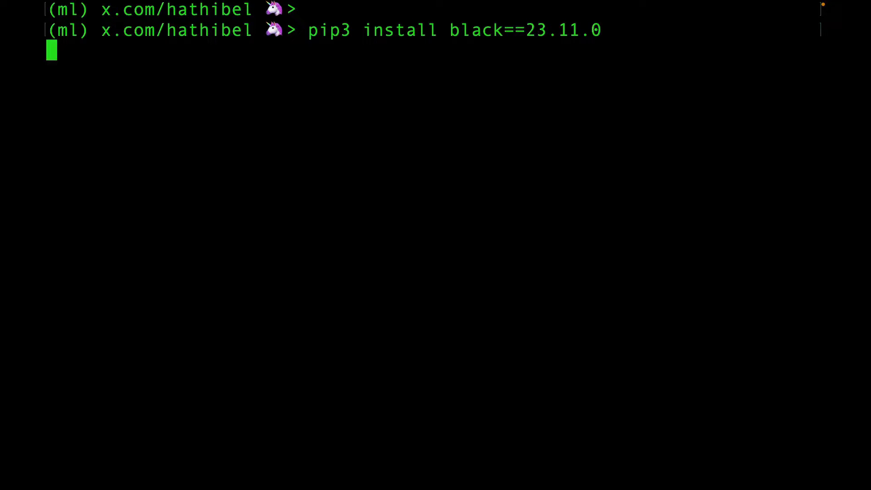
pyautogui.press('Return')
pyautogui.write('ls')
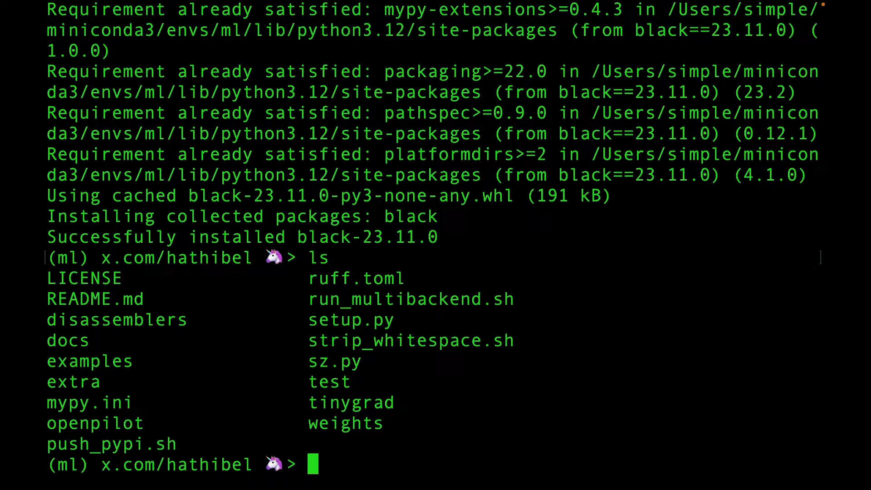
# - Enter the tinygrad folder, scroll through lazy.py in vi, and quit with :q
pyautogui.write('cd tinygrad')
pyautogui.write('vi la')
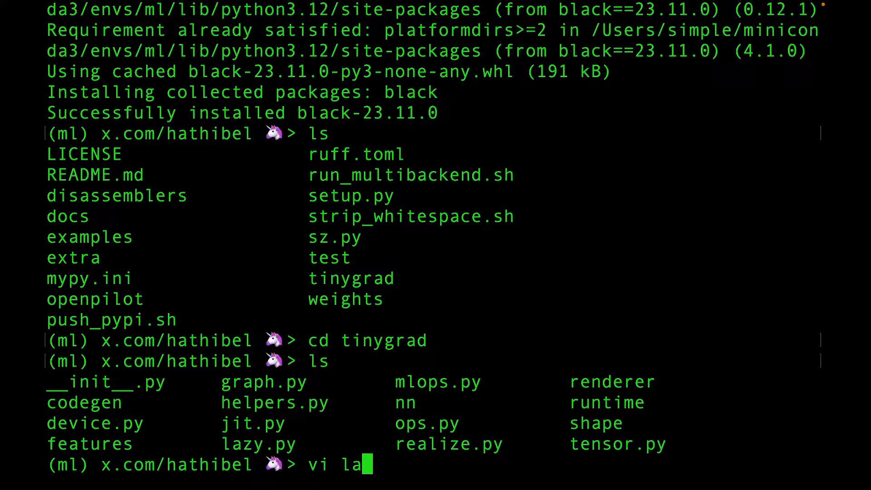
pyautogui.press('Return')
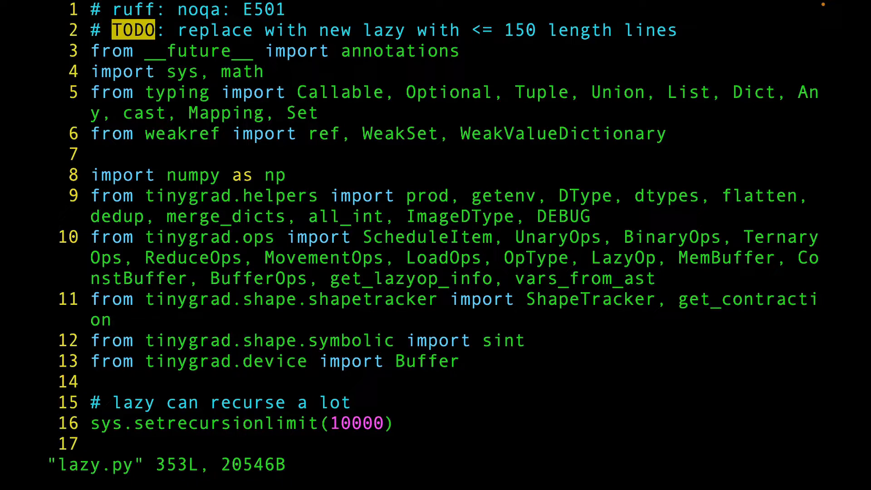
pyautogui.scroll(-3)
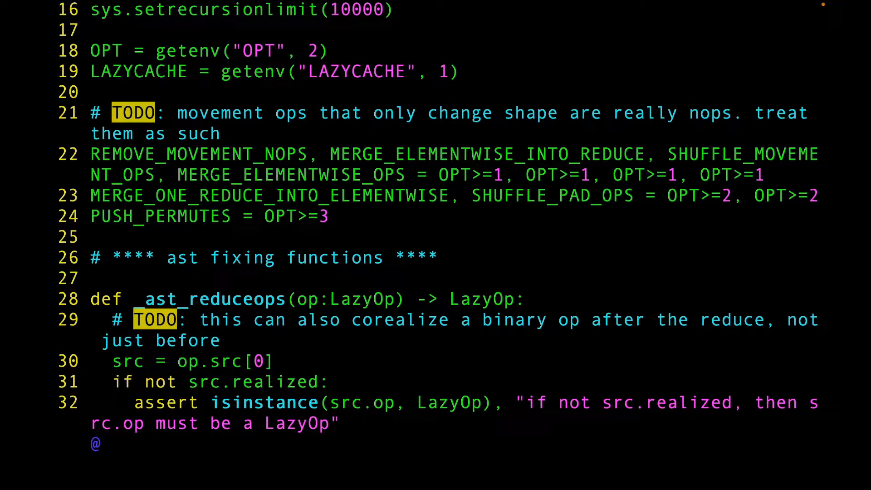
pyautogui.scroll(-3)
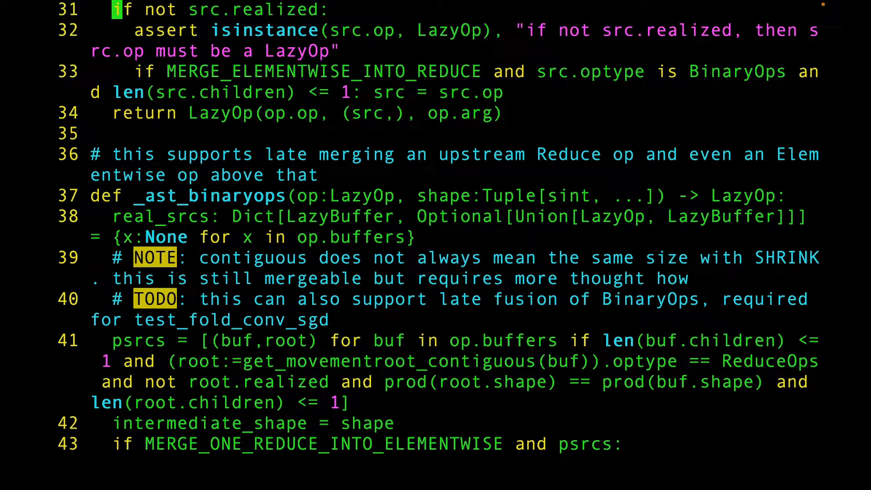
pyautogui.scroll(-3)
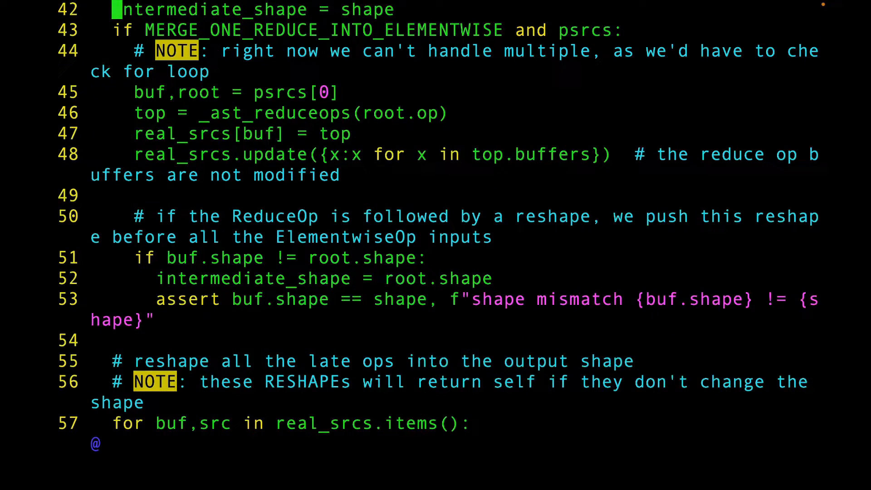
pyautogui.write(':q')
pyautogui.write('black')
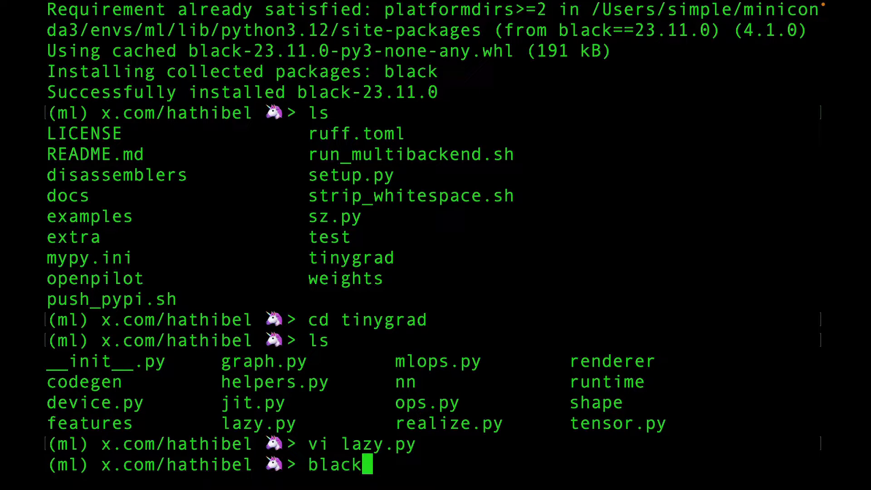
# - Reformat lazy.py with black and scroll through the result in vi
pyautogui.write('lazy.py')
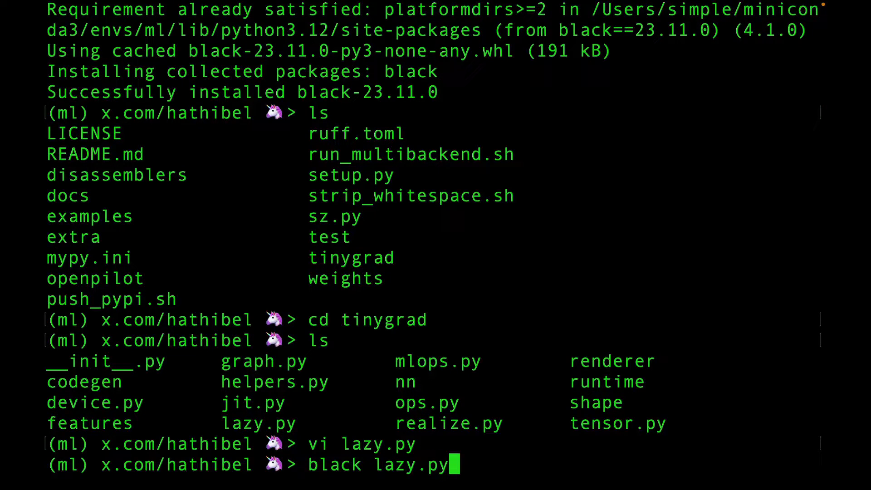
pyautogui.press('Return')
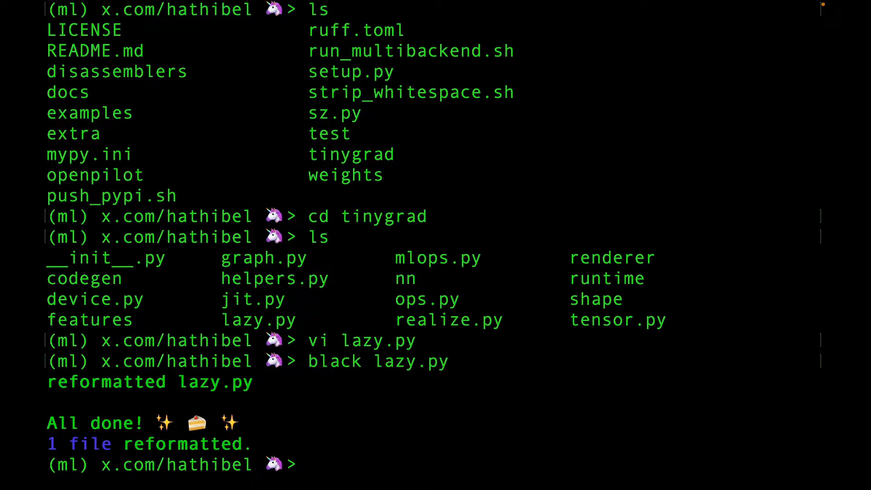
pyautogui.write('vi lazy.py')
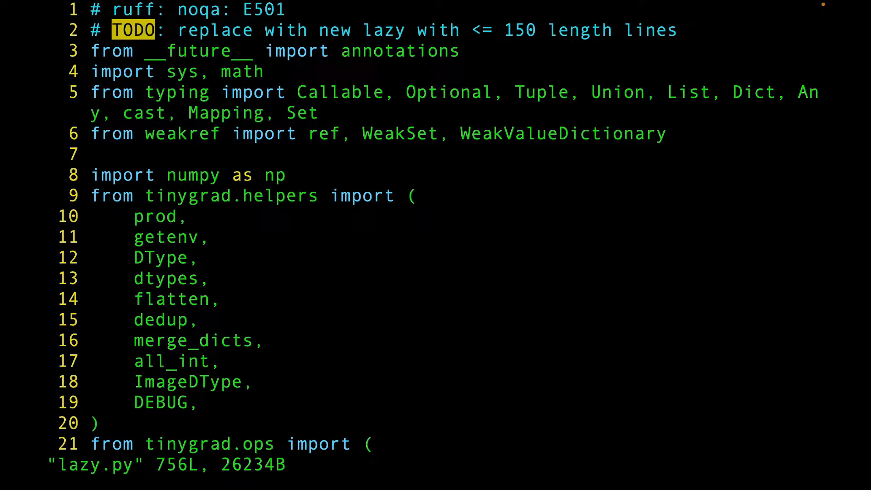
pyautogui.scroll(-3)
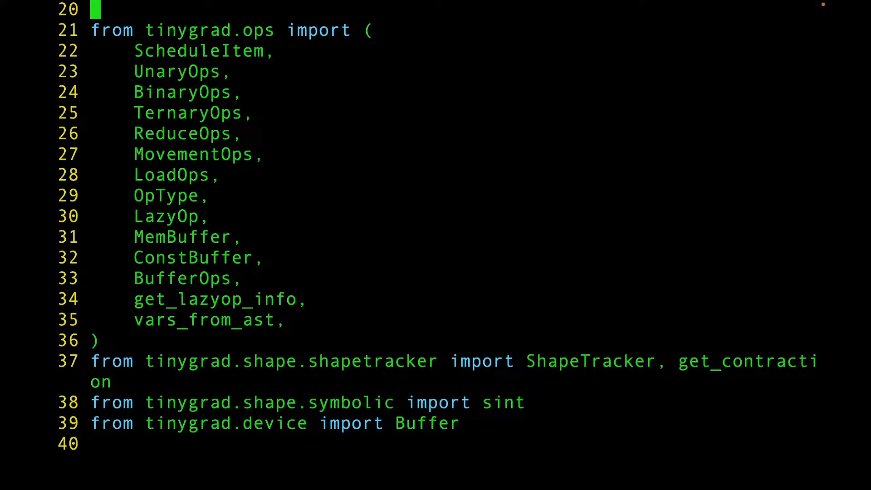
pyautogui.scroll(-3)
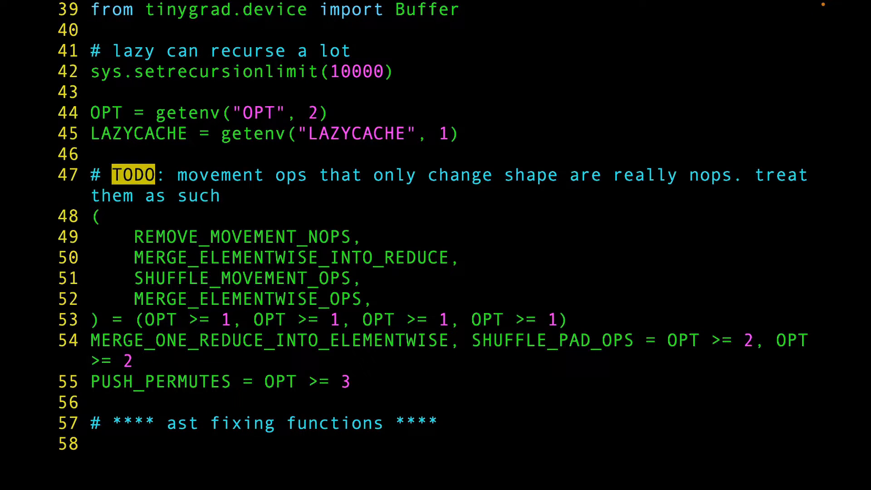
pyautogui.scroll(-3)
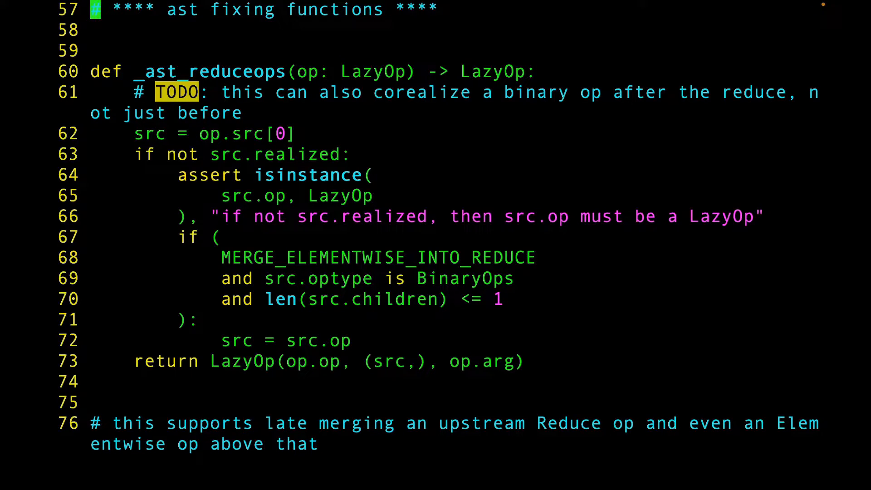
pyautogui.press('gg')
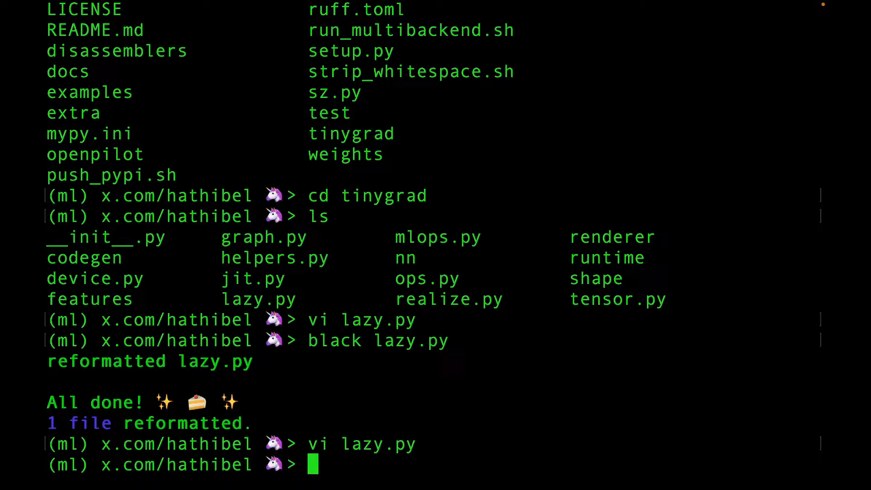
# - Check git status, stash the changes, and view the original lazy.py
pyautogui.write('git status')
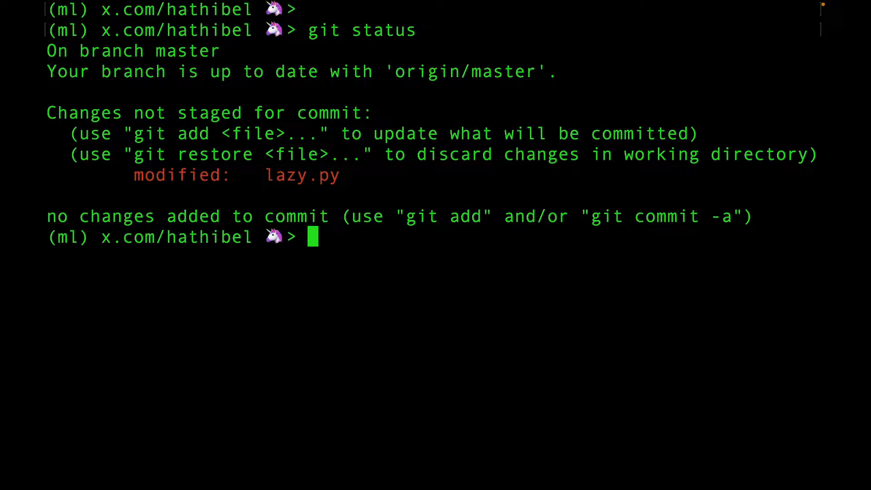
pyautogui.write('git')
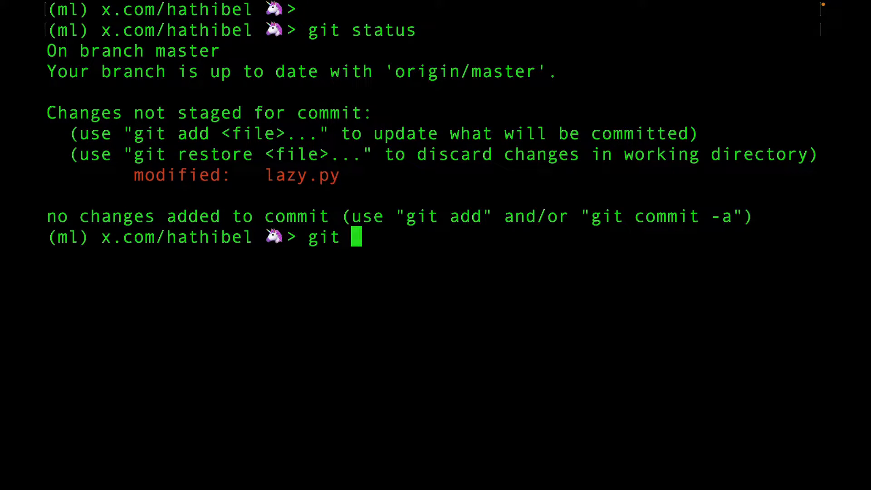
pyautogui.write('stash')
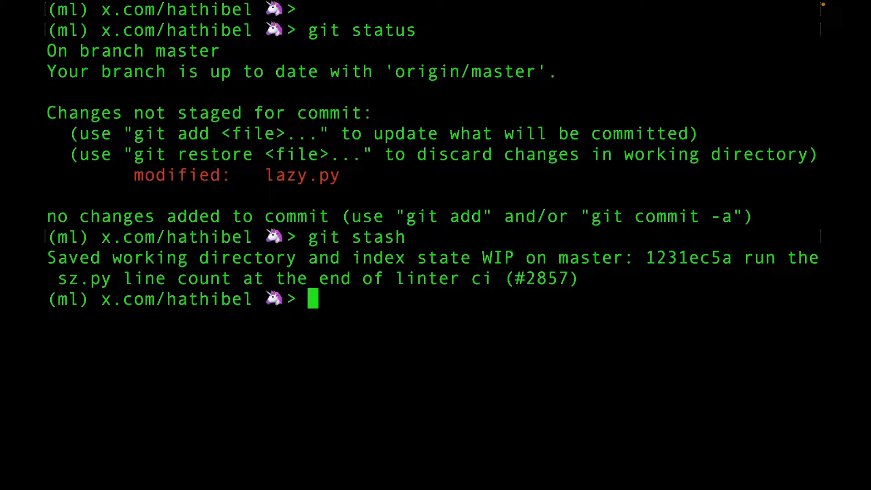
pyautogui.write('vi l')
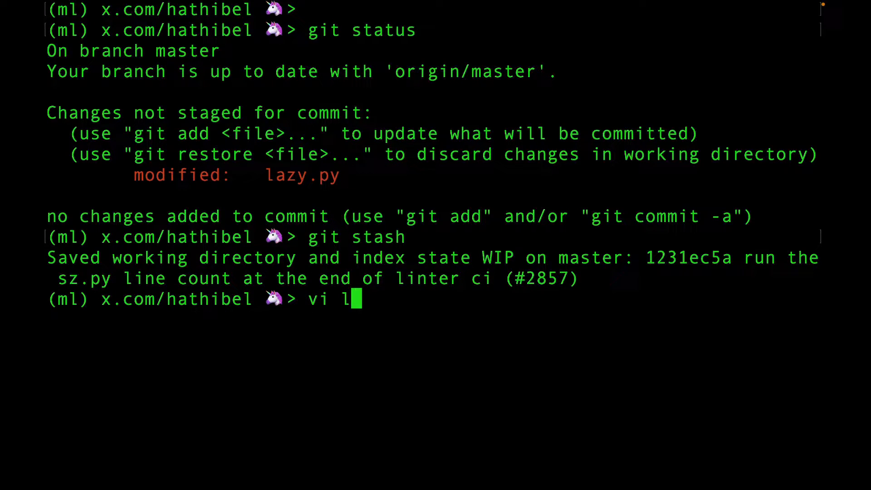
pyautogui.press('Return')
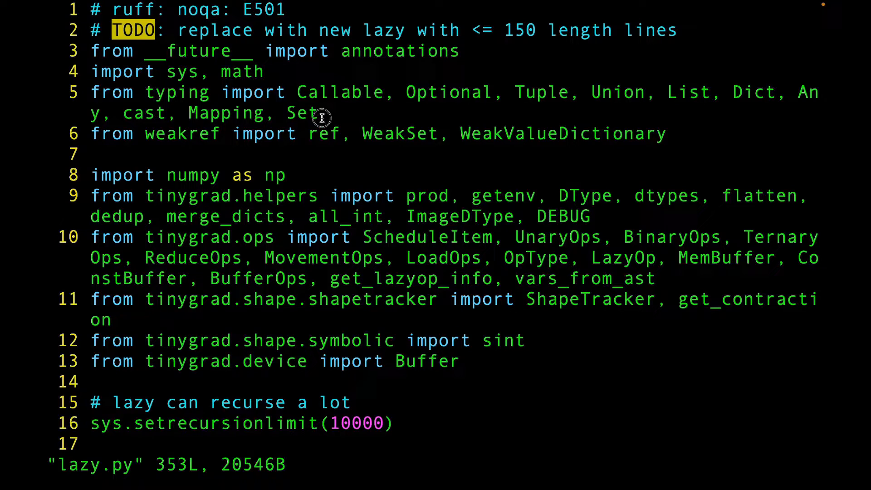
pyautogui.scroll(-3)
pyautogui.write('git sta')
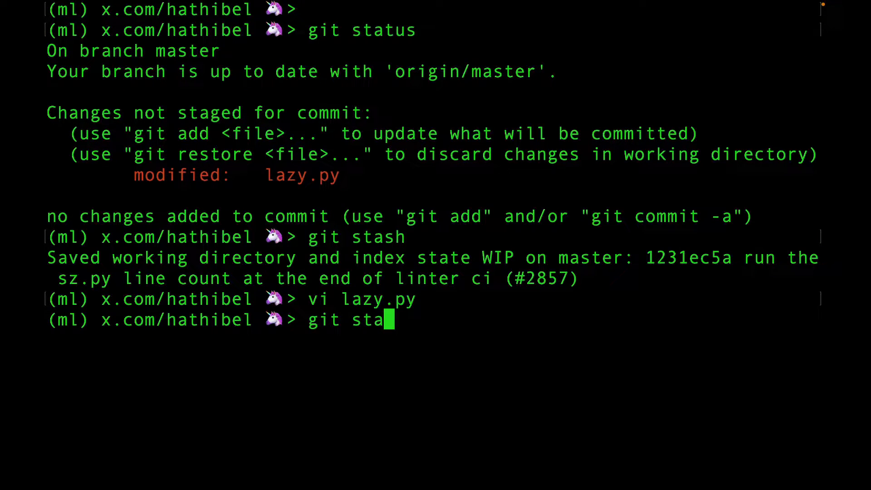
# - Pop the stash and reopen the reformatted lazy.py in vi
pyautogui.press('Return')
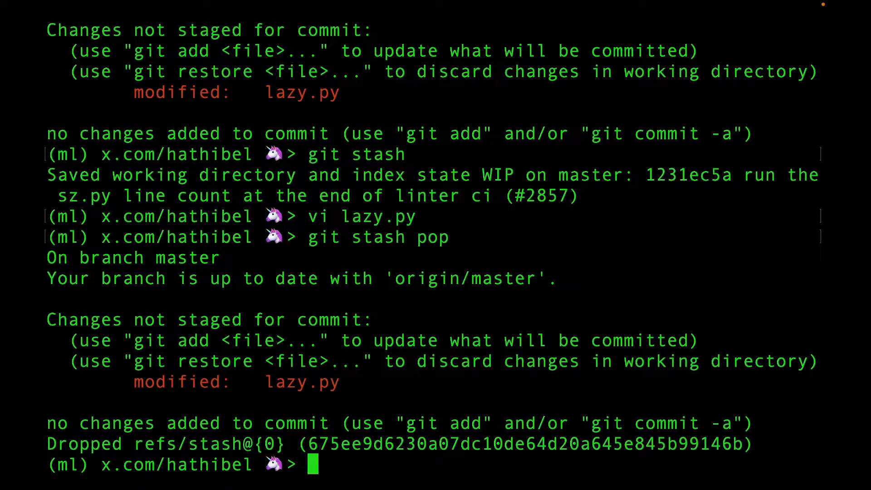
pyautogui.write('vi lazy.py')
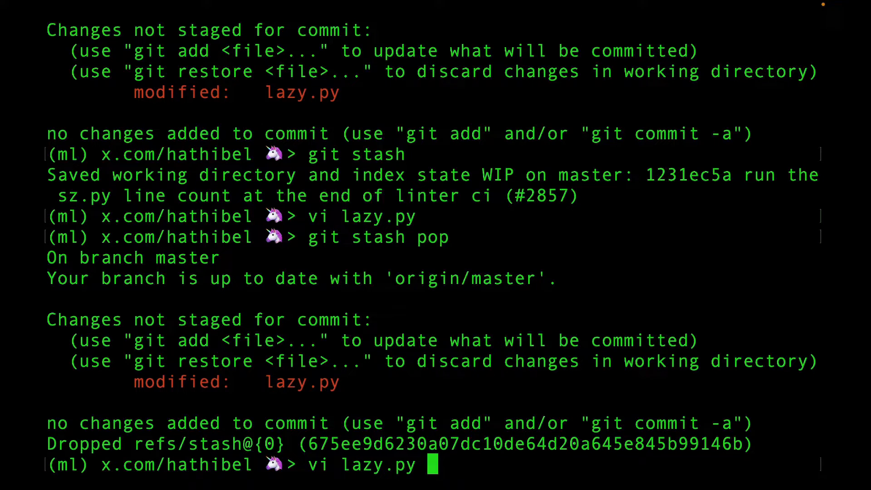
pyautogui.press('Return')
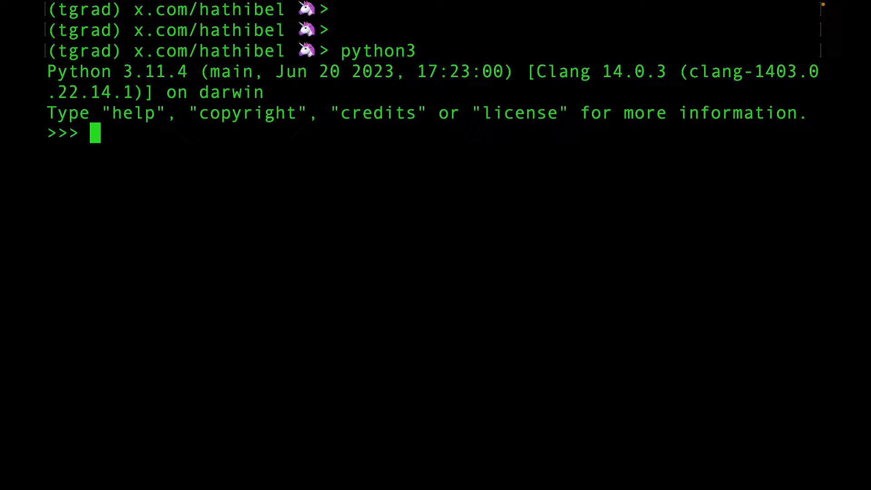
# - Import Tensor from tinygrad and create W = Tensor.uniform(10, 15)
pyautogui.write('from tinygrad import Tensor')
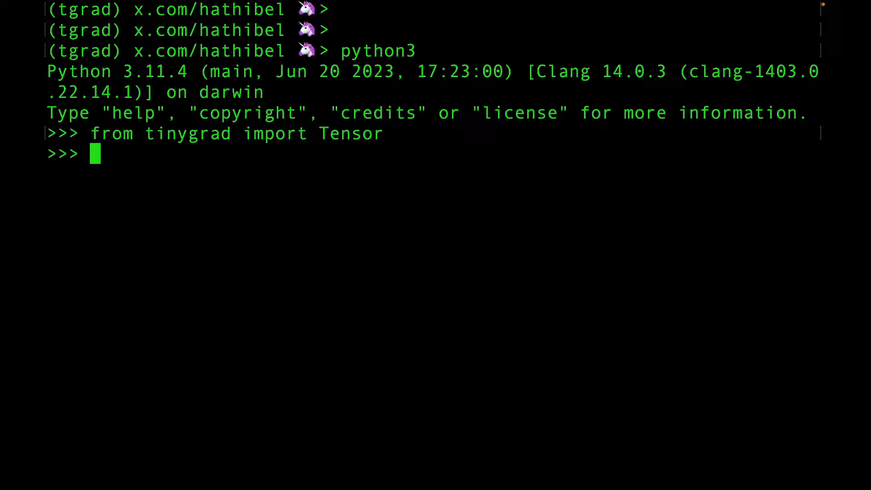
pyautogui.write('W =')
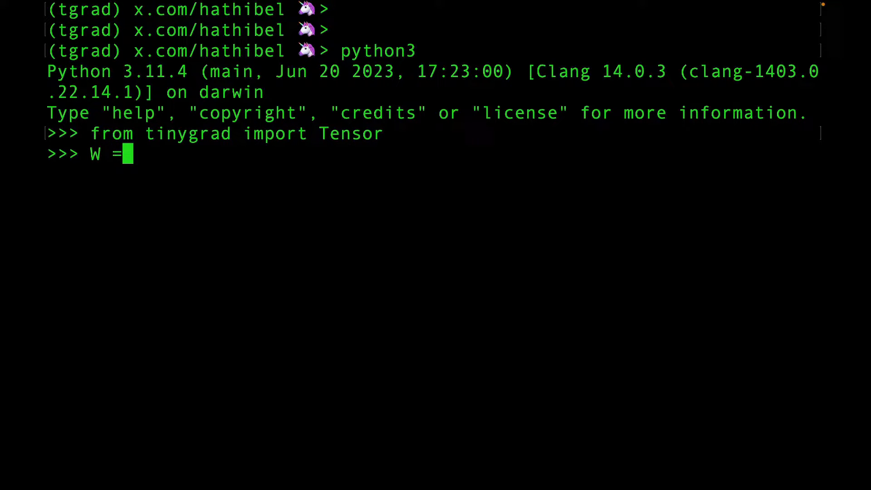
pyautogui.write('Tensor.unifo')
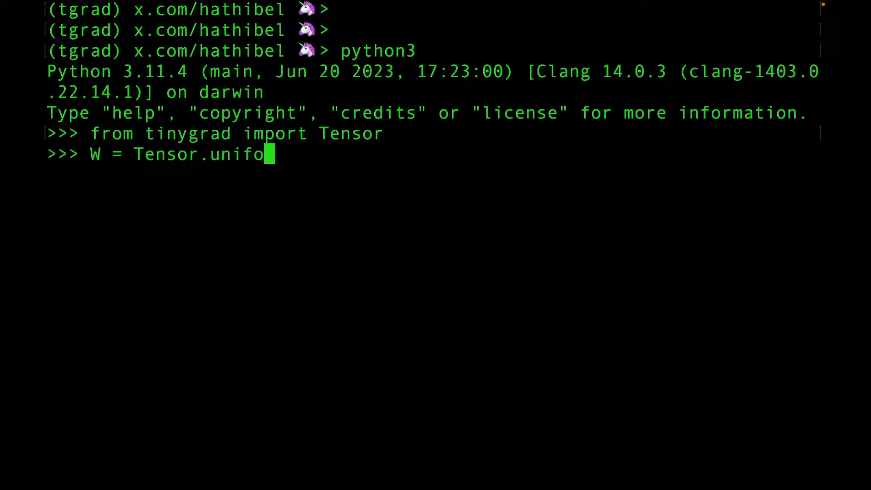
pyautogui.write('rm(')
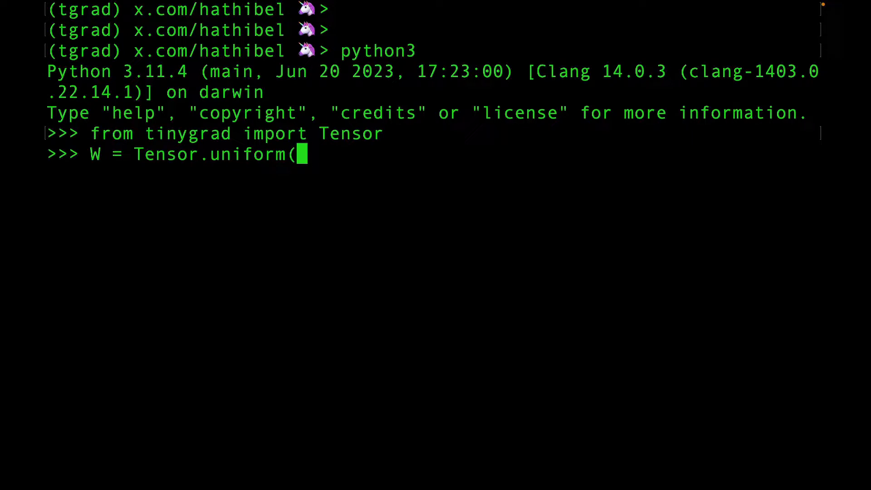
pyautogui.write('10, 15')
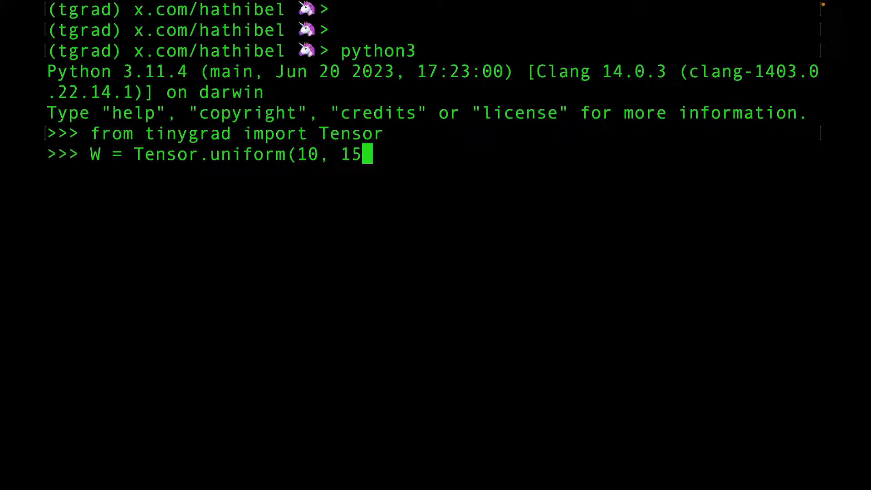
pyautogui.press('Return')
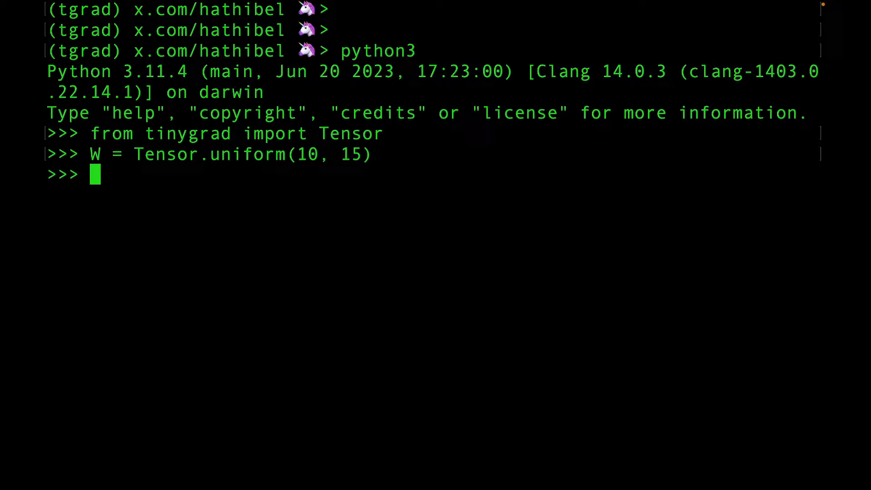
# - Create x = Tensor.uniform(20, 15) and evaluate x @ W.T
pyautogui.write('x = Tensor.')
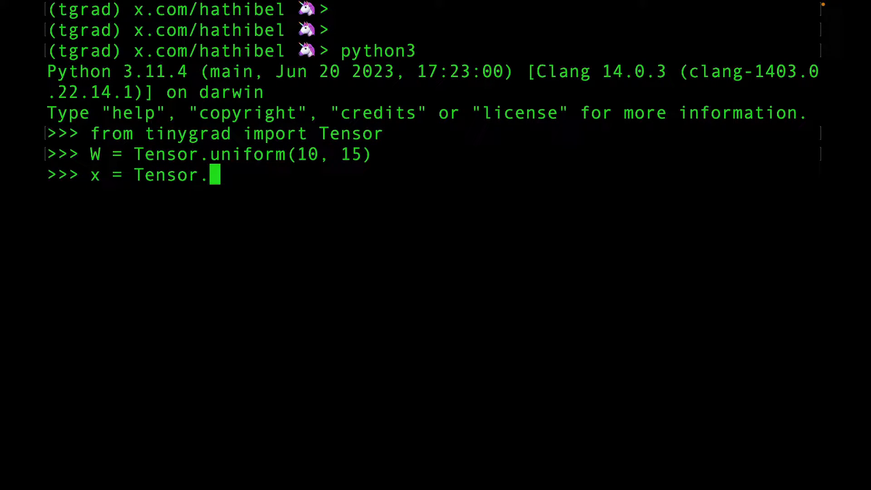
pyautogui.write('uniform(20, 15')
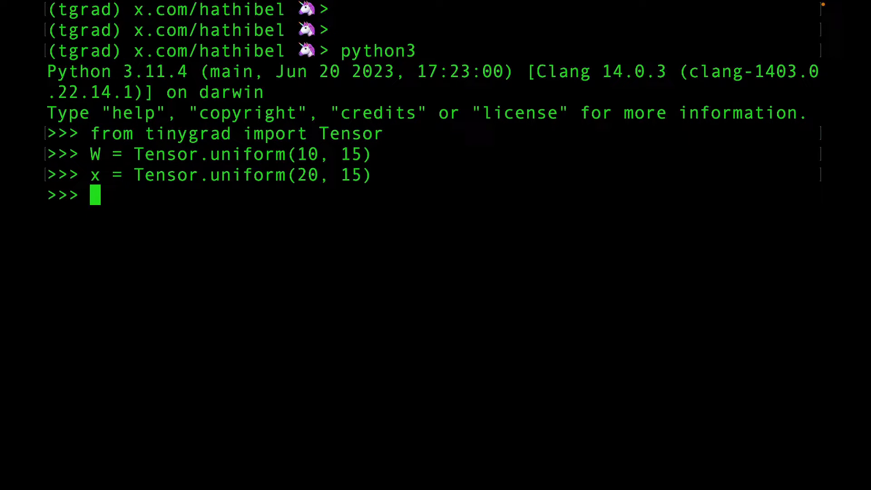
pyautogui.write('x @')
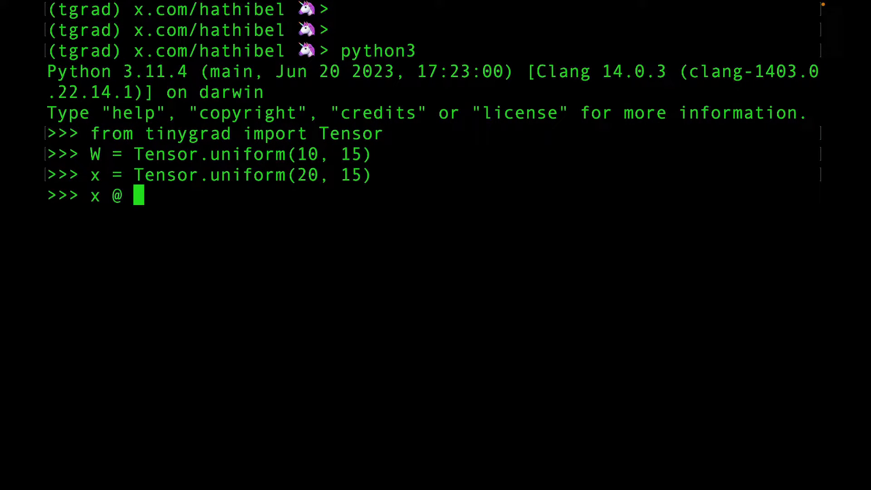
pyautogui.press('Return')
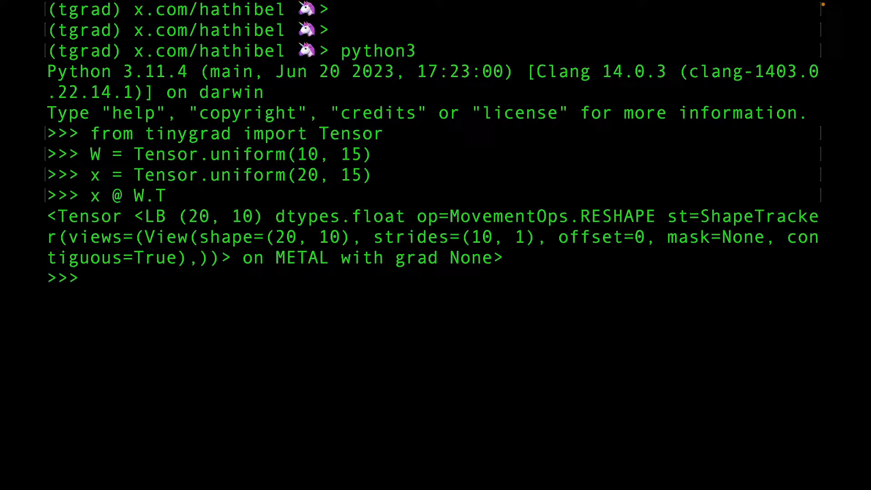
# - Create bias b = Tensor.uniform(10) and evaluate x @ W.T + b
pyautogui.write('b = Tensor.')
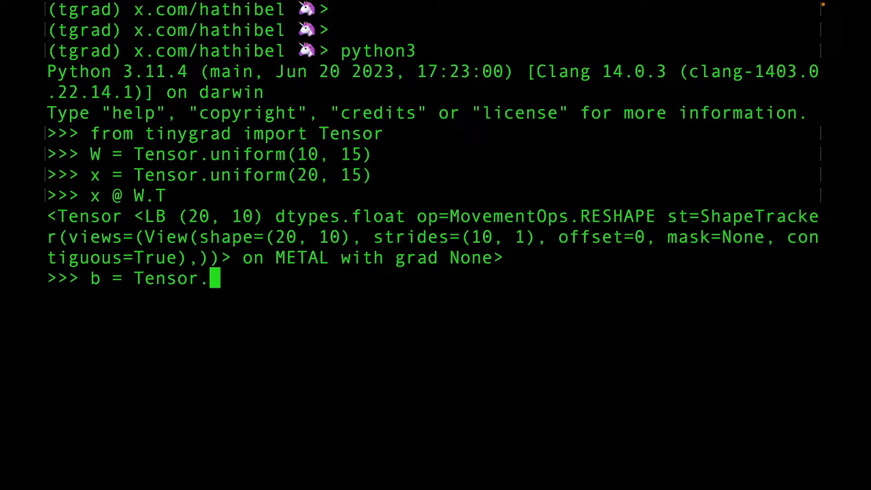
pyautogui.write('uniform(')
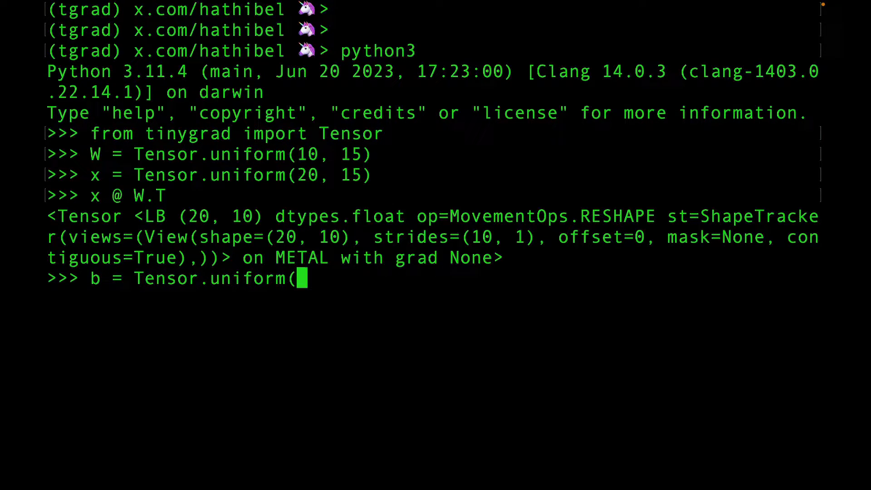
pyautogui.write('10')
pyautogui.write('b')
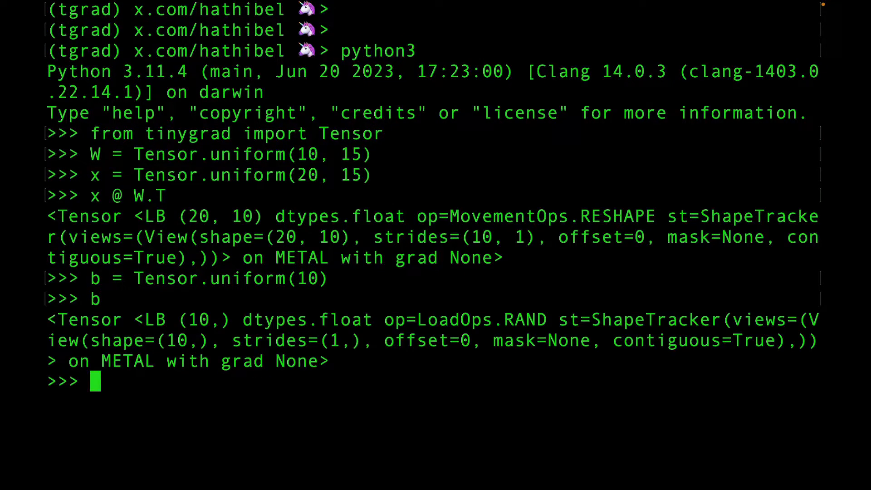
pyautogui.write('x')
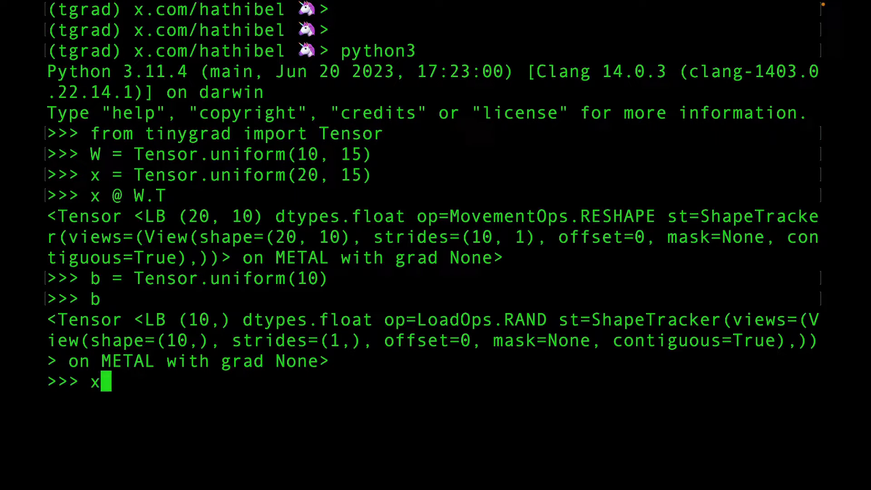
pyautogui.write('@ W.T')
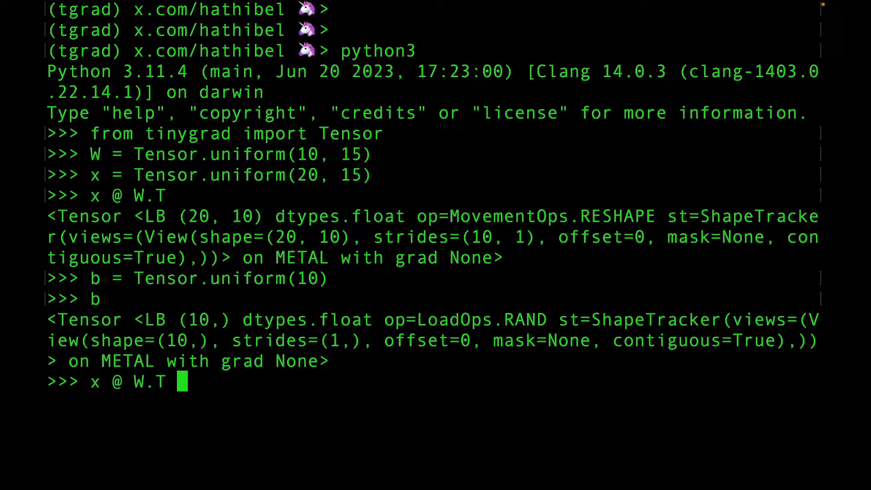
pyautogui.press('Return')
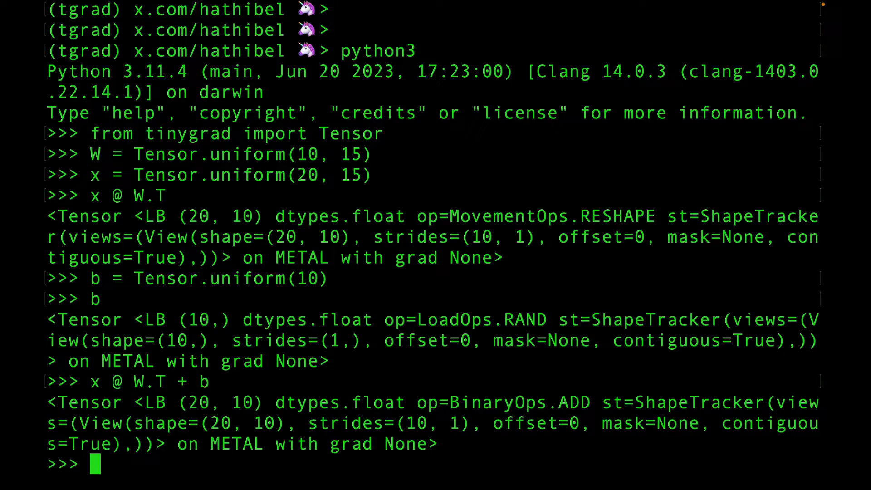
# - Assign Y = x @ W.T + b and print Y.numpy()
pyautogui.write('x @ W.T + b')
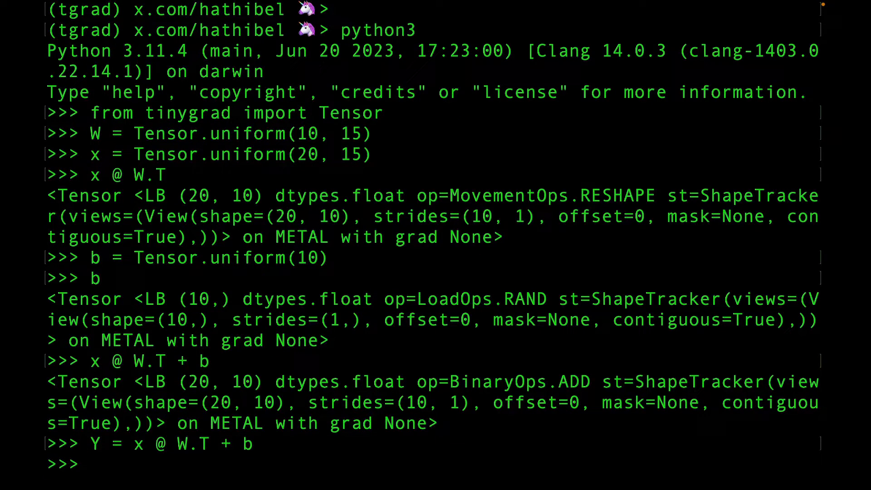
pyautogui.write('Y.numpy')
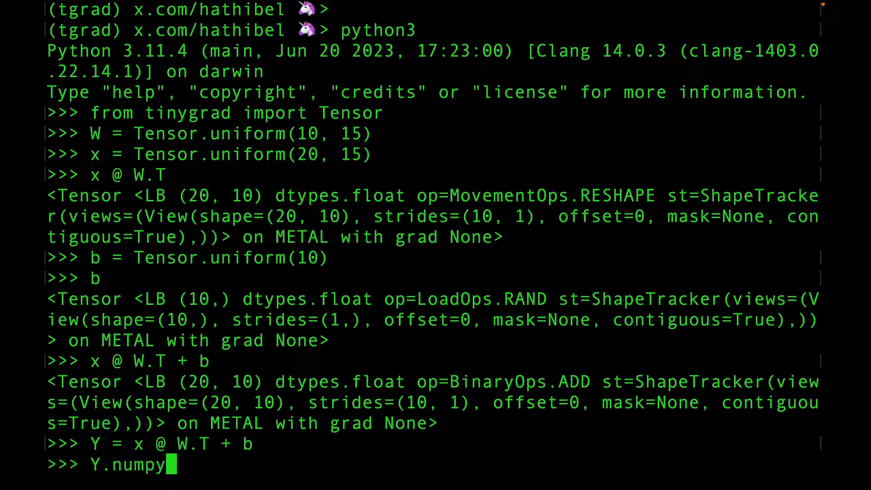
pyautogui.press('Return')
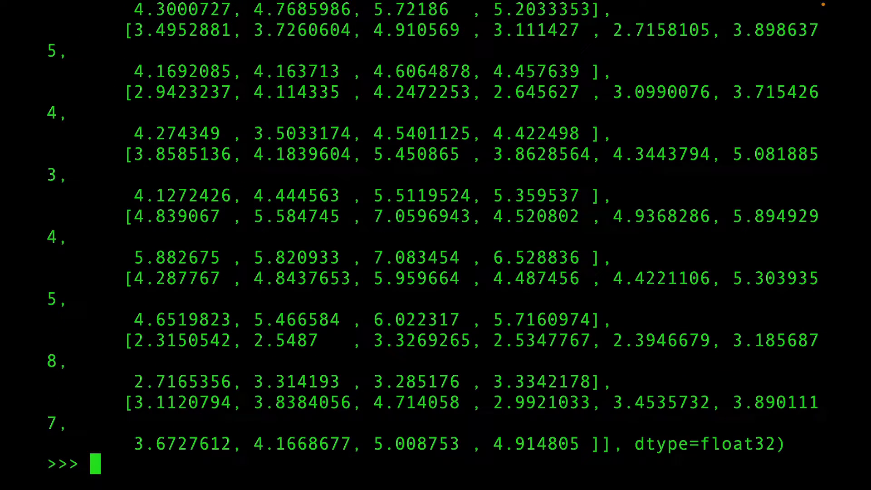
# - Import nn from tinygrad and create l1 = nn.Linear(15, 10)
pyautogui.write('from')
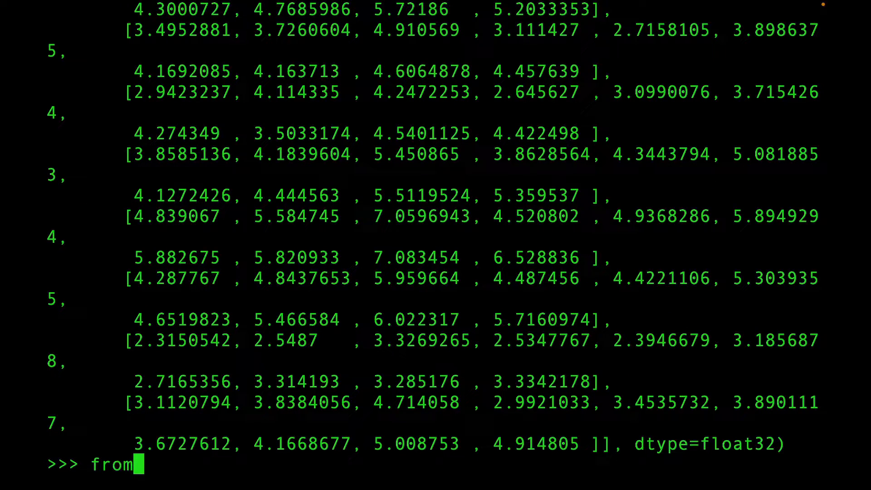
pyautogui.write('tiny')
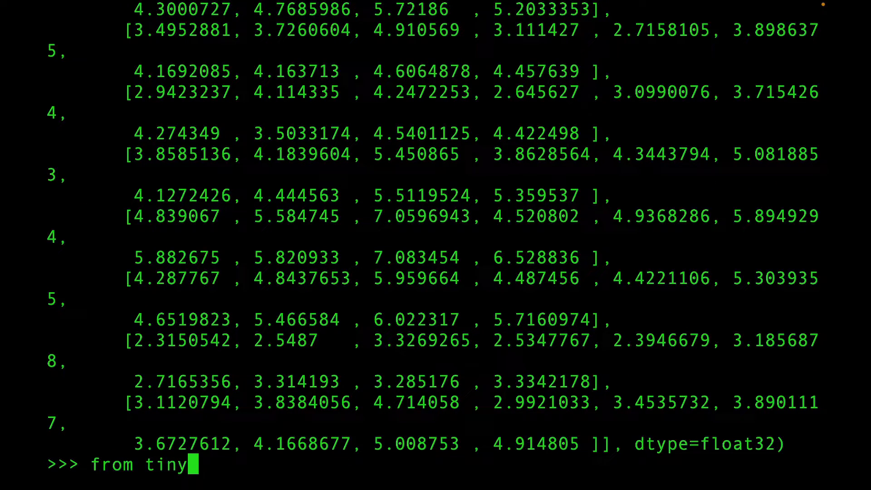
pyautogui.write('grad')
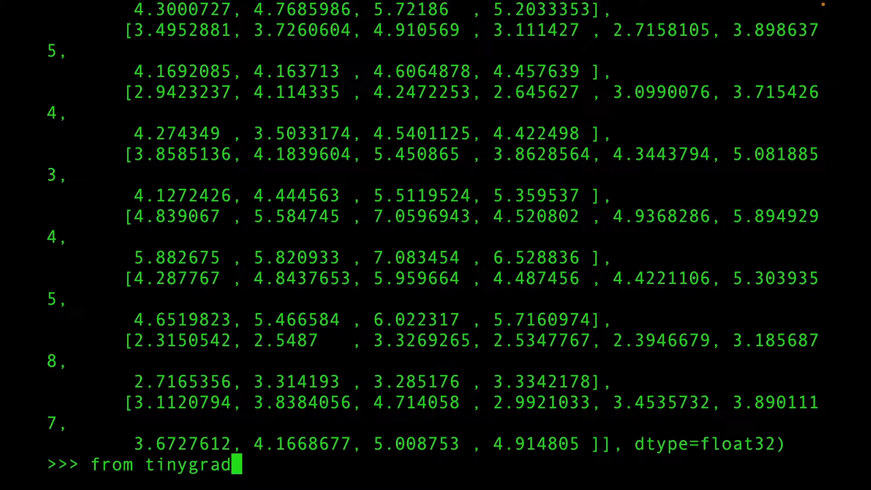
pyautogui.press('Return')
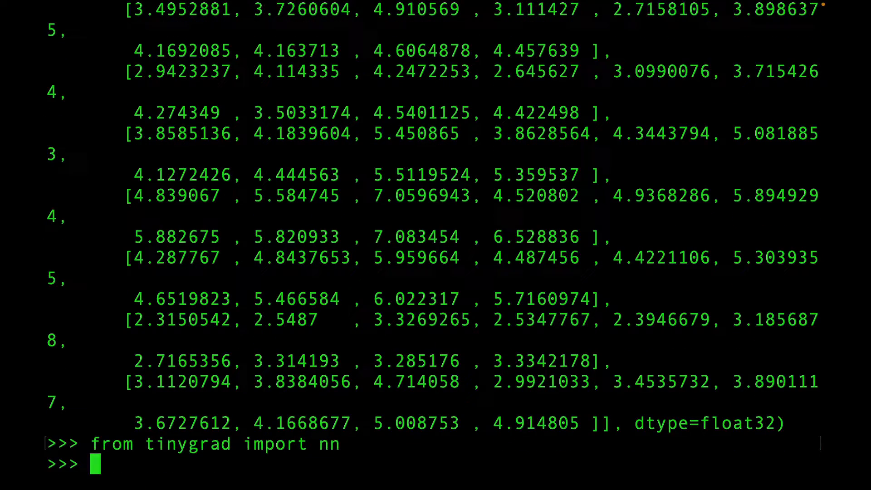
pyautogui.write('l1')
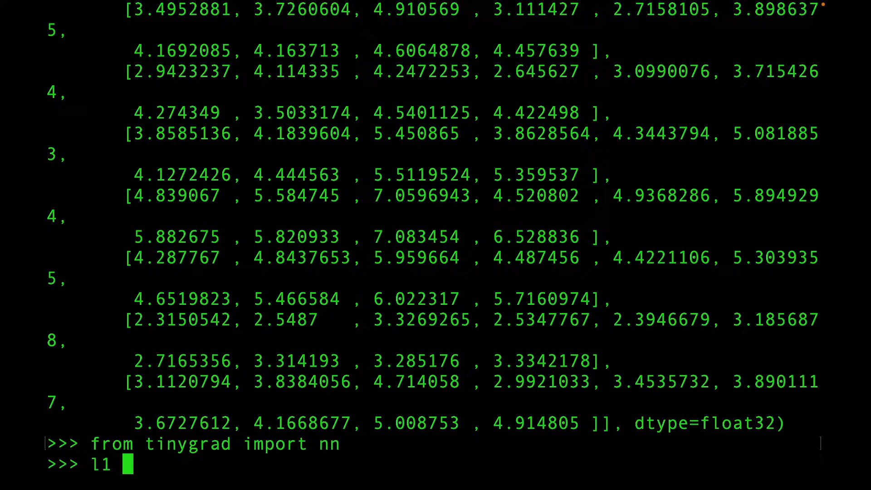
pyautogui.write('= nn.L')
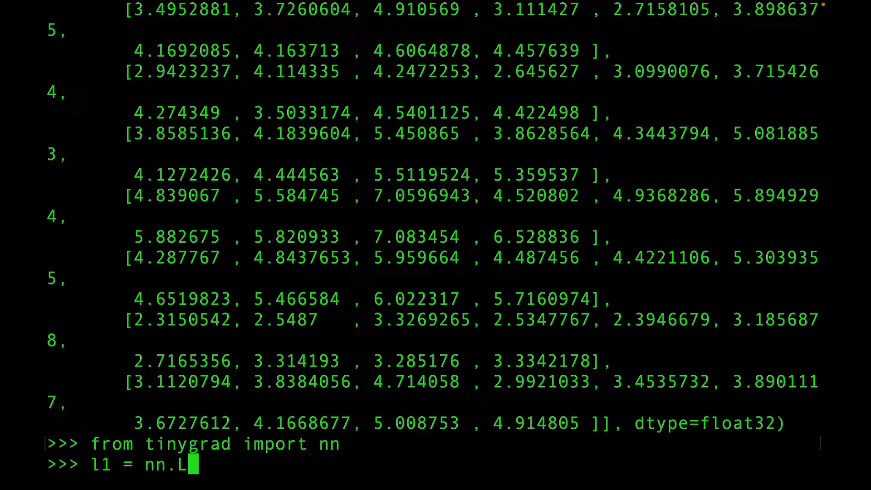
pyautogui.write('inear(')
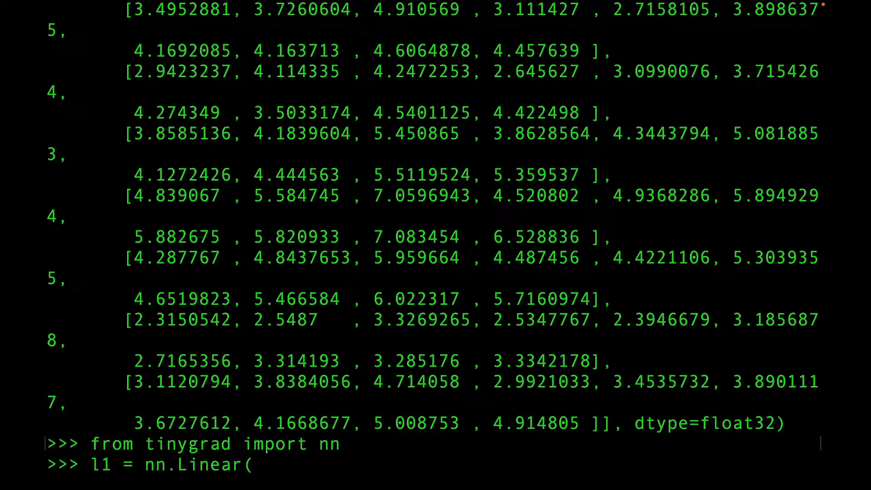
pyautogui.write('15, 10')
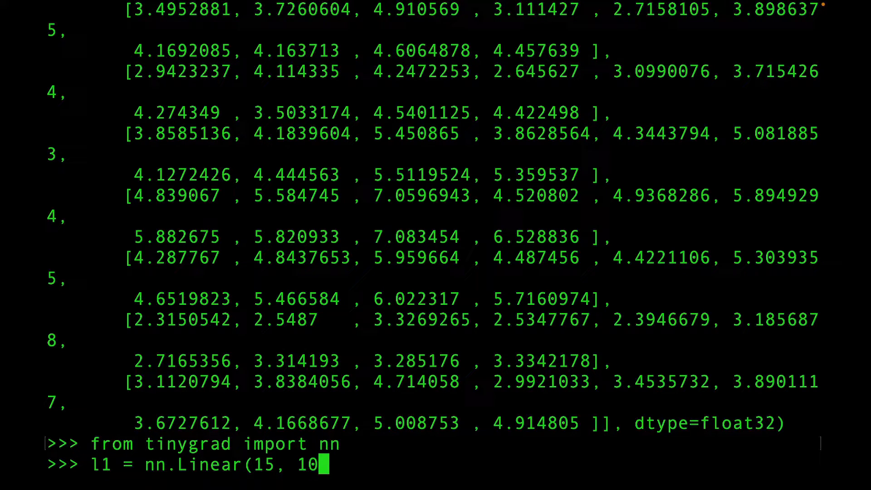
pyautogui.press('Return')
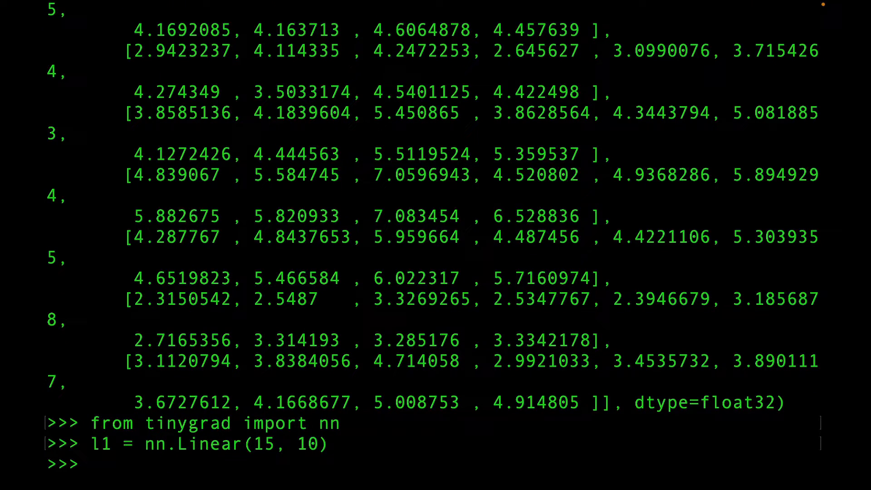
# - Run l1(x), compare with x @ W.T and x @ W.T + b, then quit Python
pyautogui.write('l1(x)')
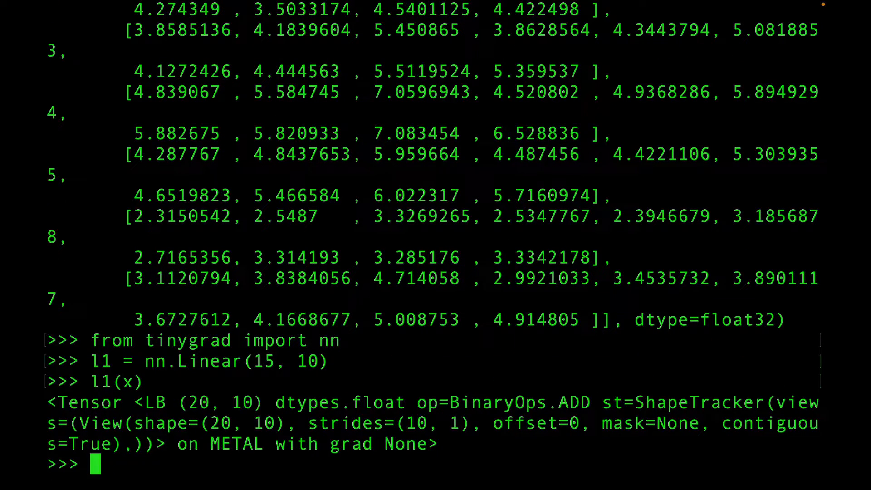
pyautogui.write('x @ W.T')
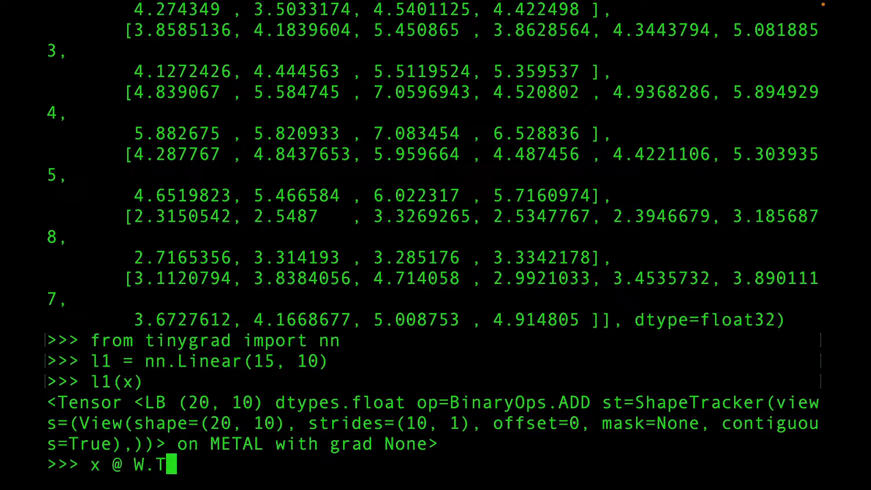
pyautogui.press('Return')
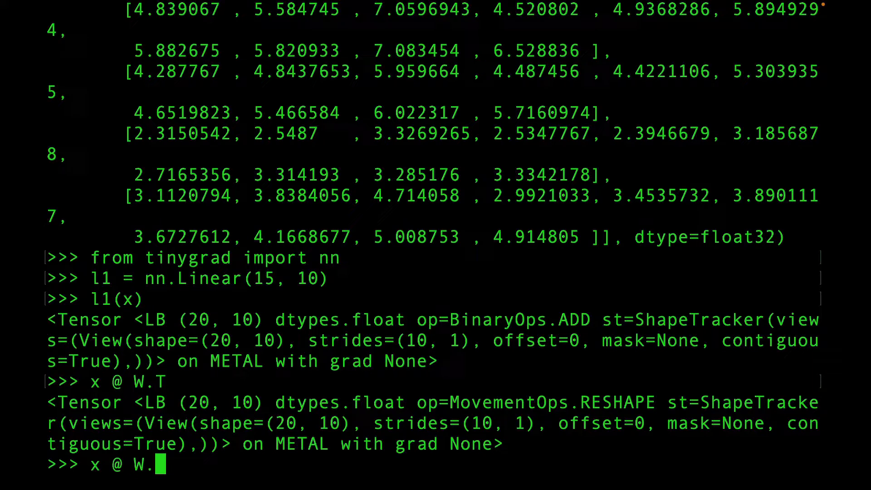
pyautogui.write('+')
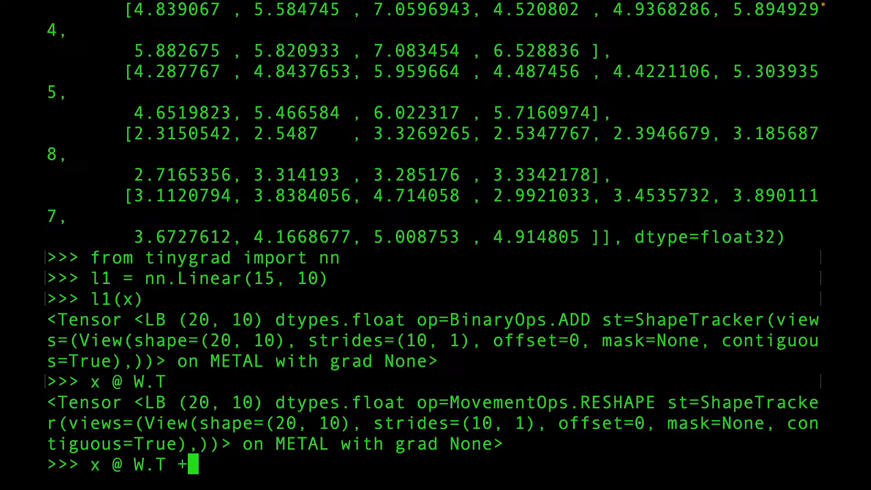
pyautogui.press('Return')
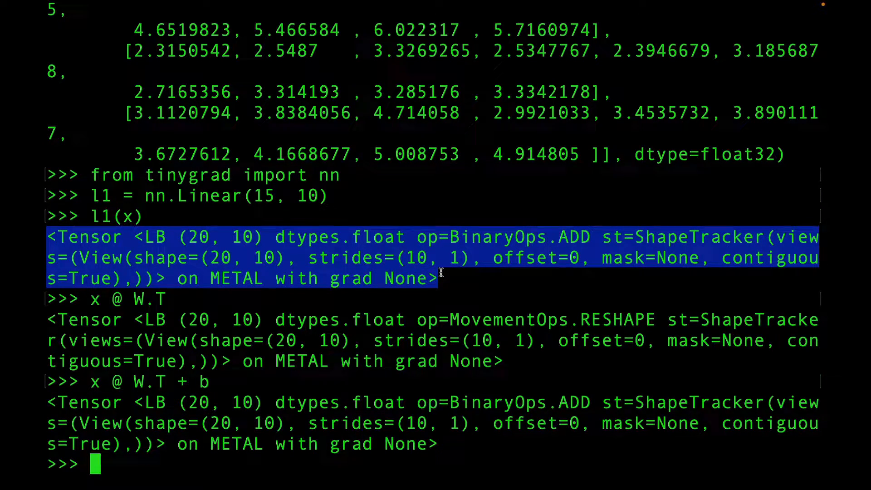
pyautogui.write('quit()')
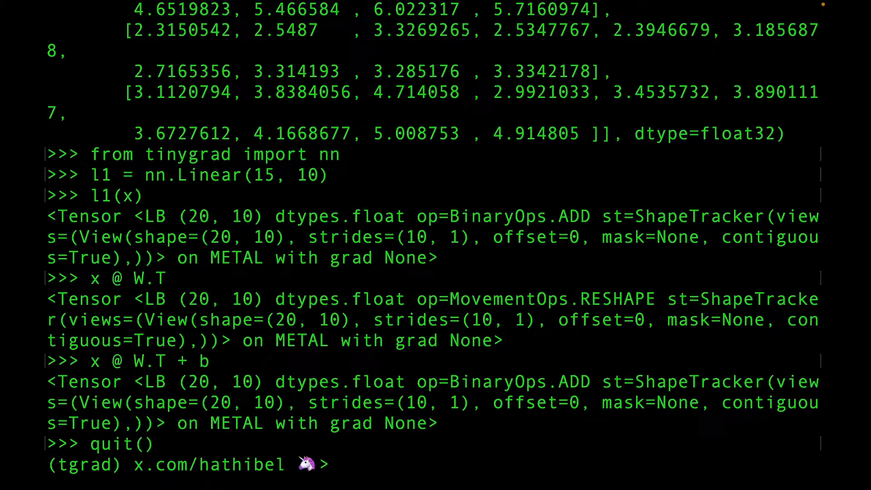
# - Open mynet.py in vim and add 'from tinygrad import Tensor, nn'
pyautogui.write('vi m')
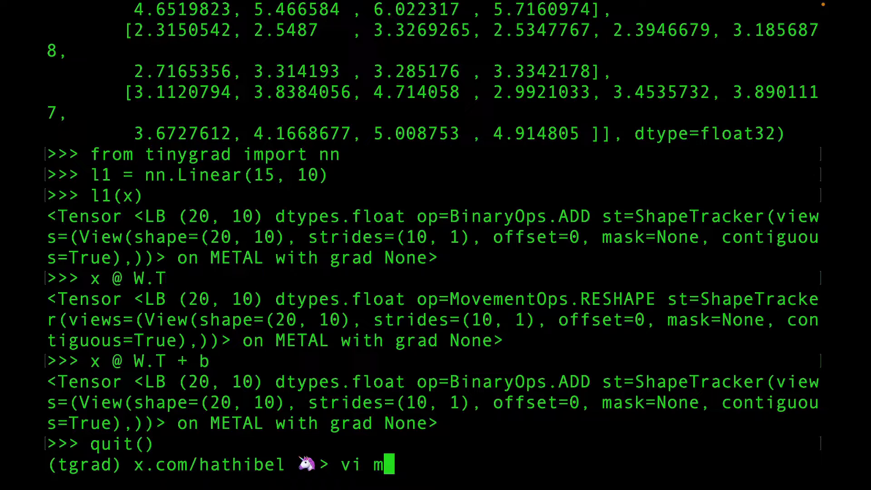
pyautogui.press('Return')
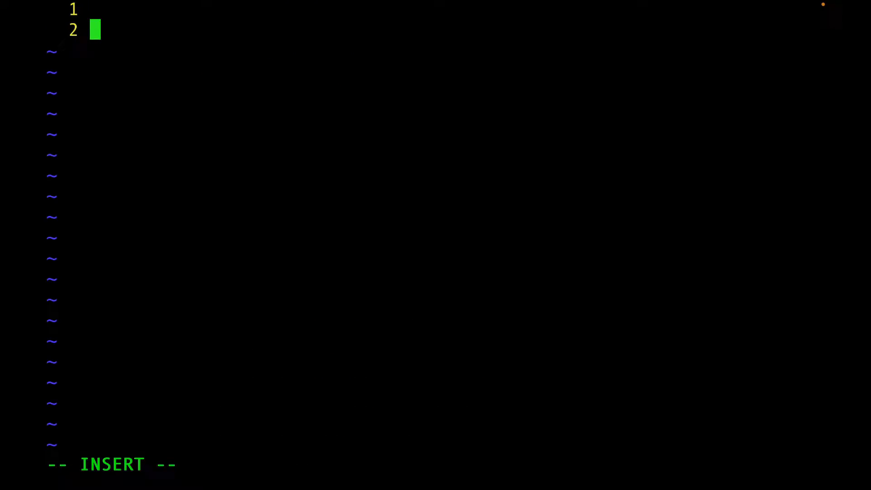
pyautogui.write('from ti')
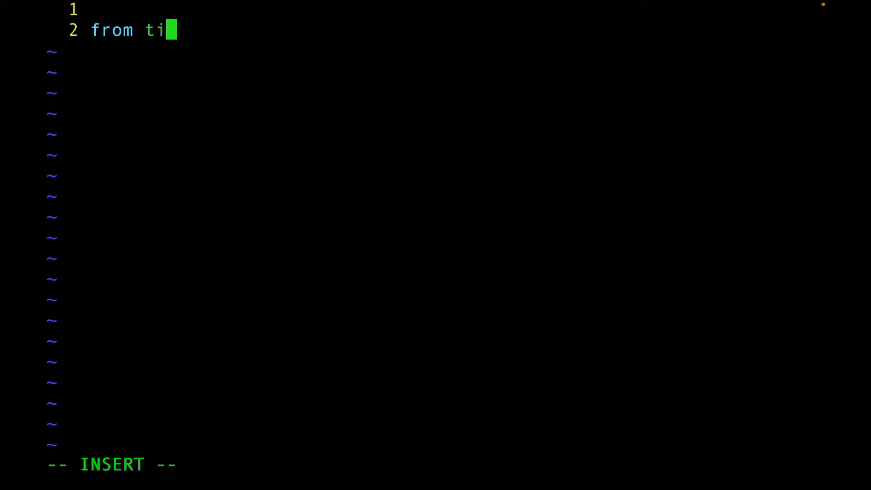
pyautogui.write('nygrad imp')
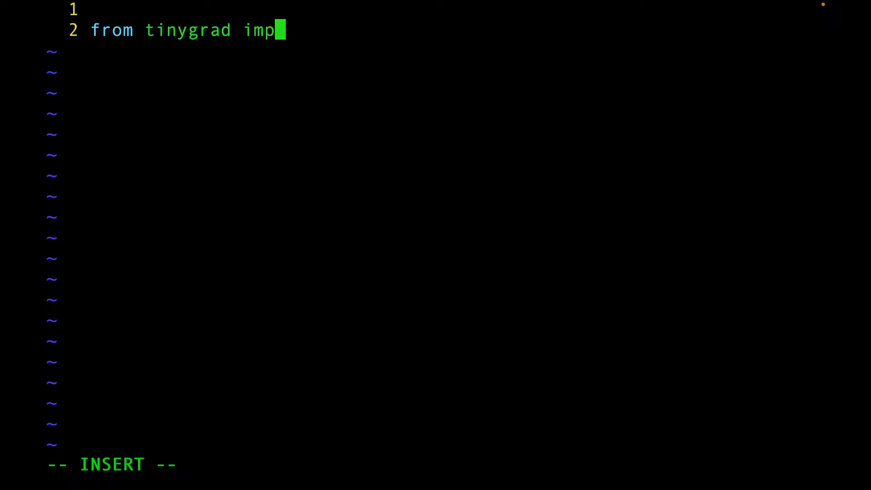
pyautogui.write('ort Tensor, nn')
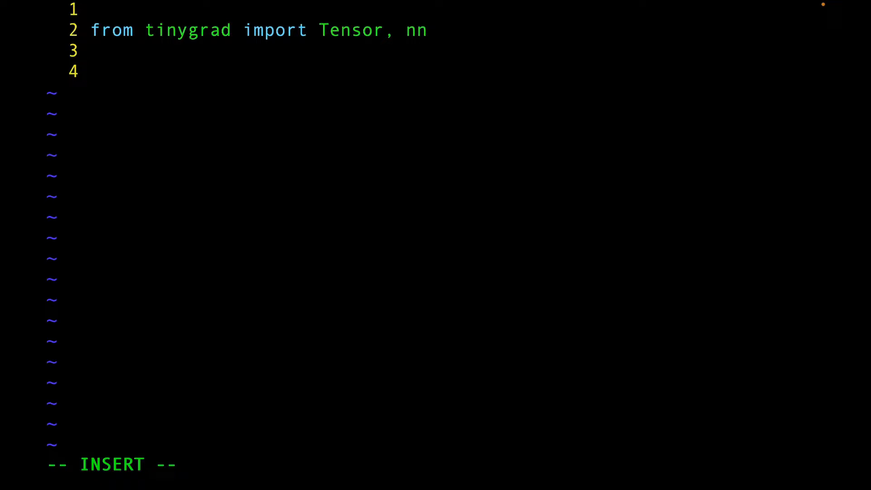
# - Define class MyNet with an __init__(self) constructor
pyautogui.write('class MyNet:')
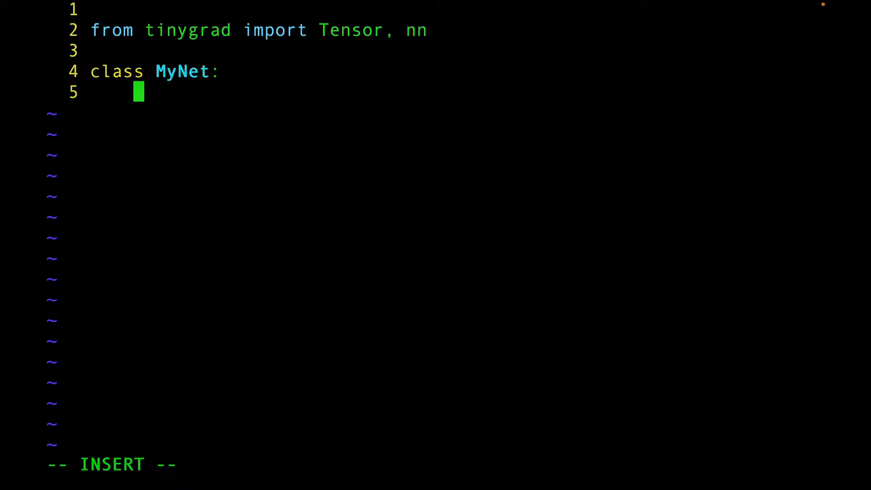
pyautogui.write('def __init__(s')
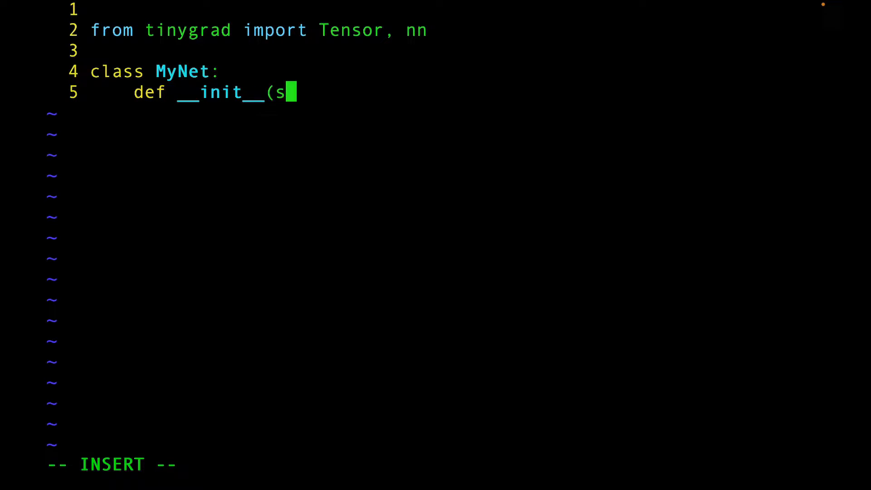
pyautogui.write('elf):')
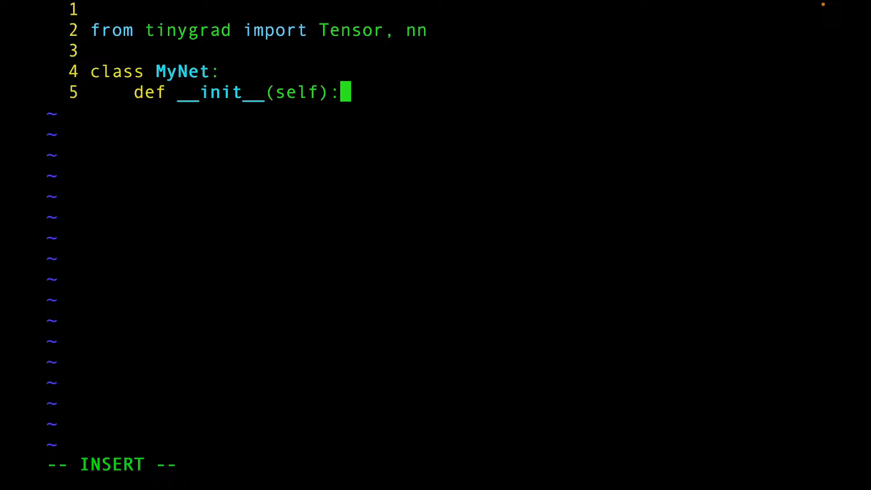
pyautogui.press('Return')
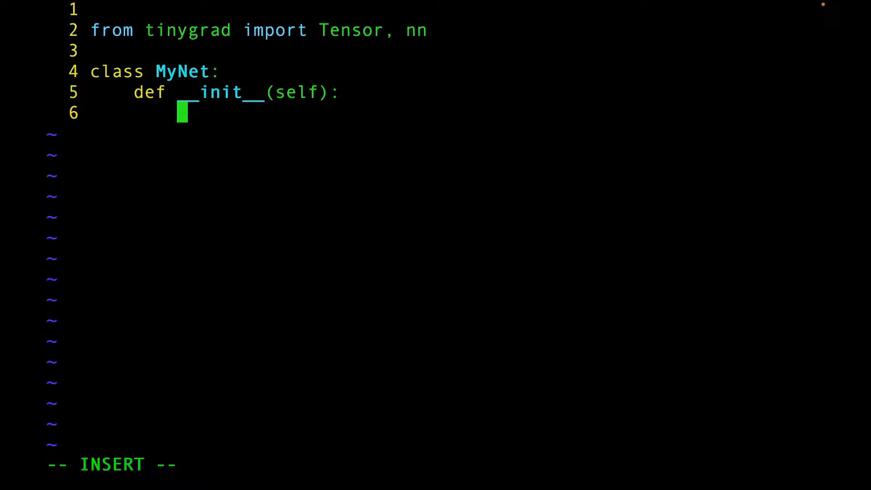
# - Add self.l1 = nn.Linear(2, 12) and self.l2 = nn.Linear(12, 1) to the constructor
pyautogui.write('self.l1')
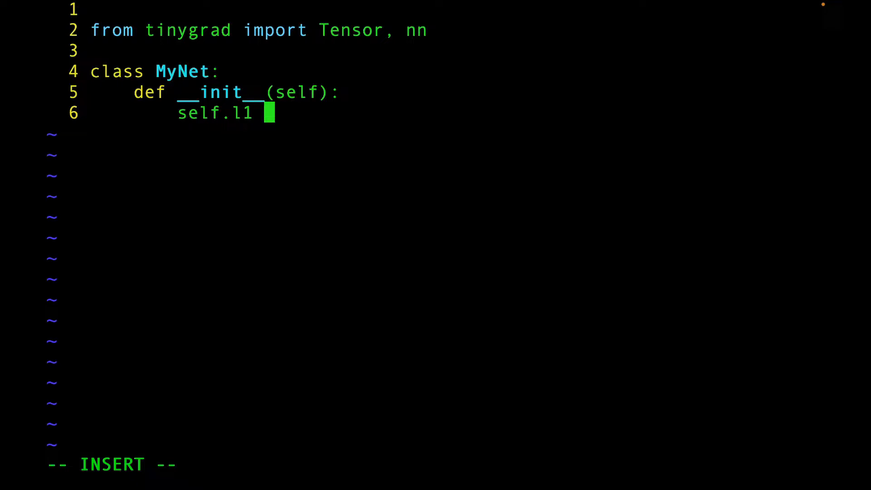
pyautogui.write('= nn.Linea')
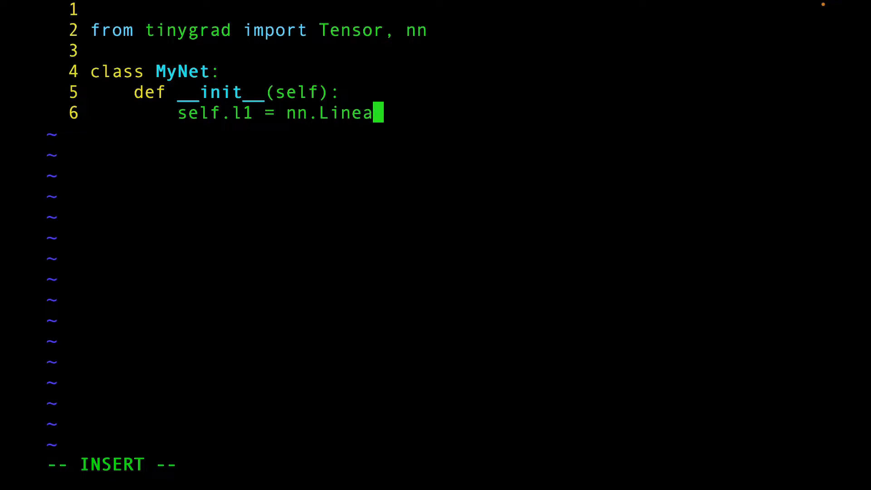
pyautogui.write('r(2,')
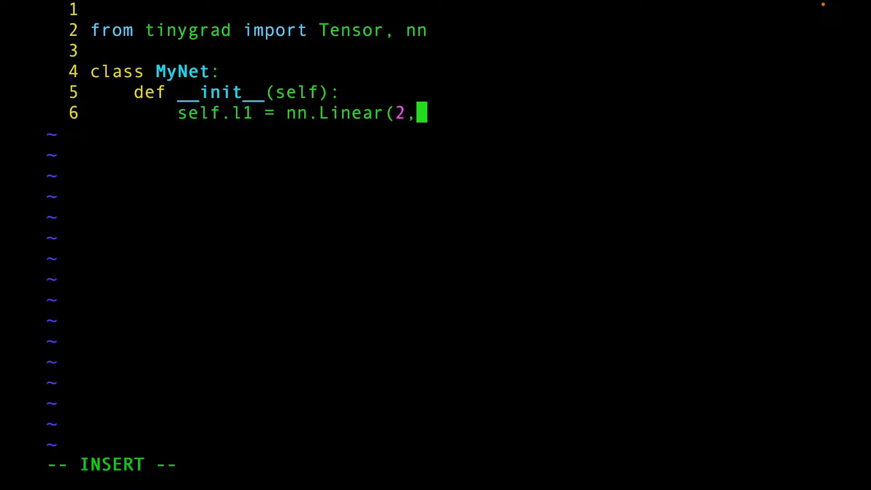
pyautogui.write('12)')
pyautogui.write('self.l')
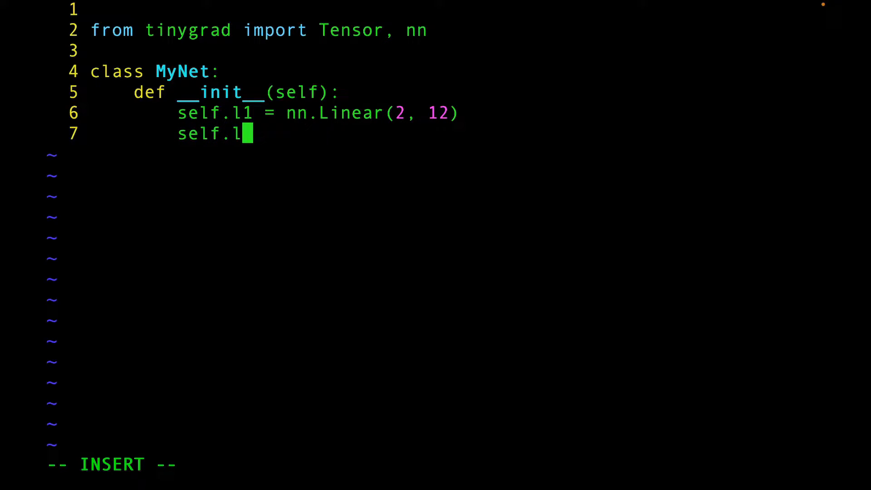
pyautogui.write('2 = nn.Li')
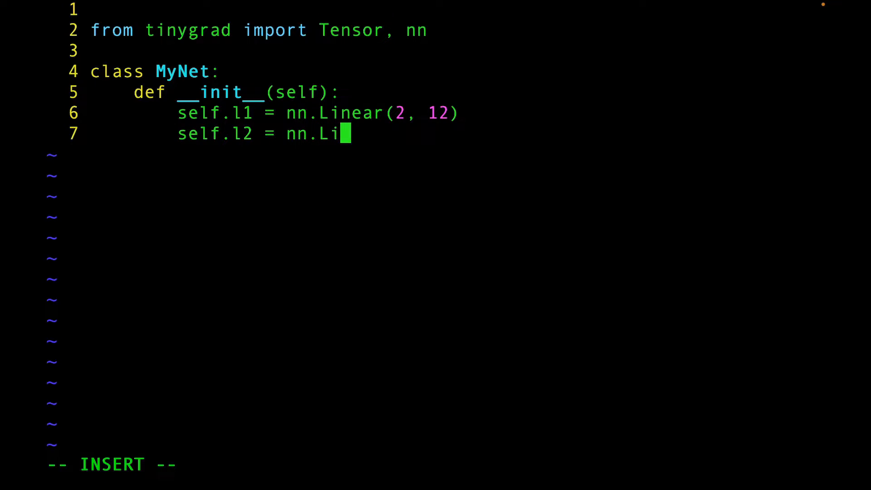
pyautogui.write('near(12, 1')
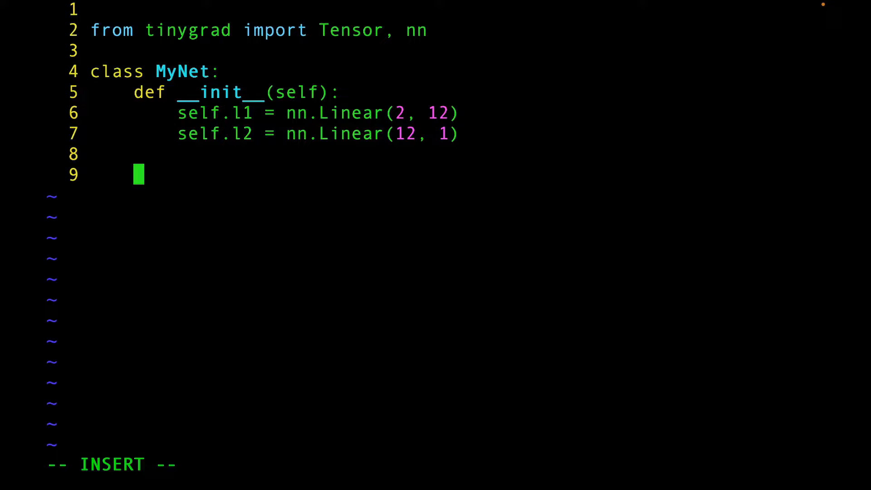
pyautogui.write('def')
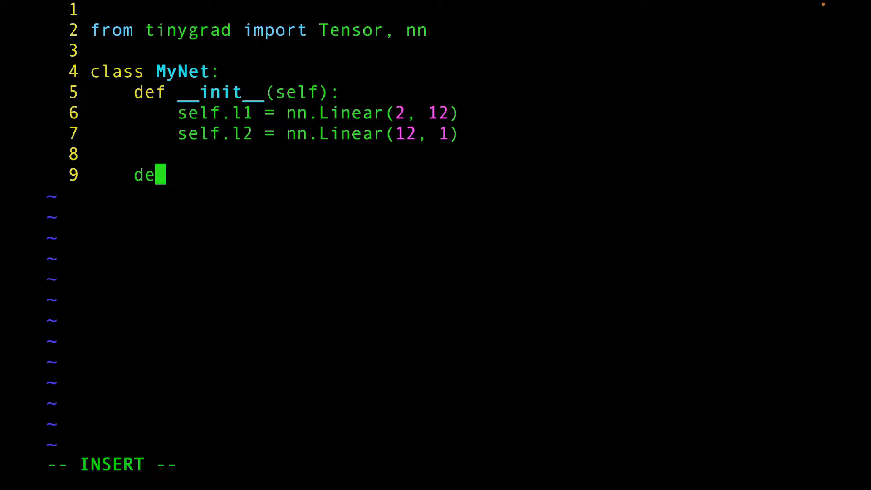
# - Write the __call__(self, x) header and its first line x = self.l1(x)
pyautogui.write('f __call_')
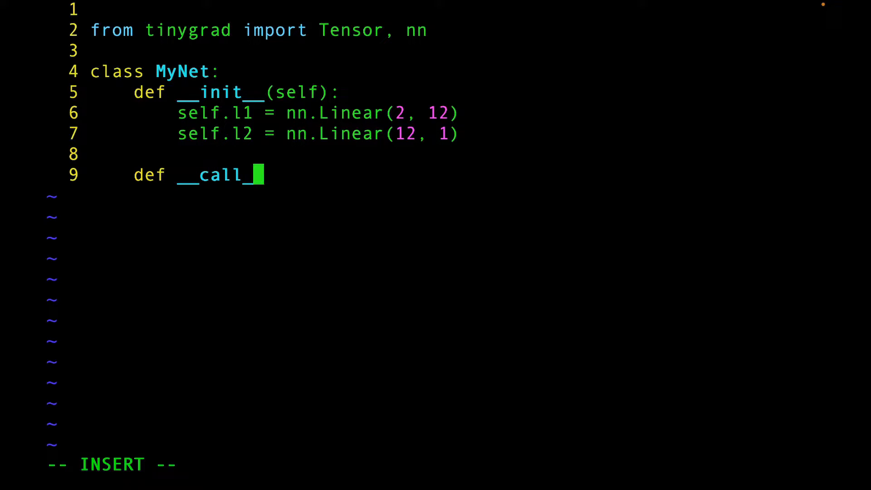
pyautogui.write('_(self, x):')
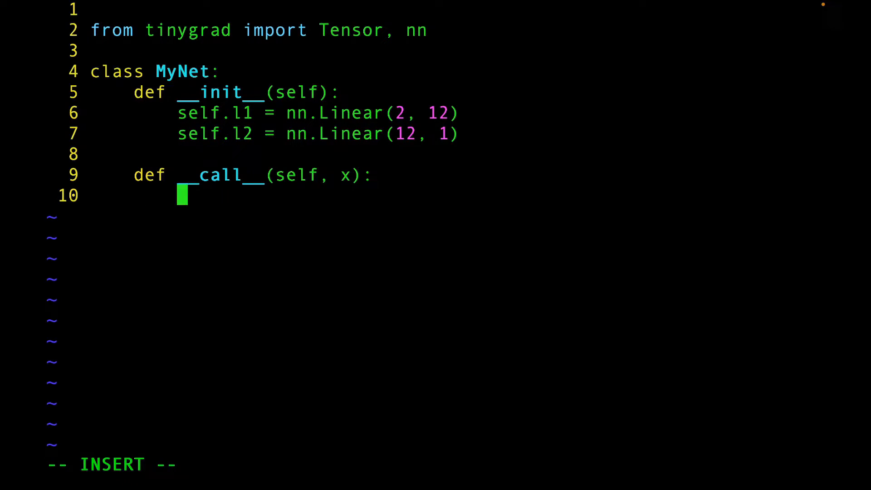
pyautogui.write('x = self')
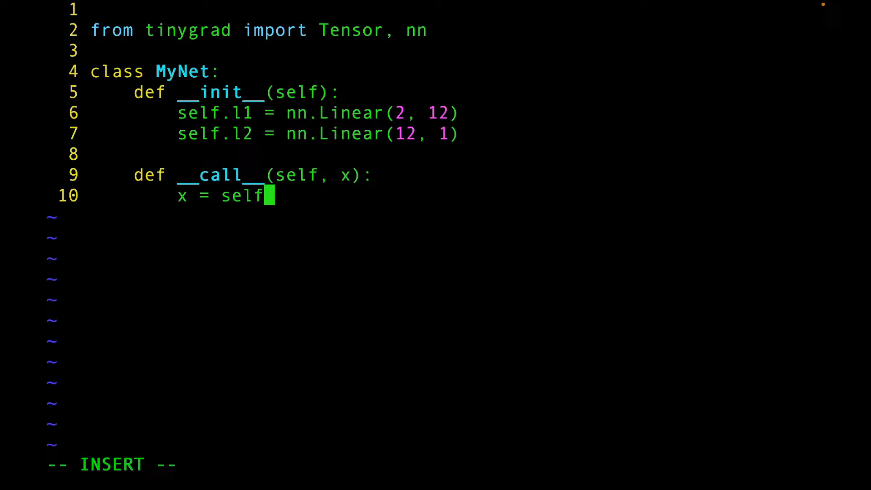
pyautogui.write('.l1(x')
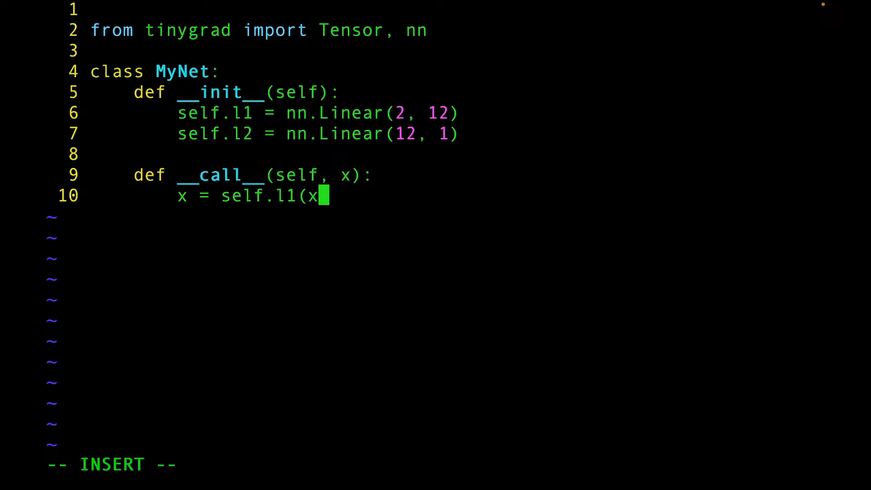
pyautogui.press('enter')
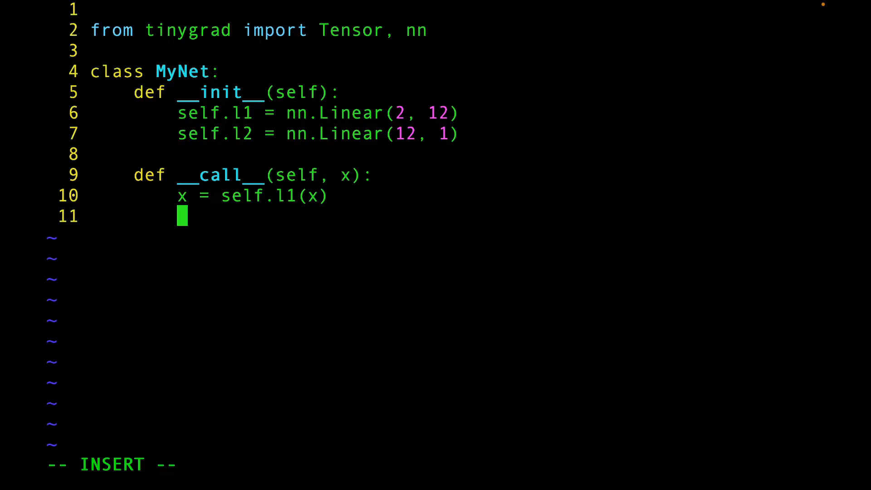
# - Apply Tensor.sigmoid and self.l2, return x, and begin the top-level my_net line
pyautogui.write('x = Tensor.')
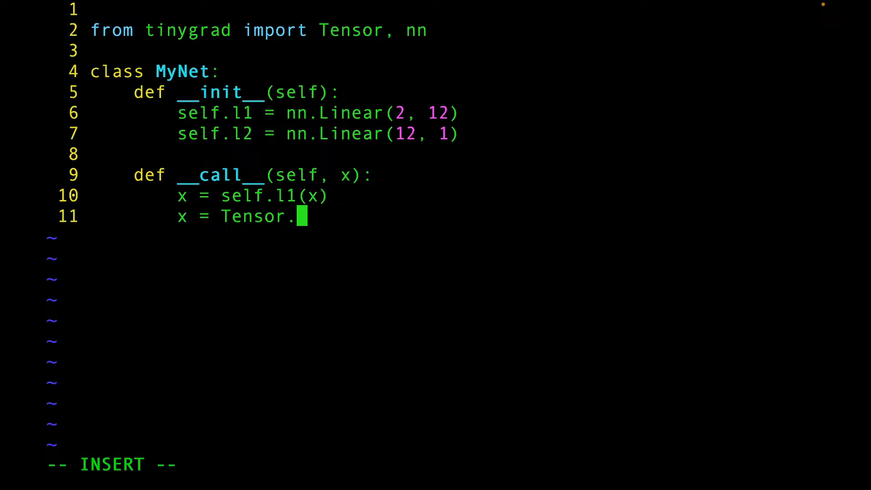
pyautogui.write('sigmoid(x')
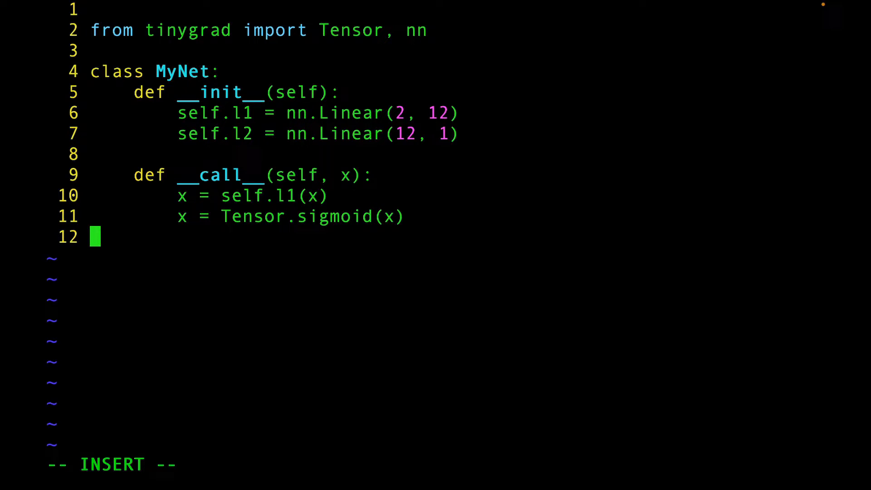
pyautogui.write('x =')
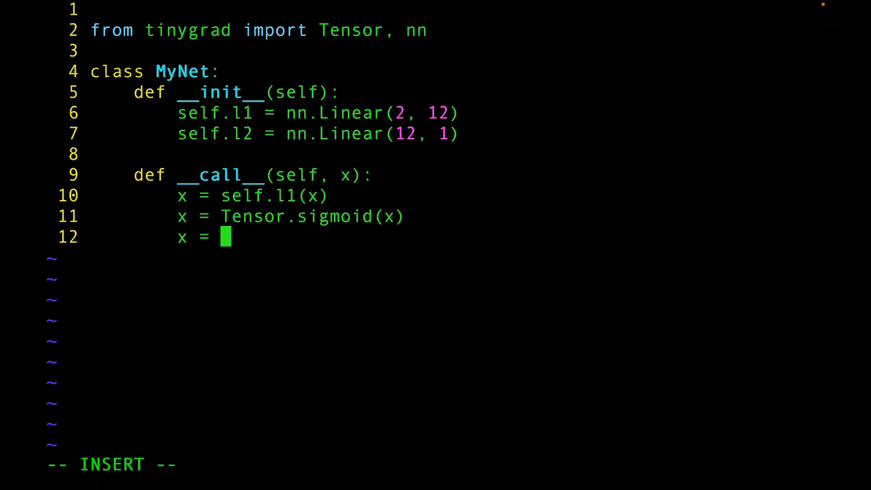
pyautogui.write('self.l2(x')
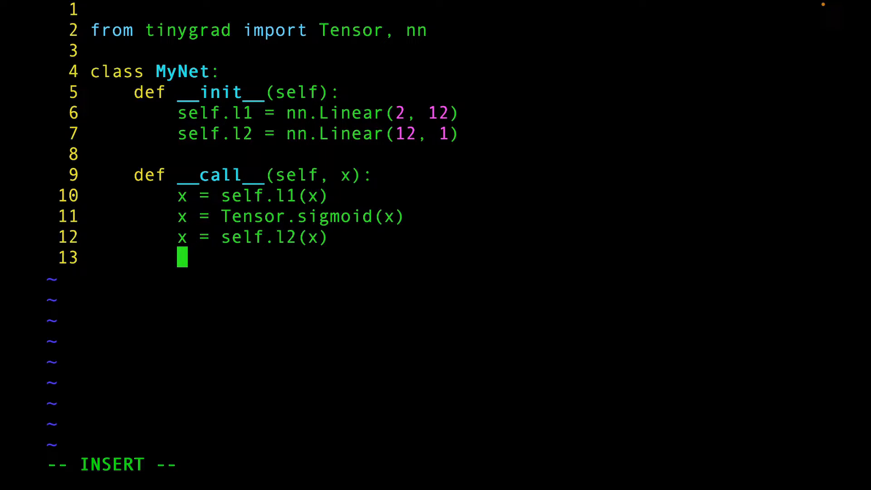
pyautogui.write('return x')
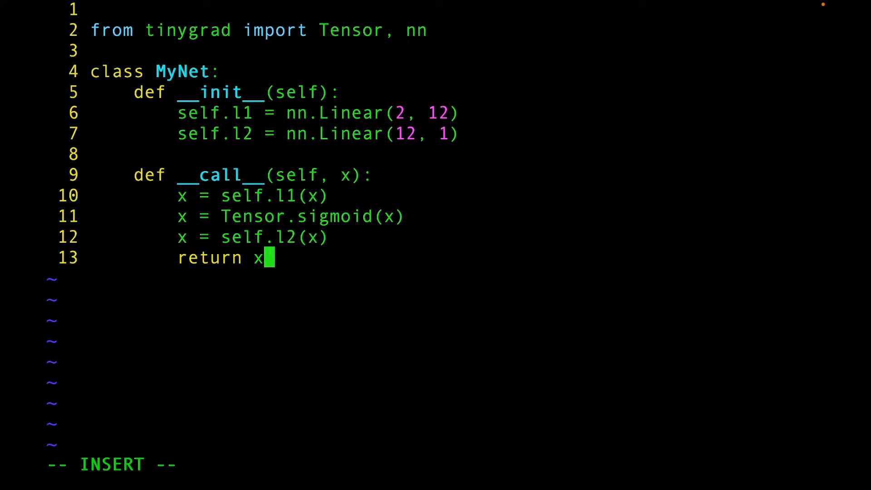
pyautogui.press('Enter')
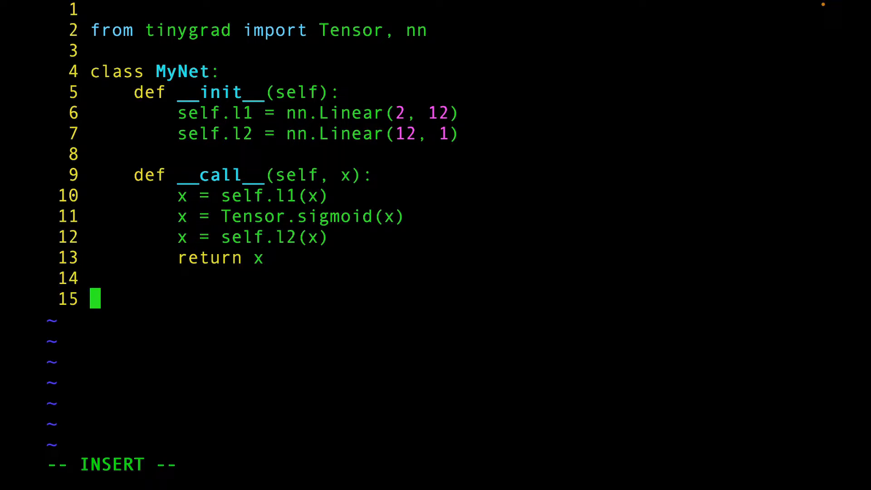
pyautogui.write('my_n')
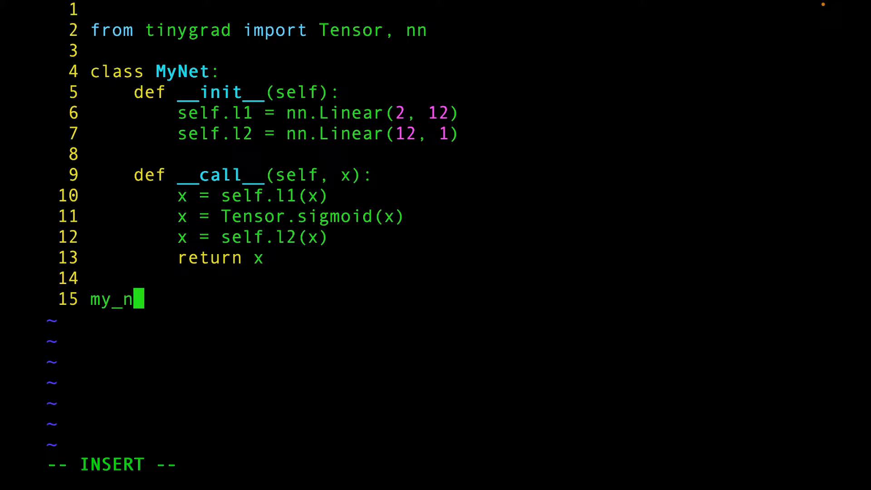
# - Create my_net = MyNet() and an SGD optimizer over its parameters with lr=0.001
pyautogui.write('et = M')
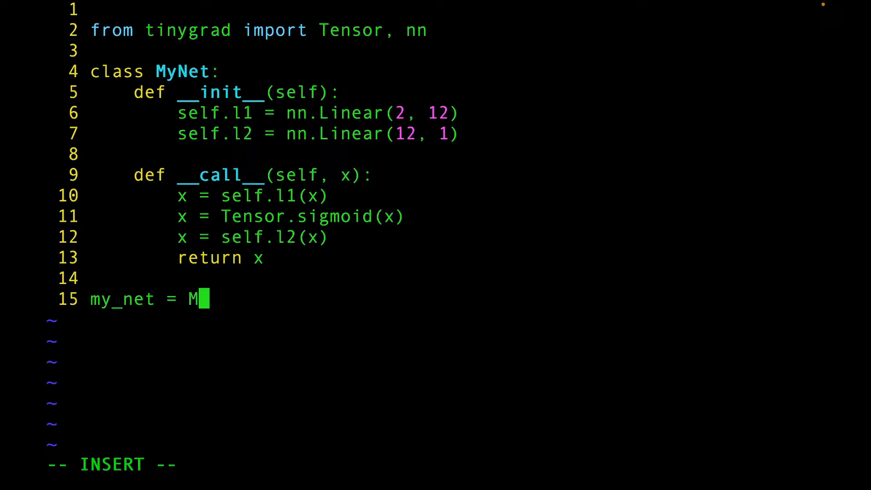
pyautogui.write('yNet()')
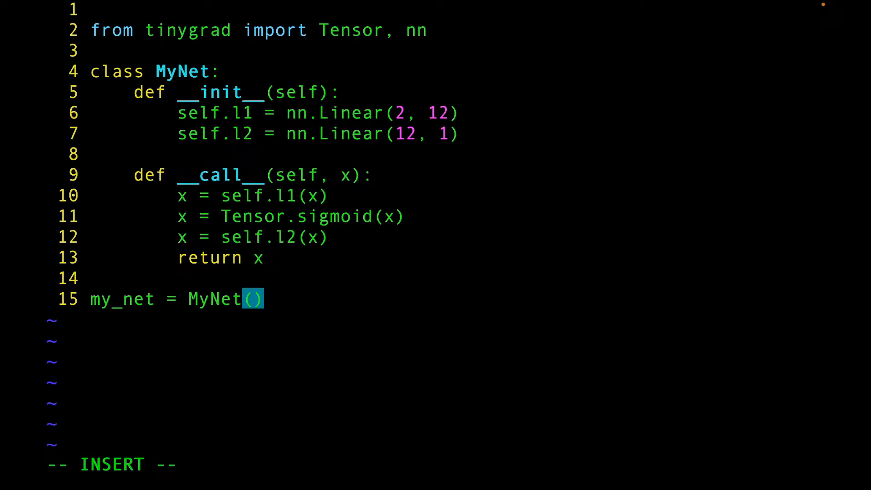
pyautogui.write('optim')
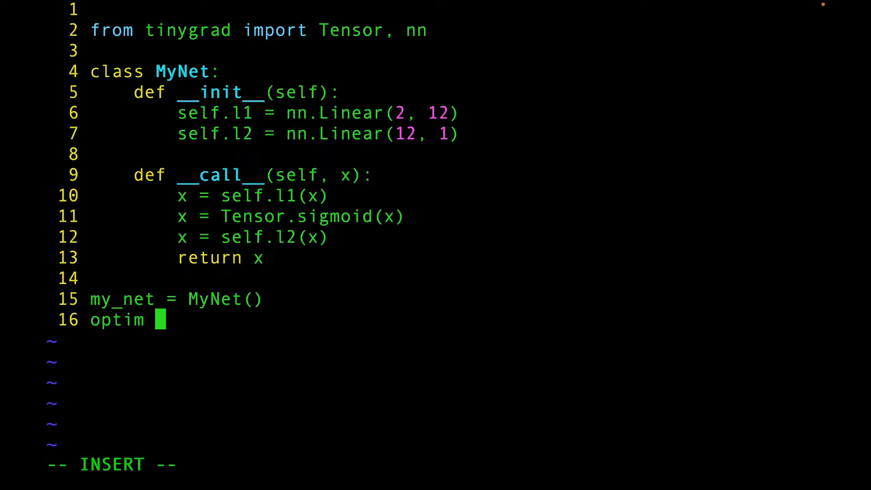
pyautogui.write('= nn.op')
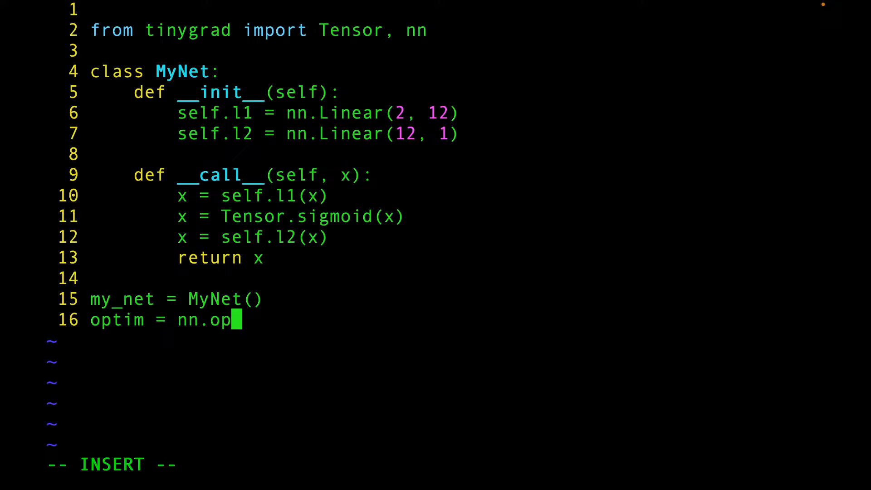
pyautogui.write('tim.SGD')
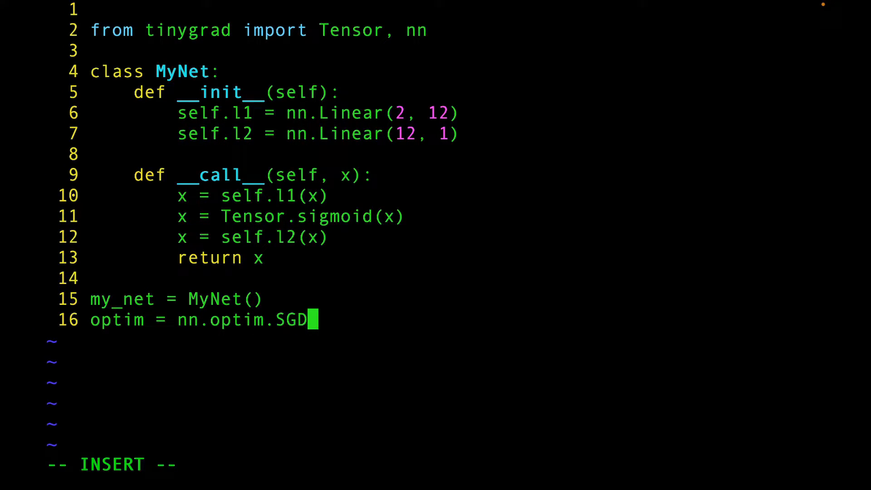
pyautogui.write('(')
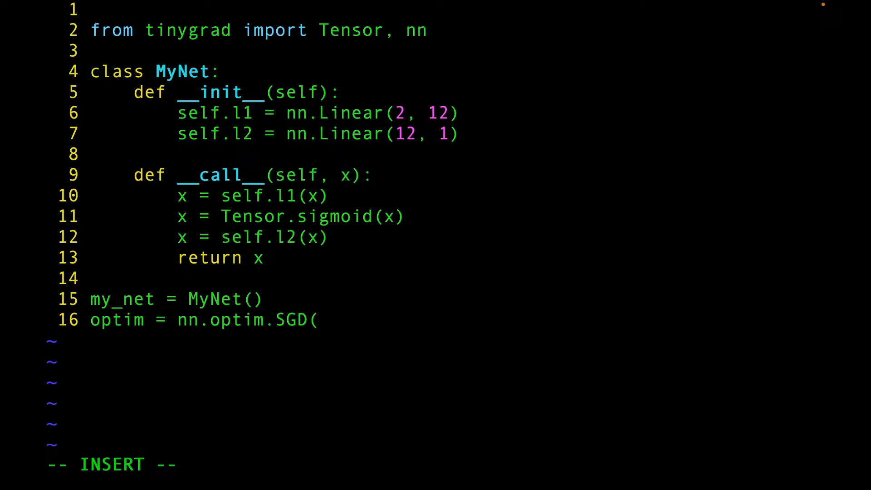
pyautogui.write('nn.stat')
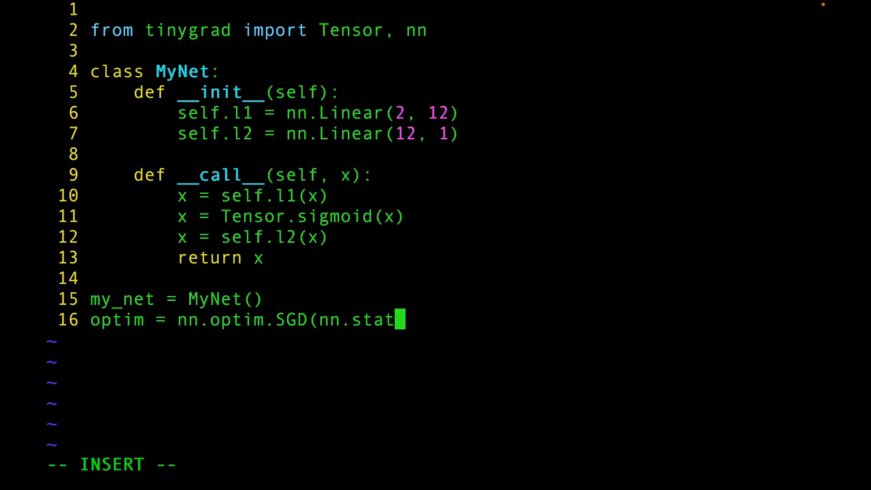
pyautogui.write('e.get_para')
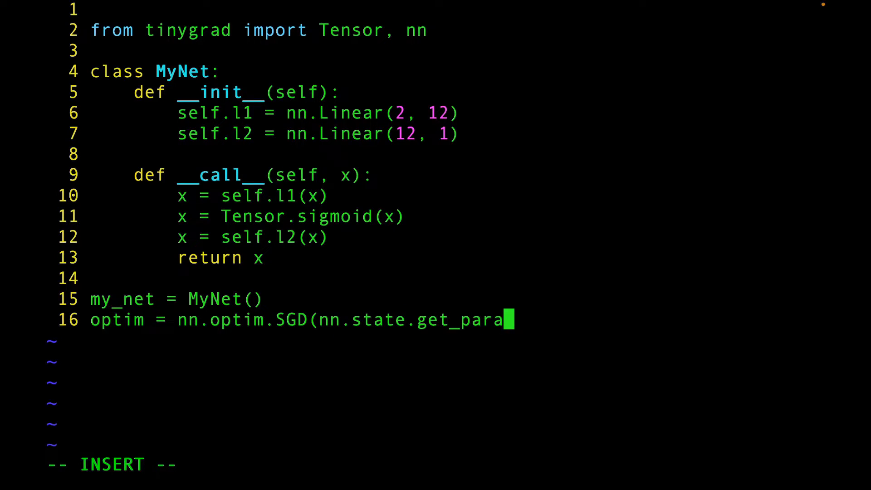
pyautogui.write('meters(my_net),')
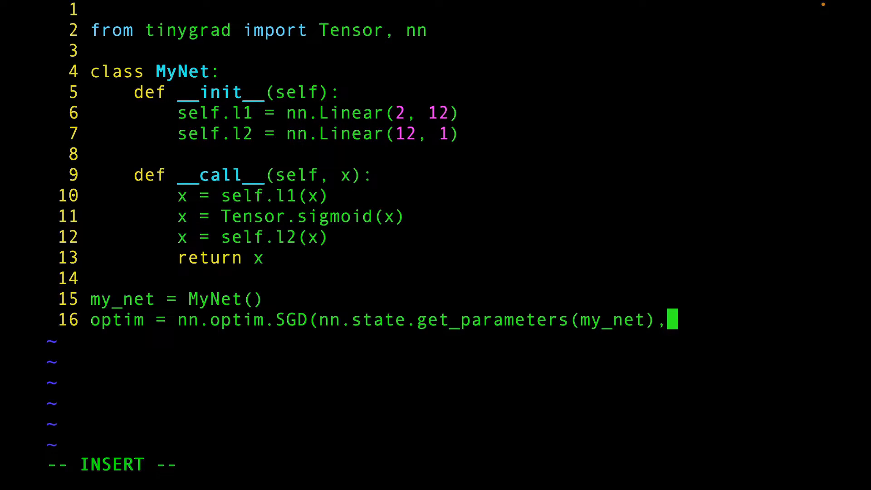
pyautogui.write('lr=')
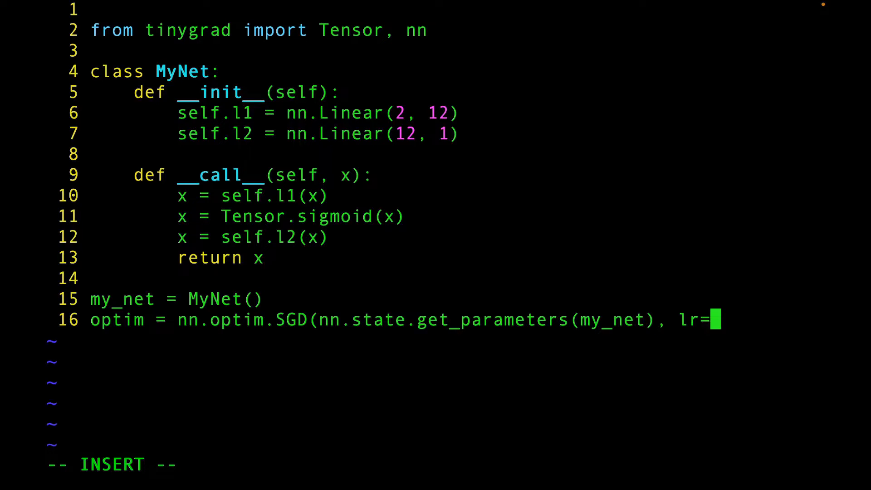
pyautogui.write('0.001')
pyautogui.write('python3')
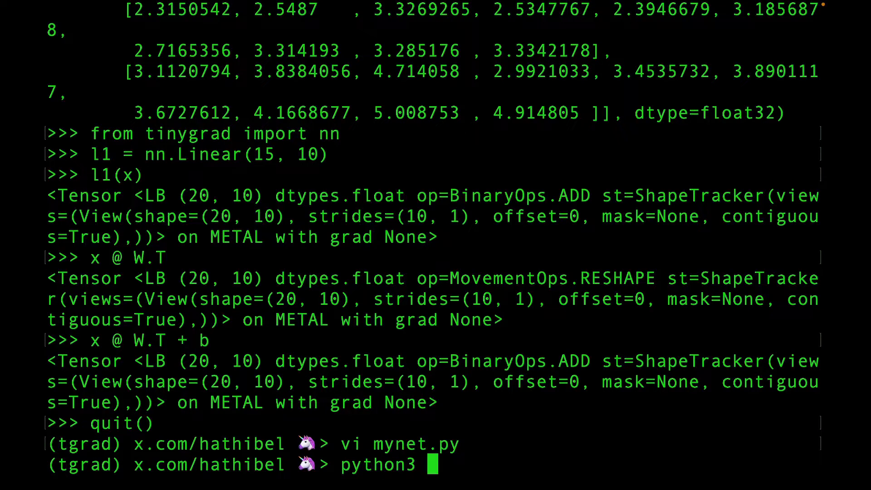
# - Finish the SGD line with a closing parenthesis and start empty line 17 in mynet.py
pyautogui.write('mynet.py')
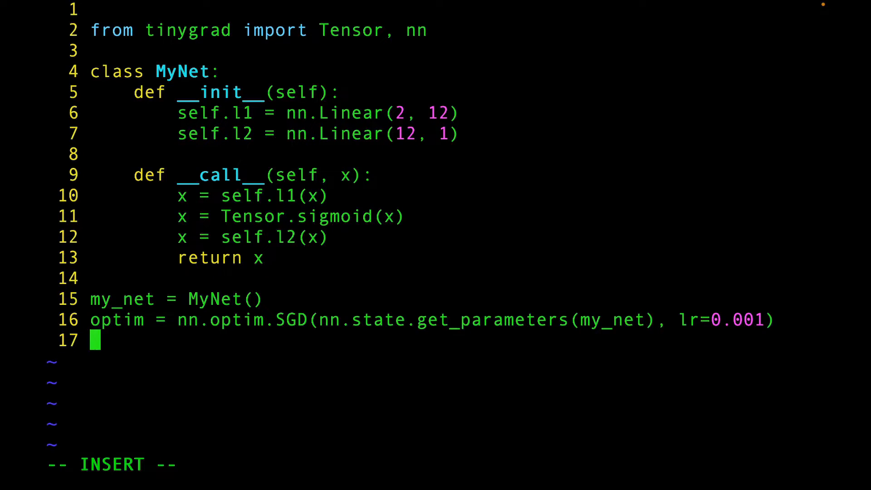
# - Define X = Tensor([0, 0, 0, 1, 1, 0, 1, 1]).reshape(4, 2)
pyautogui.write('X')
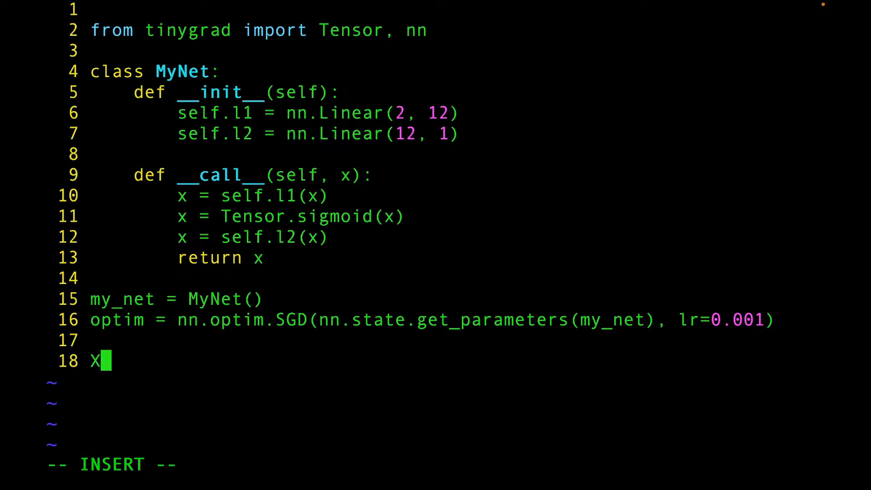
pyautogui.write('=')
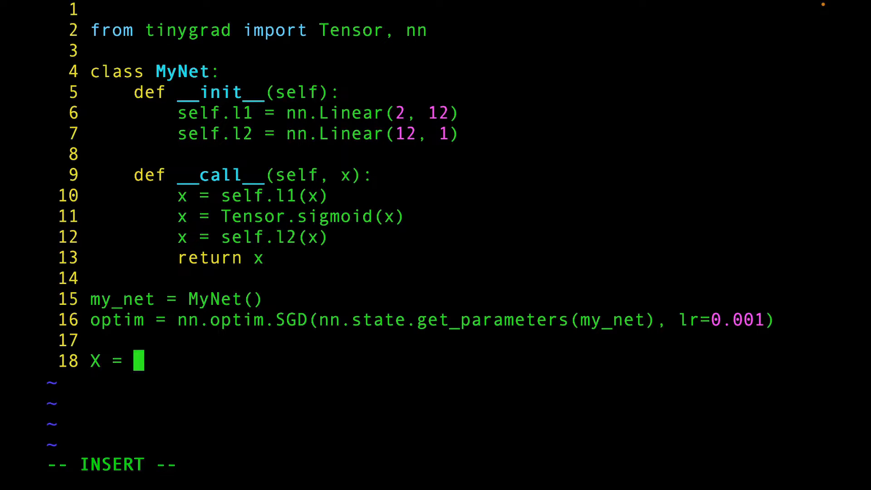
pyautogui.write('Tensor')
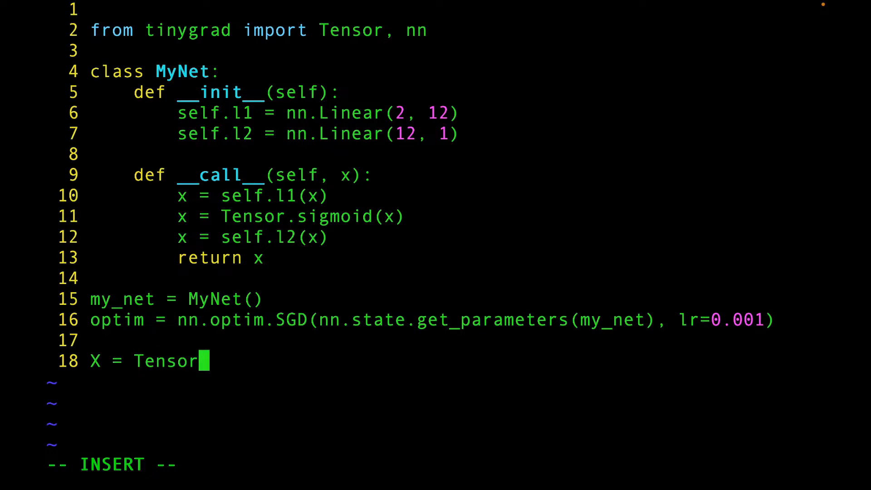
pyautogui.write('([]')
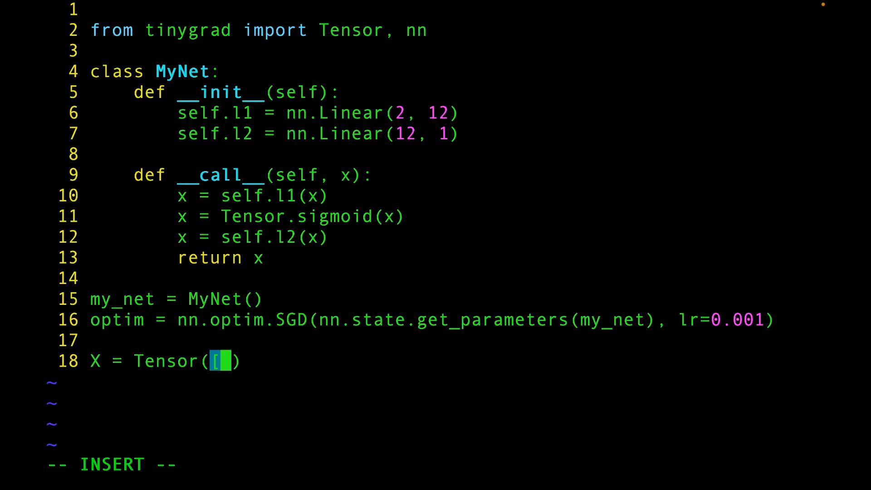
pyautogui.write('0, 0, 0, 1, 1, 0')
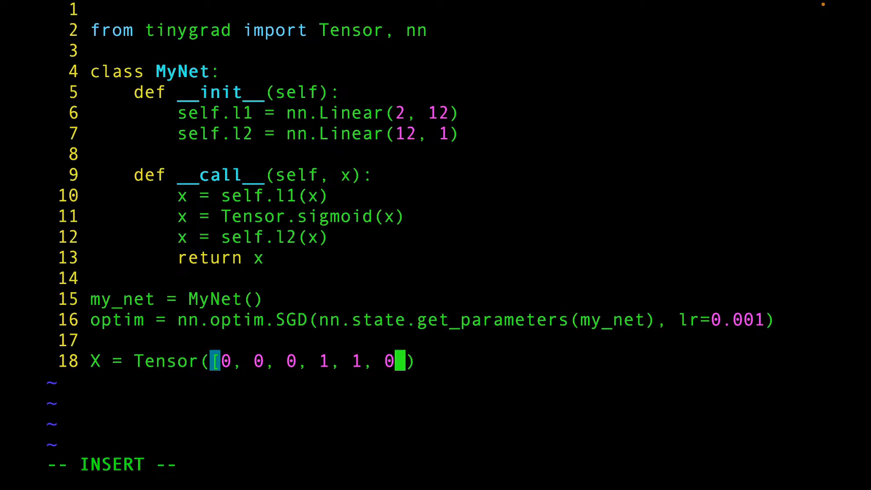
pyautogui.write(', 1, 1]).')
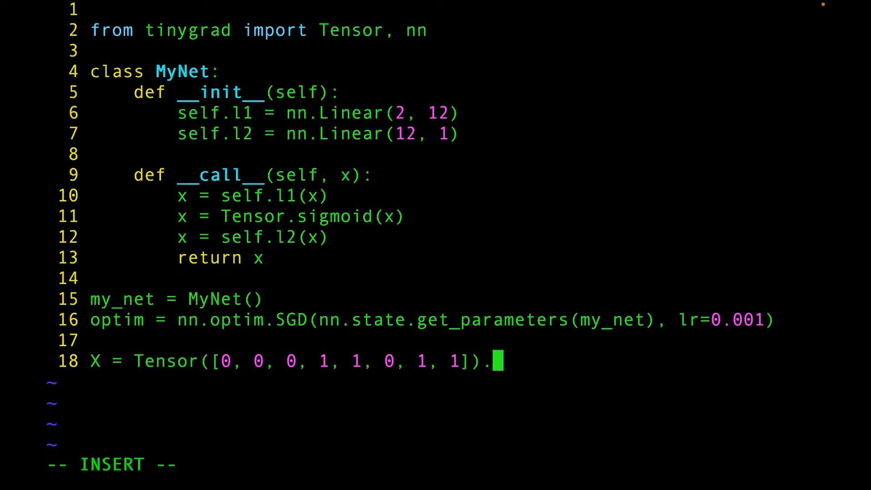
pyautogui.write('reshape(4')
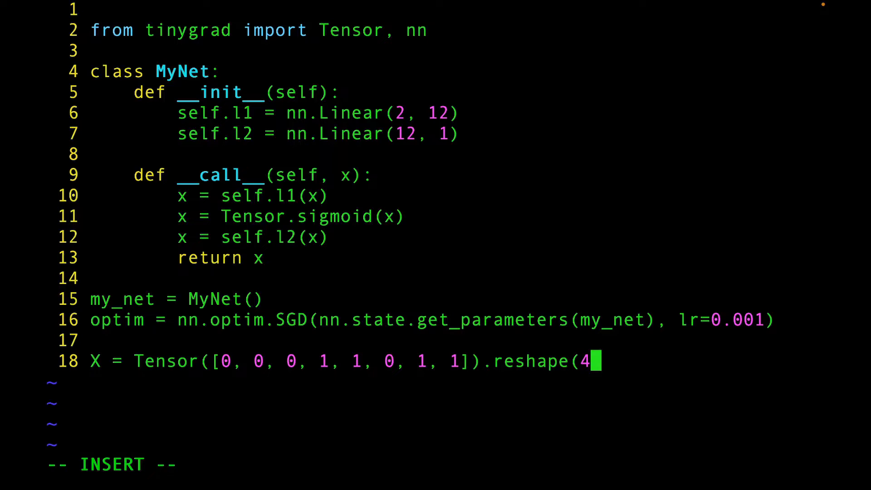
pyautogui.write(', 2)')
pyautogui.write('y = Te')
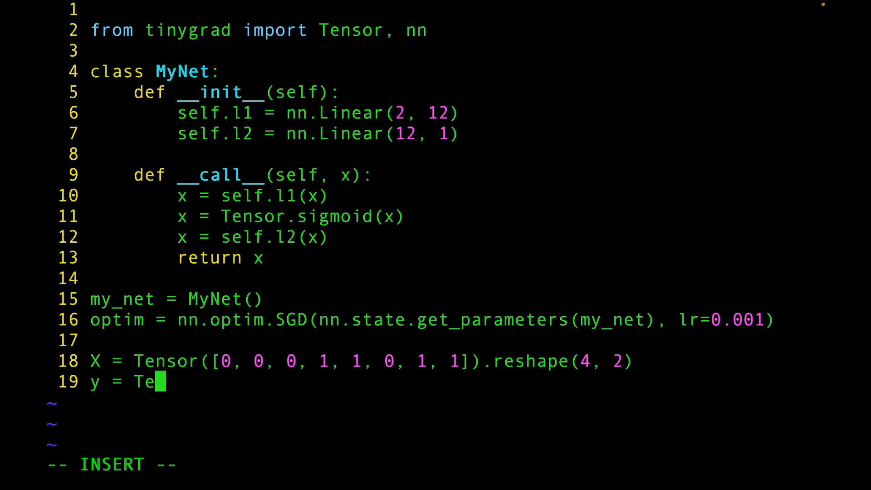
# - Define targets y = Tensor([1, 0, 0, 1]).reshape(4, 1)
pyautogui.write('nsor([1, 0')
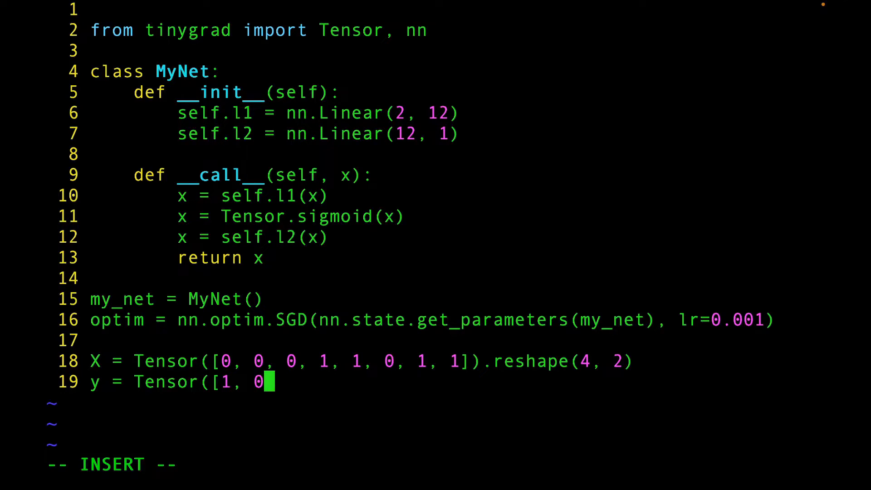
pyautogui.write(', 0, 1')
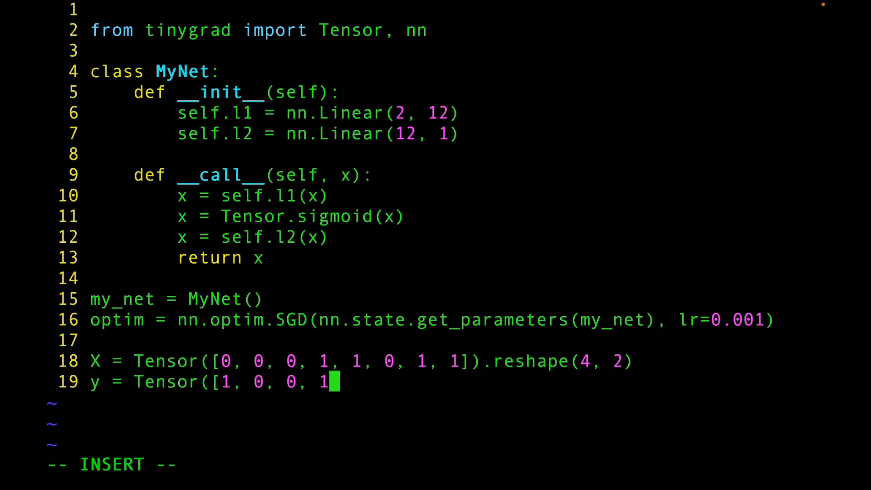
pyautogui.write(']).resh')
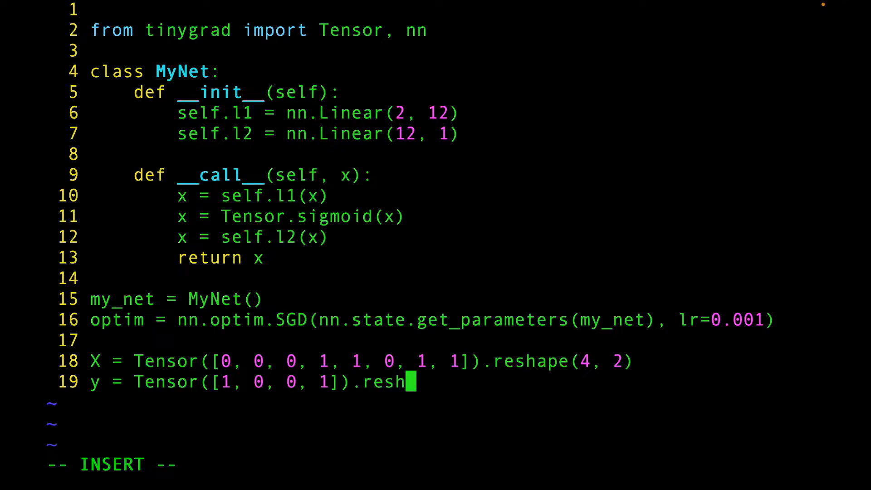
pyautogui.write('ape(4, 1')
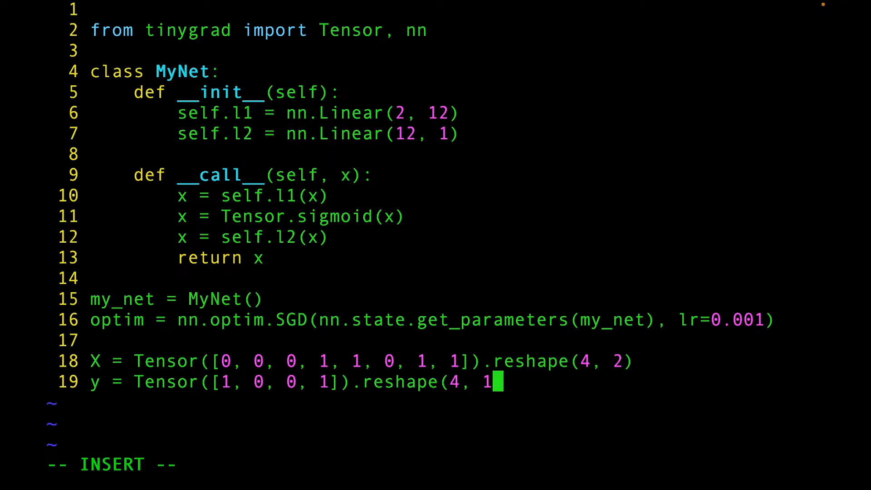
pyautogui.write(')')
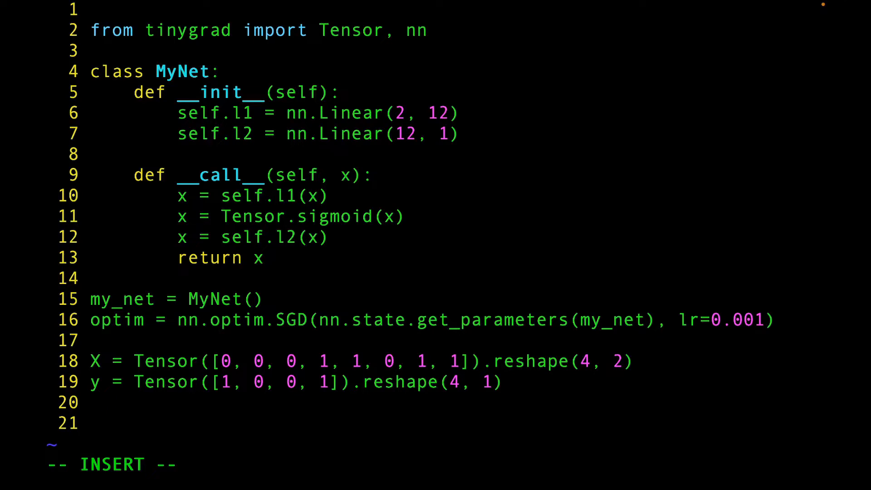
# - Write a 100-epoch outer loop with an inner range(4) loop computing y_predicted from my_net
pyautogui.write('for i in range')
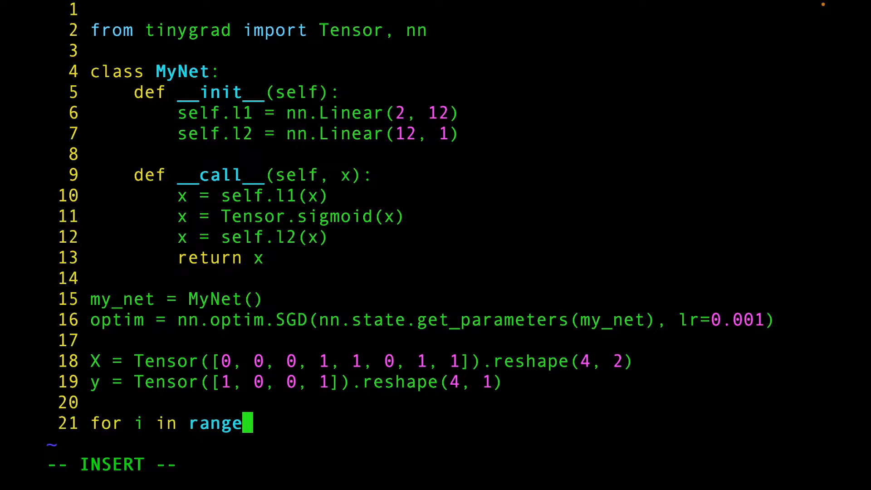
pyautogui.write('(')
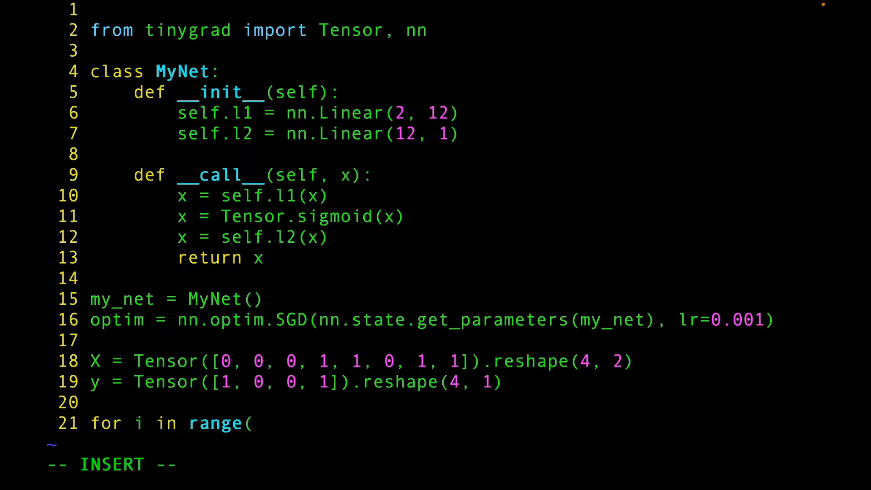
pyautogui.write('100')
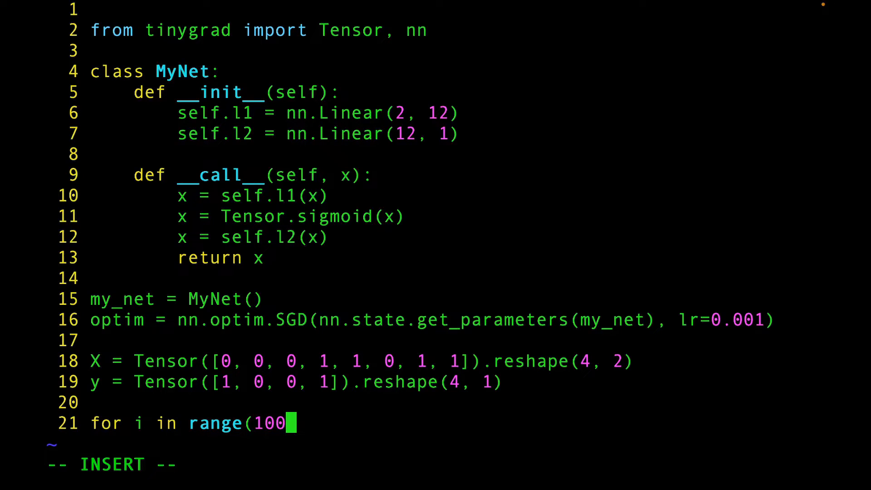
pyautogui.write('):')
pyautogui.write('for j in range')
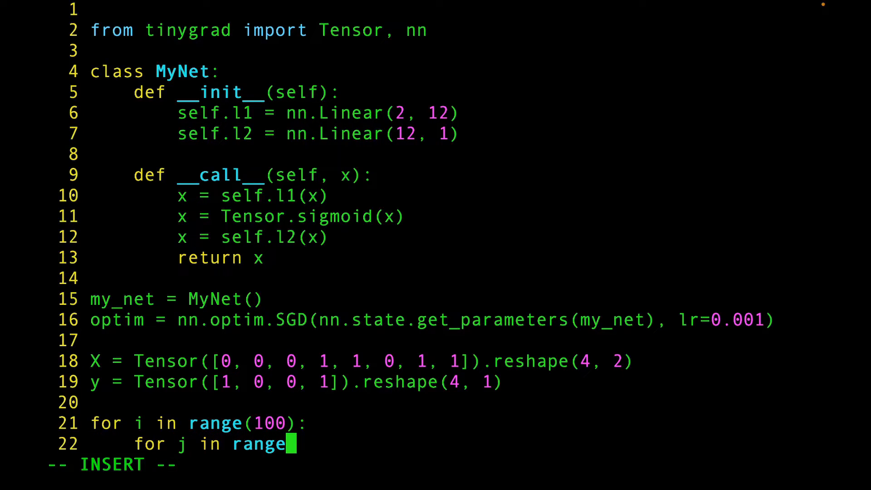
pyautogui.write('(4):')
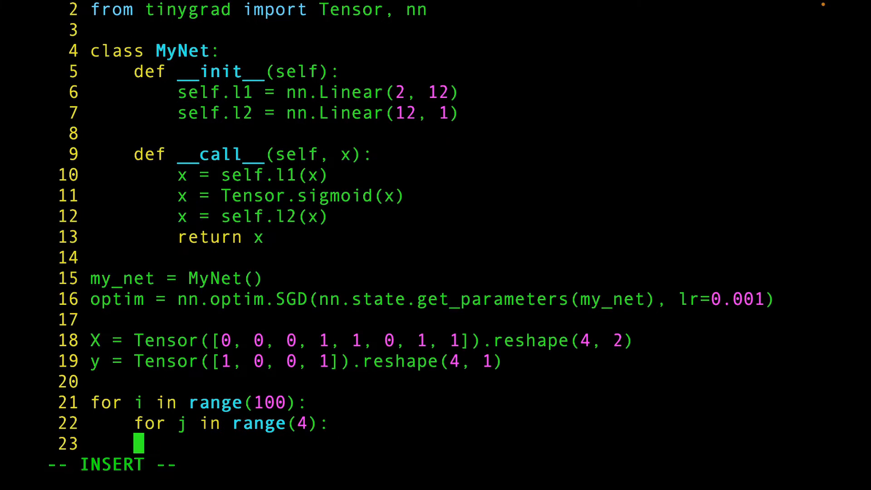
pyautogui.write('y')
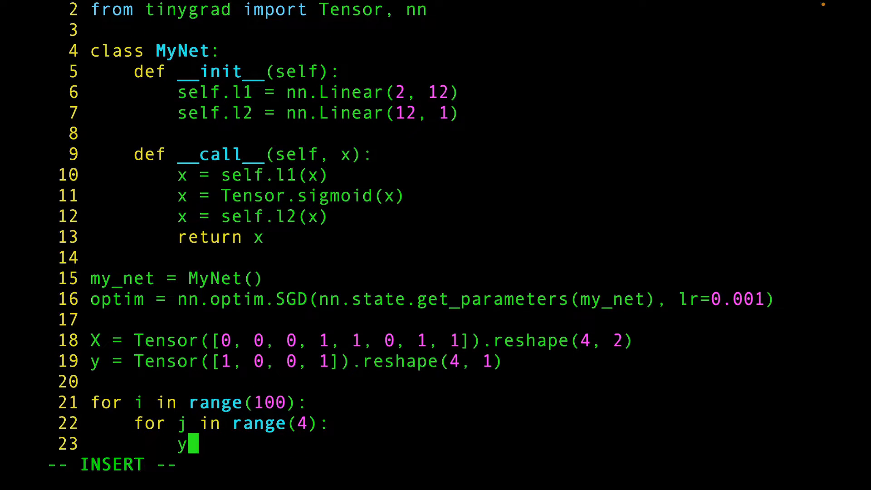
pyautogui.write('_predicte')
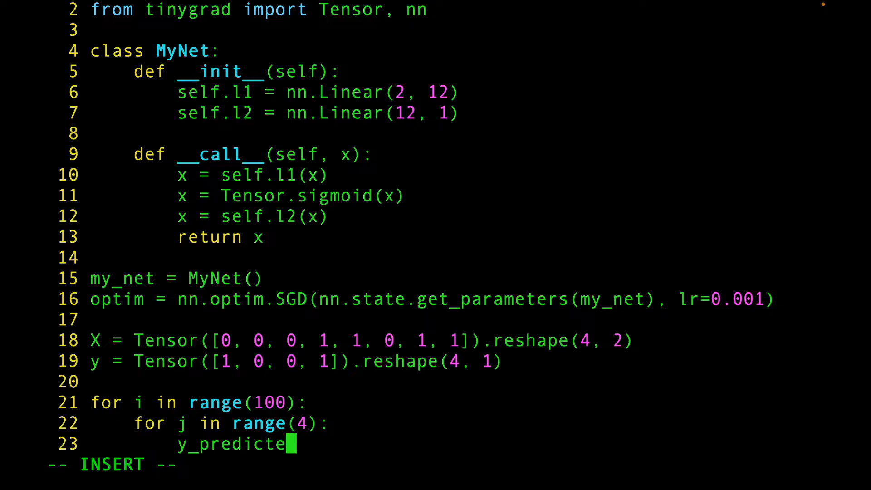
pyautogui.write('d =')
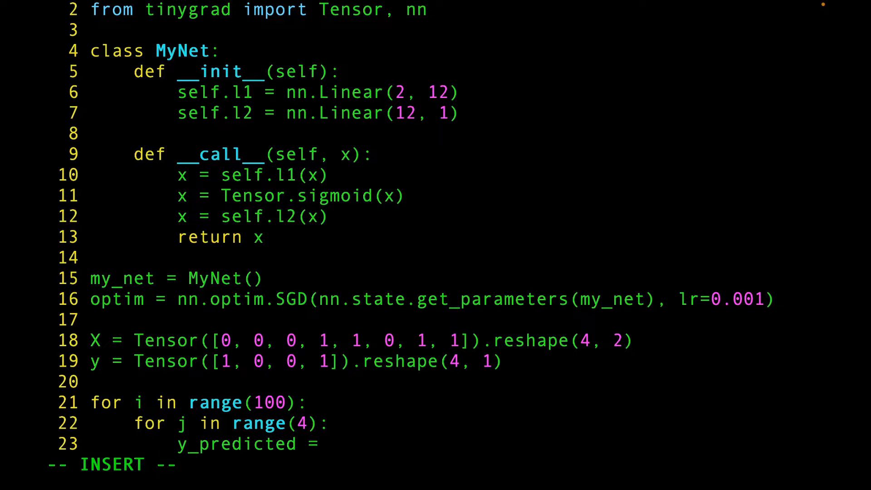
pyautogui.write('my_net(X[j]')
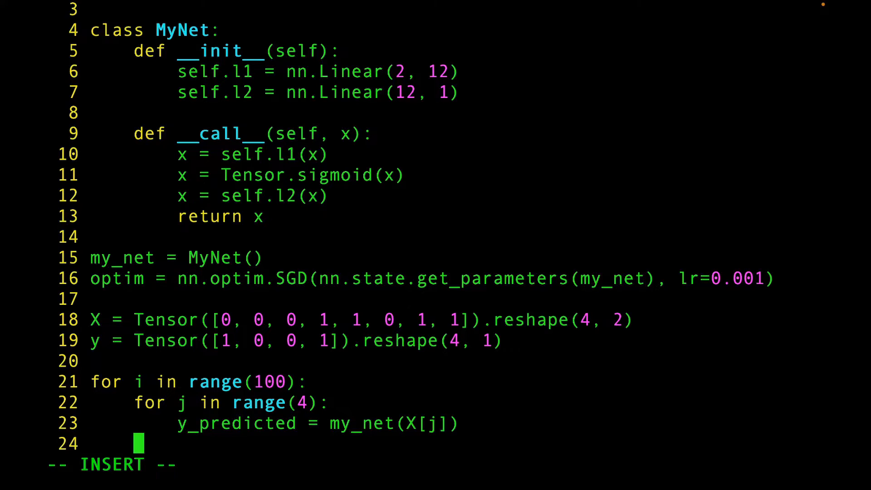
# - Compute loss = ((y_predicted - y[j]) ** 2).mean(), fixing the misplaced parenthesis
pyautogui.write('loss =')
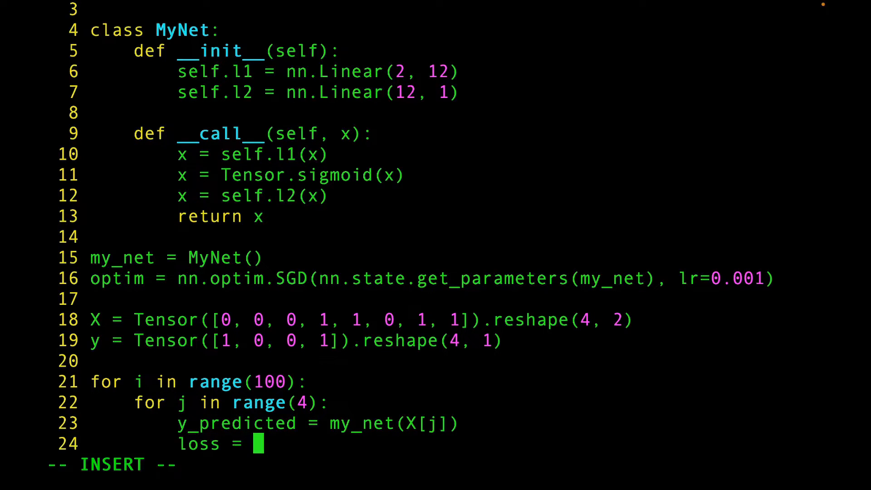
pyautogui.write('(y_p')
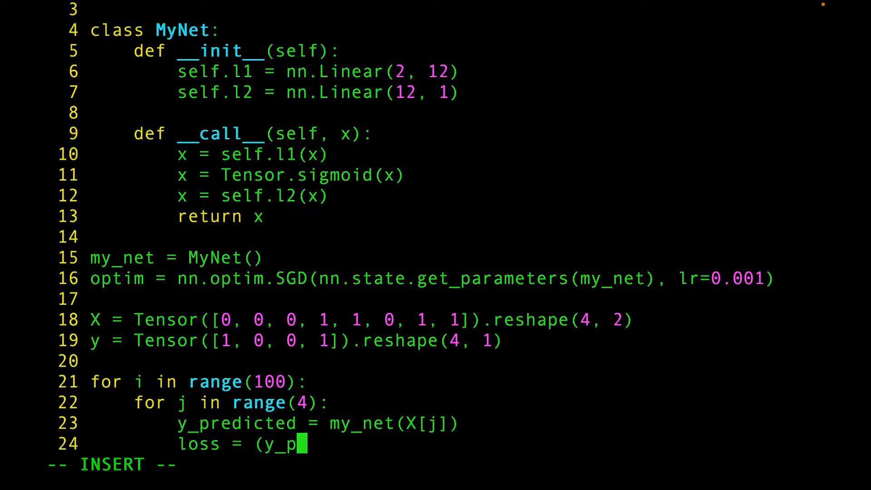
pyautogui.write('redicted')
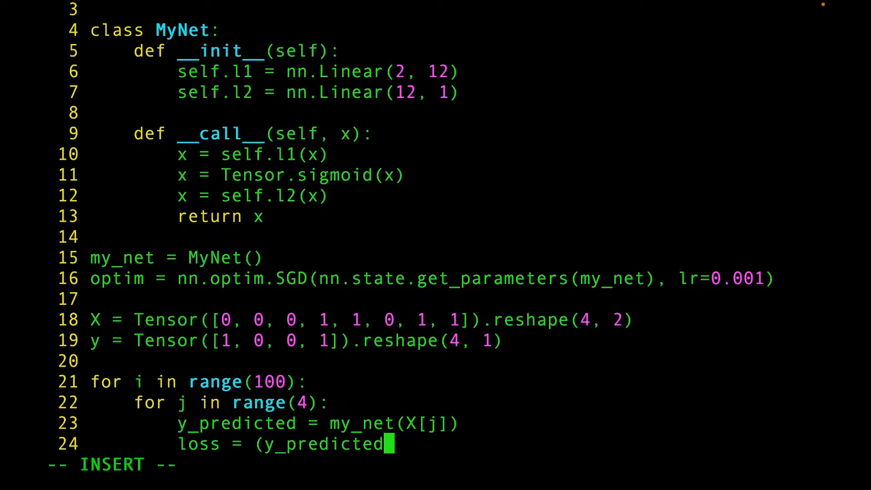
pyautogui.write('- y[j])')
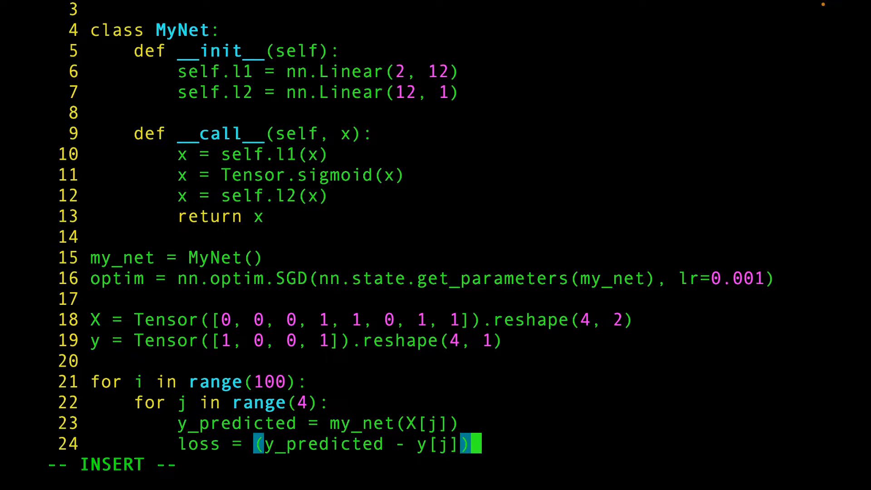
pyautogui.write('**')
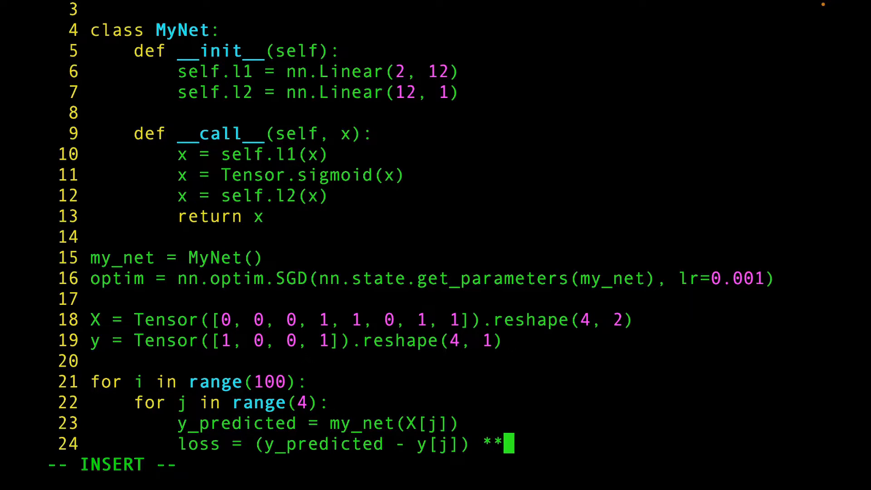
pyautogui.write('2)')
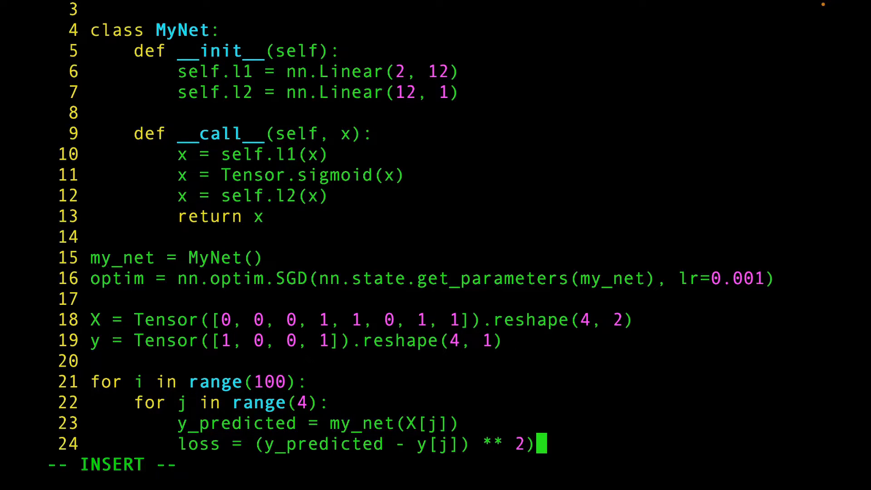
pyautogui.press('Escape')
pyautogui.write('(')
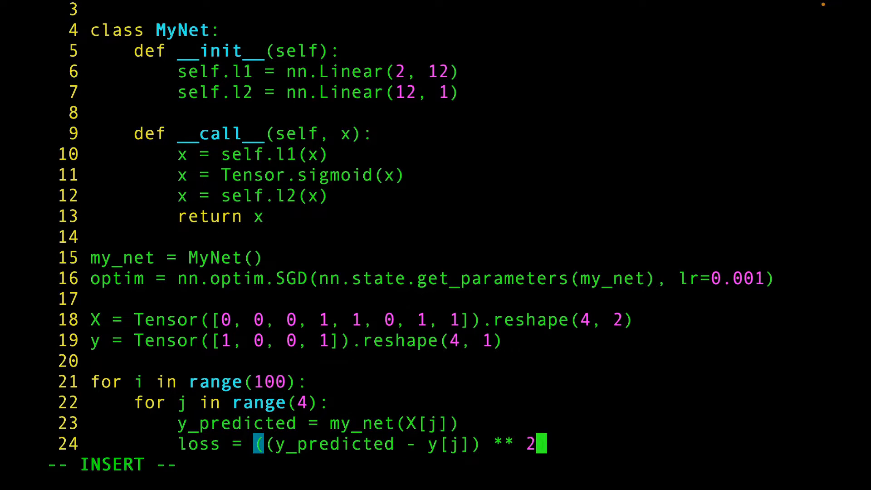
pyautogui.write('.mean()')
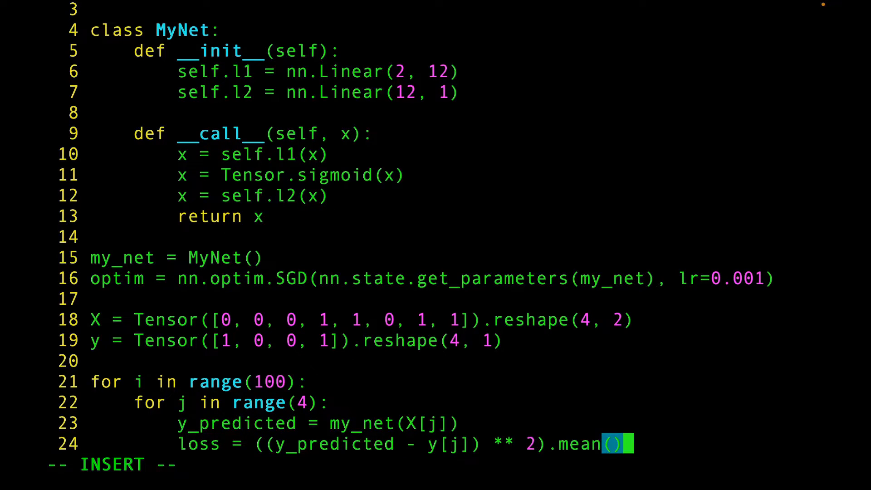
pyautogui.press('Return')
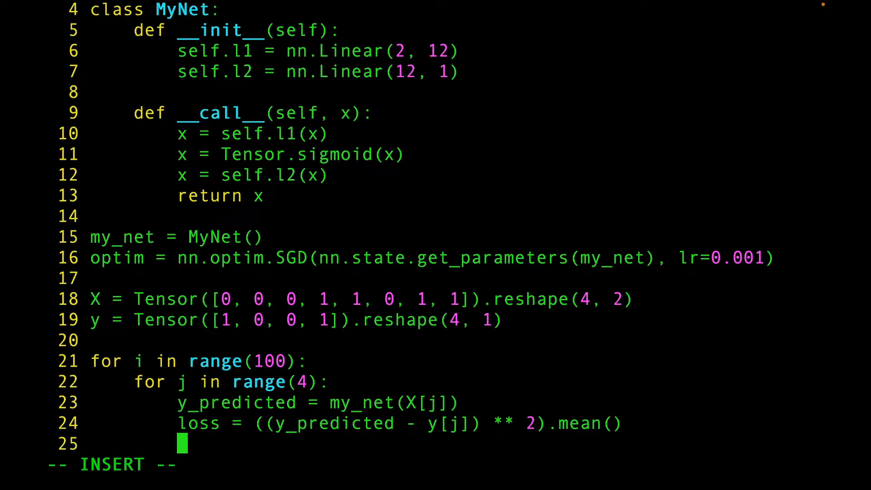
# - Add loss.backward() and optim.step() inside the inner loop
pyautogui.write('l')
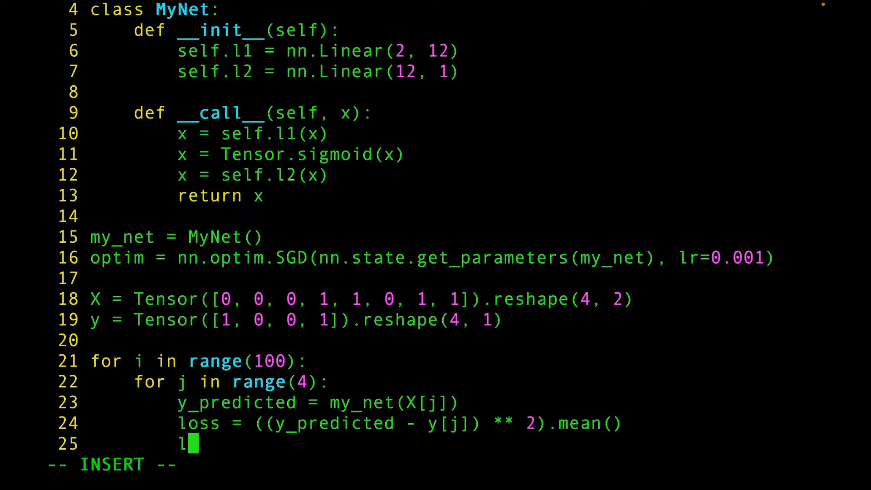
pyautogui.write('oss.backwar')
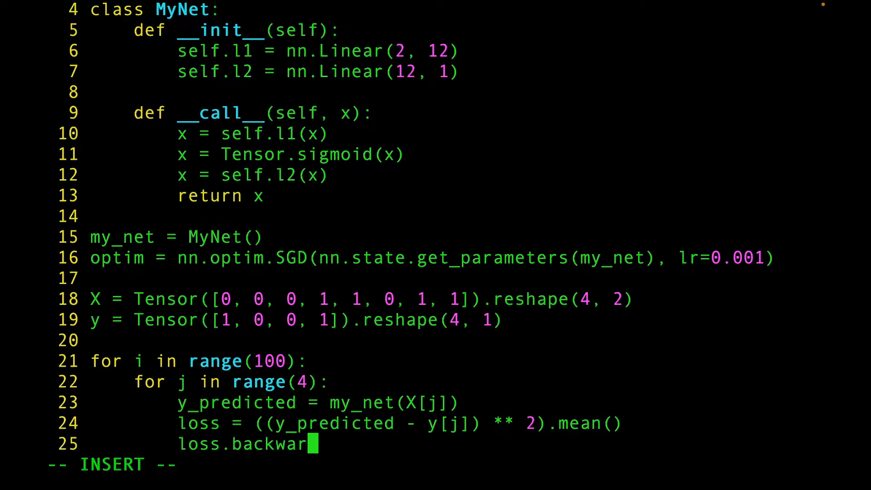
pyautogui.write('d()')
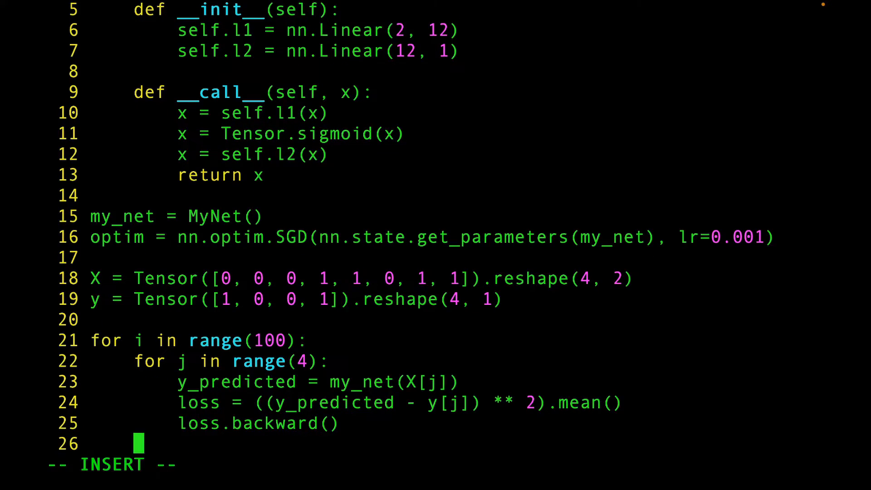
pyautogui.write('optim')
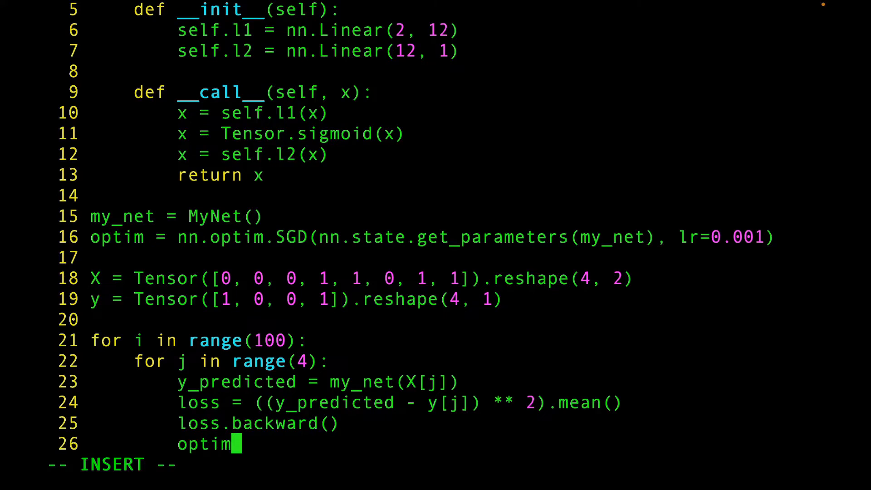
pyautogui.write('.step()')
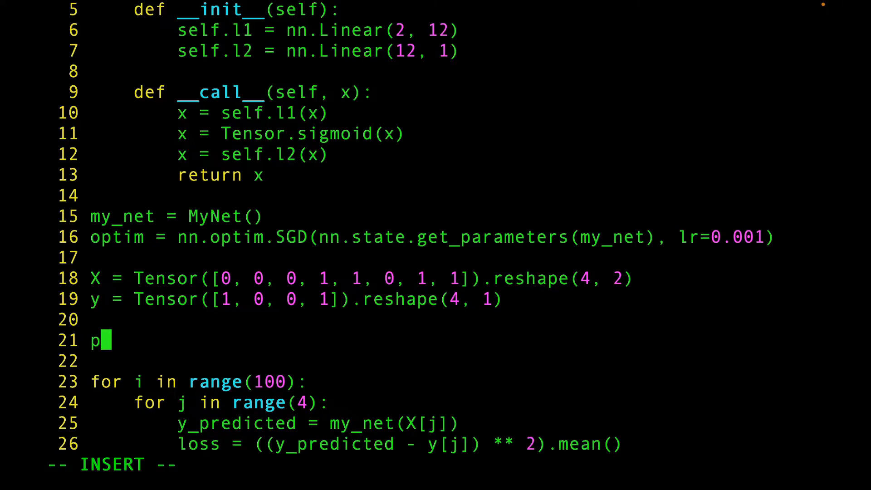
# - Add print(my_net(X).numpy()) on line 21 before the loop and on line 30 after it
pyautogui.write('rint(my_net')
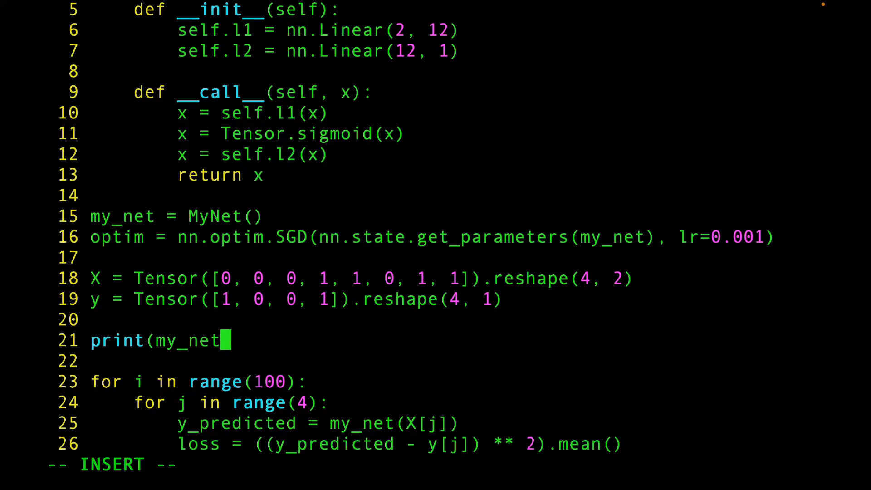
pyautogui.write('(X).nu')
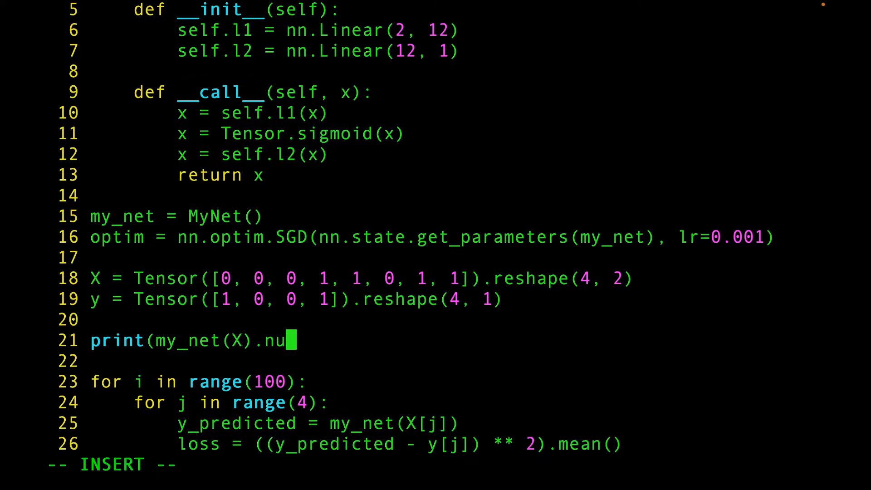
pyautogui.write('mpy()')
pyautogui.write('print(')
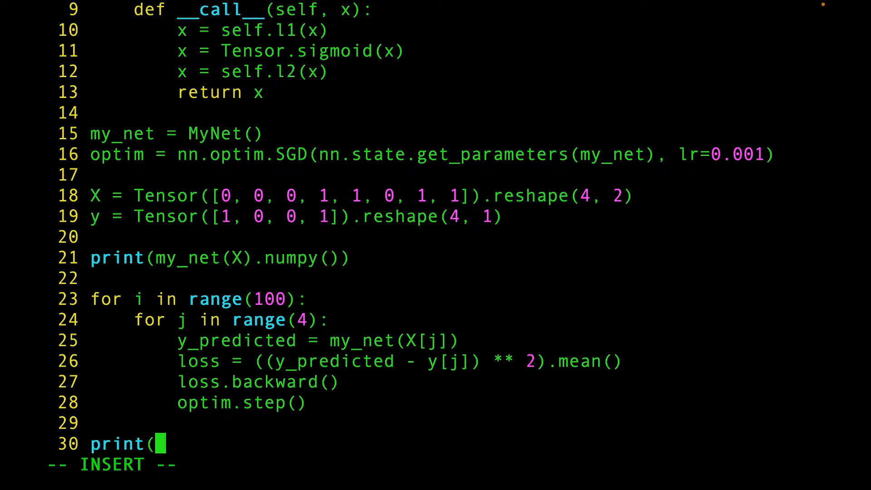
pyautogui.write('my')
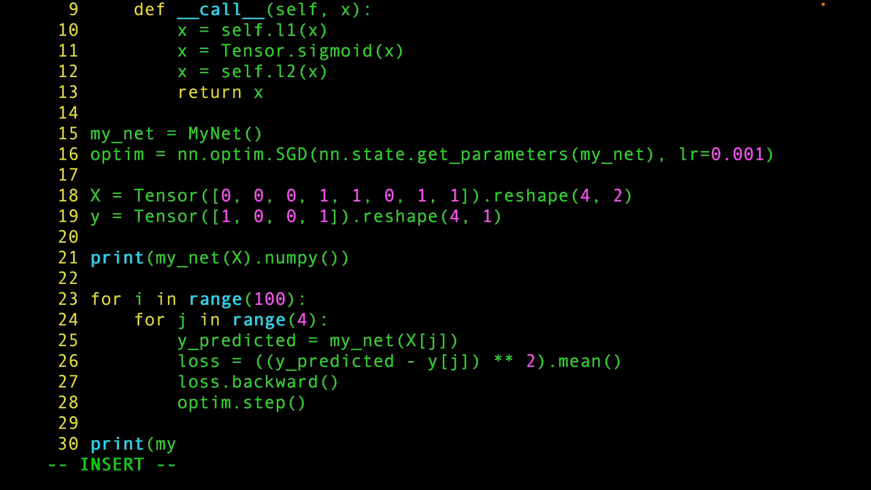
pyautogui.write('_net')
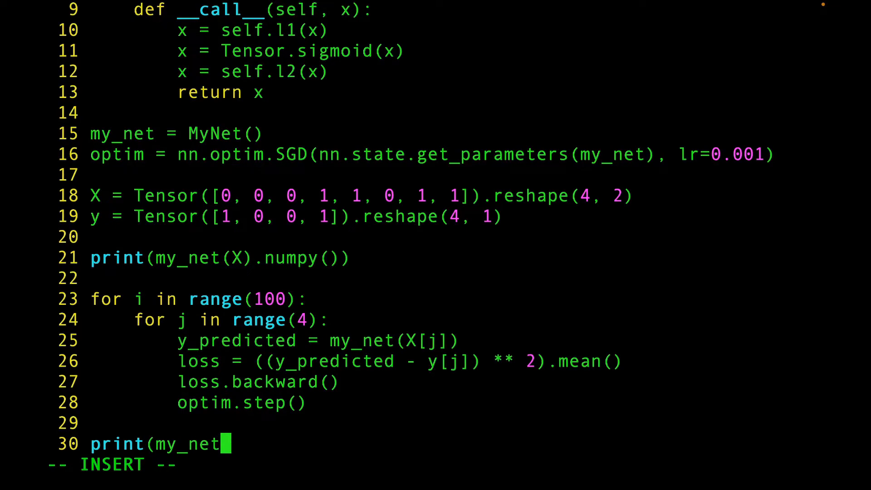
pyautogui.write('(X).numpy(')
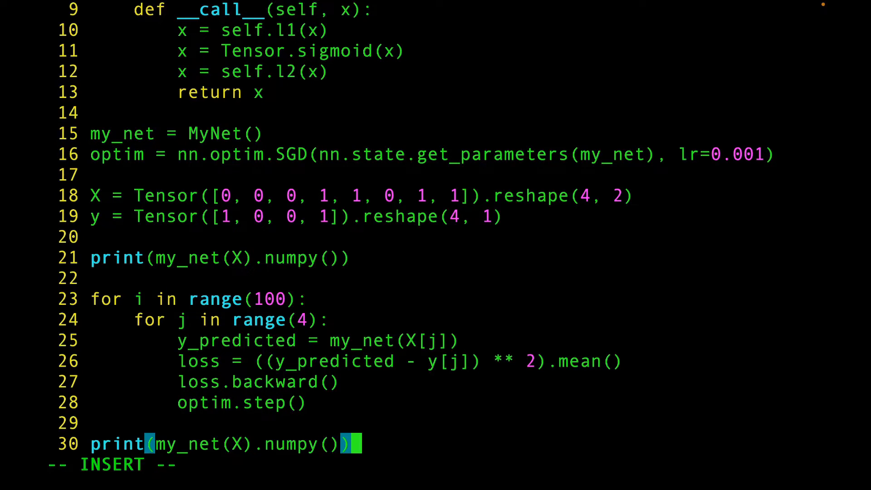
pyautogui.press('Escape')
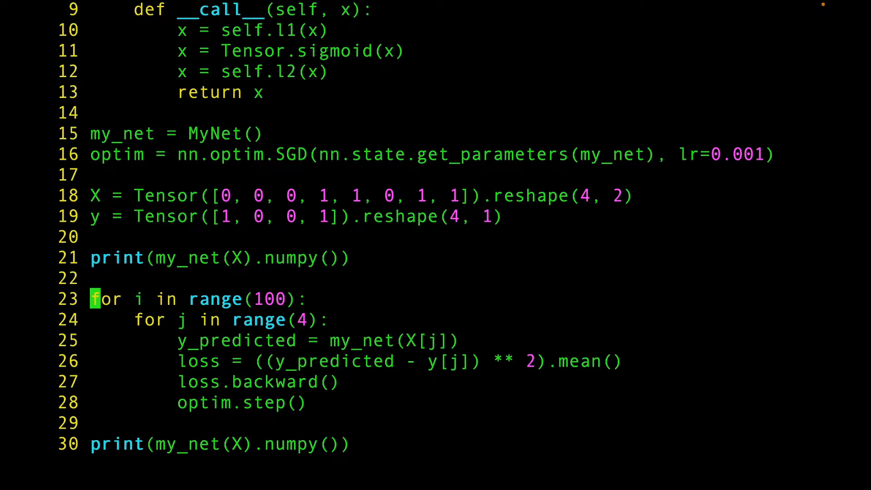
# - Change range(100) to range(2000) in the training loop and leave the editor
pyautogui.press('End')
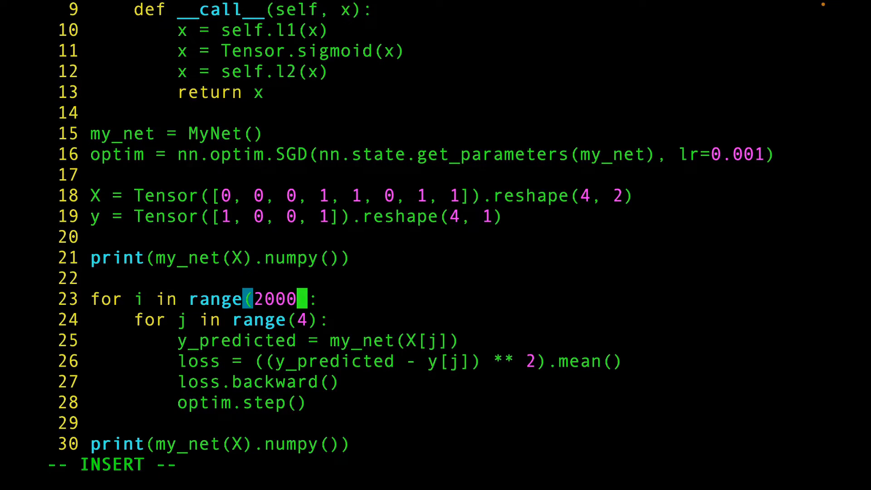
pyautogui.press('Escape')
pyautogui.write('python3 mynet.py')
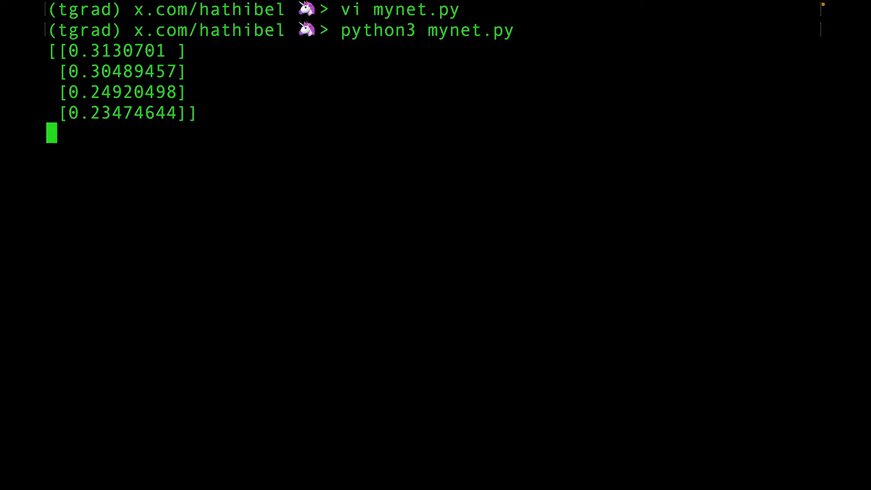
# - Run python3 mynet.py to print predictions before and after training, then reopen mynet.py in vi
pyautogui.press('Return')
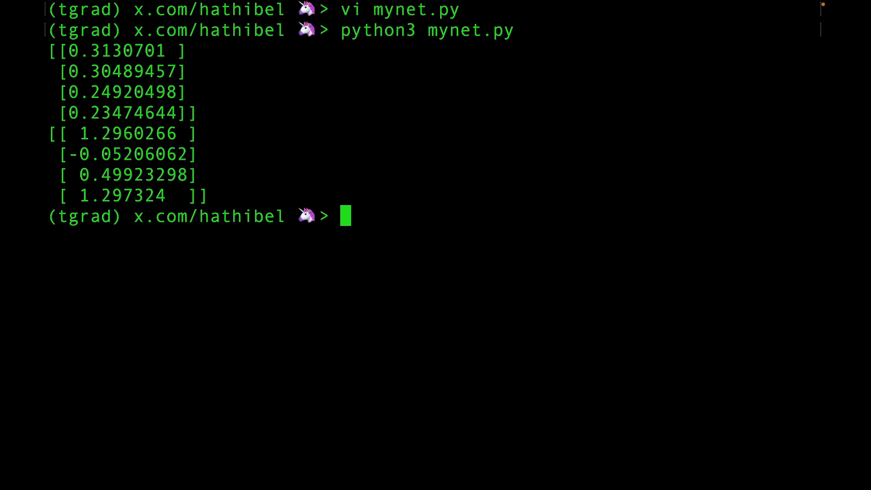
pyautogui.write('vi mynet.py')
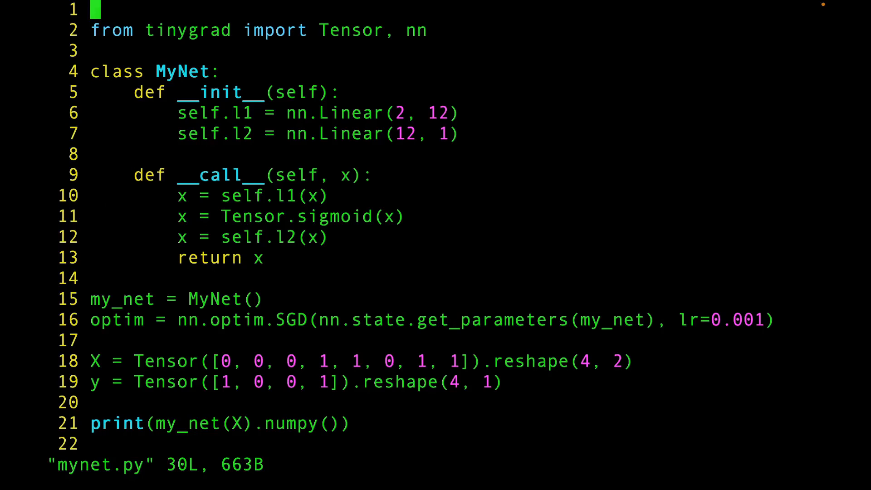
# - Add import tqdm at the top and begin wrapping range(2000) with tqdm
pyautogui.write('import tqdm')
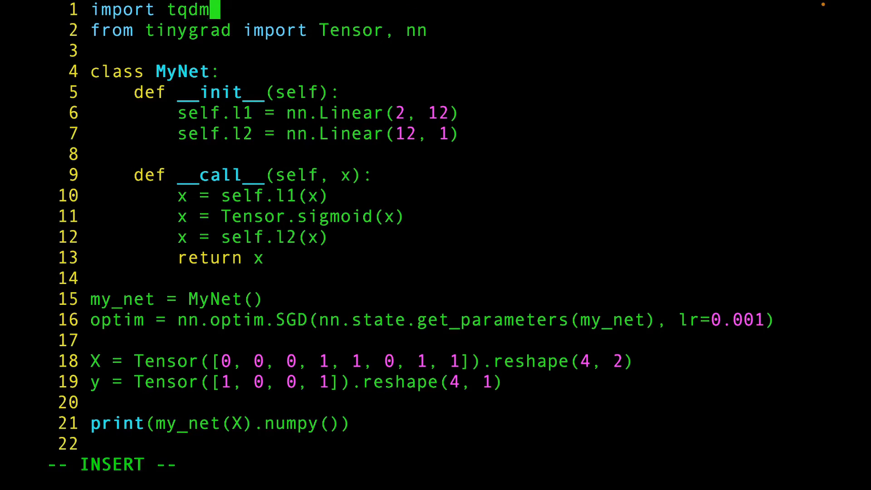
pyautogui.press('Escape')
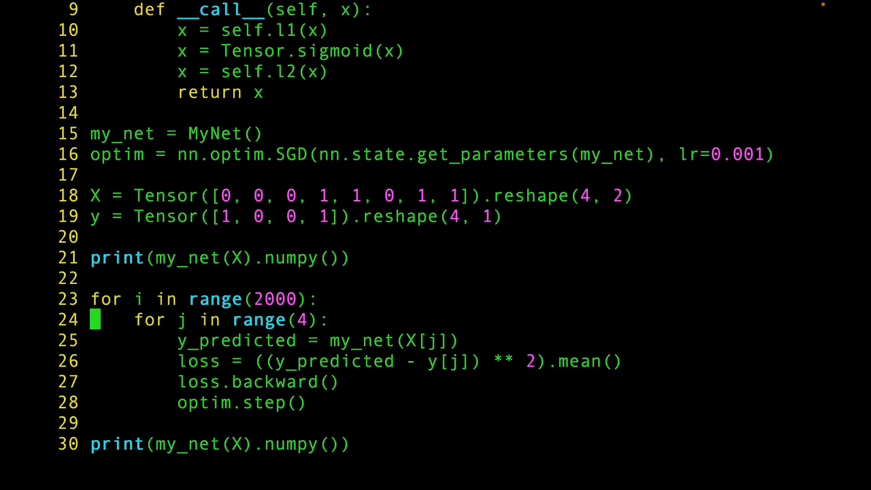
pyautogui.write('tq')
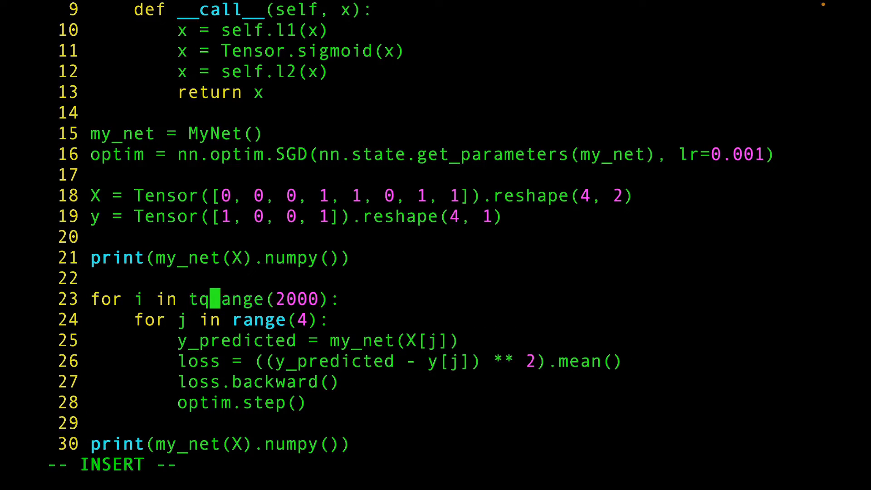
pyautogui.write('dm.')
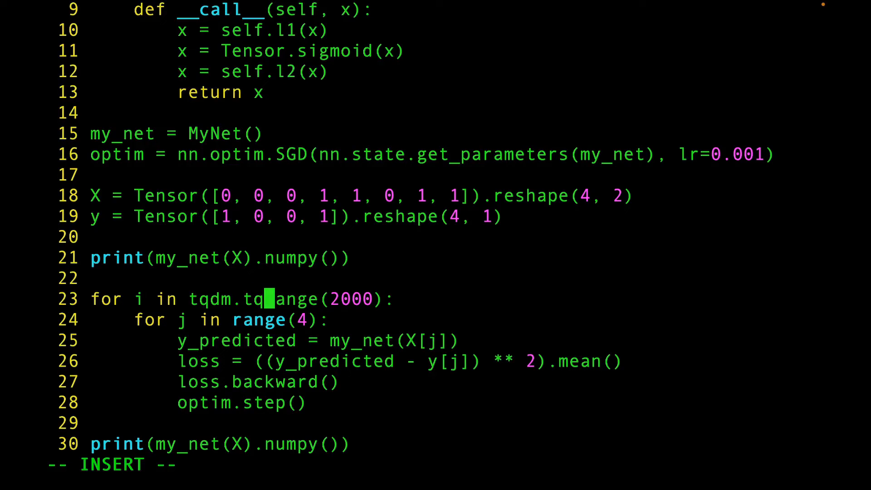